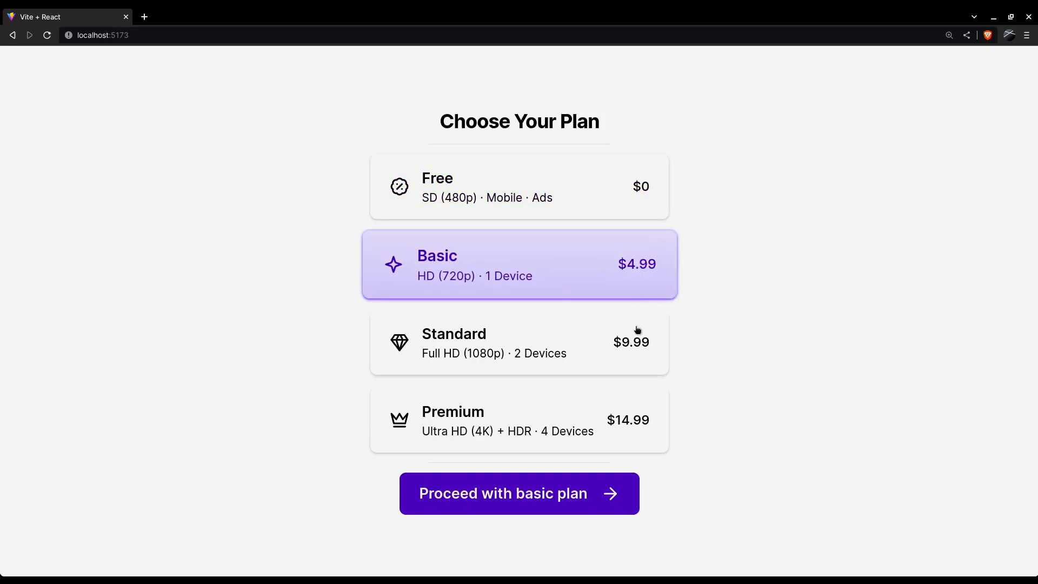
Add a bold 'Choose Your Plan' h2 (text-2xl font-bold tracking-tight) and an hr.my-3 divider to App.jsx.
{"action": "left_click", "coordinate": [519, 420]}
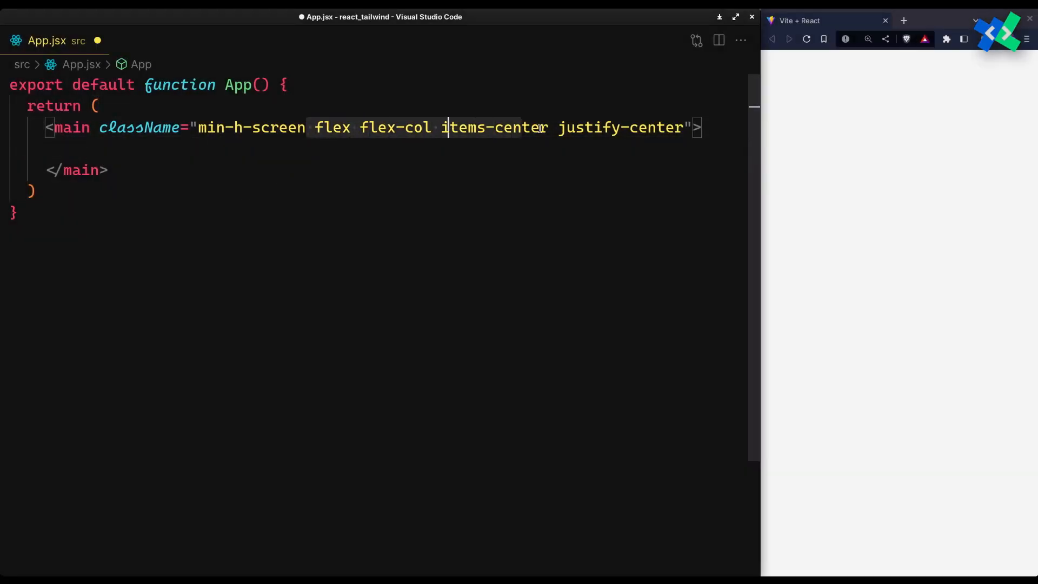
{"action": "type", "text": "h2>Choose Your Plan</h2>"}
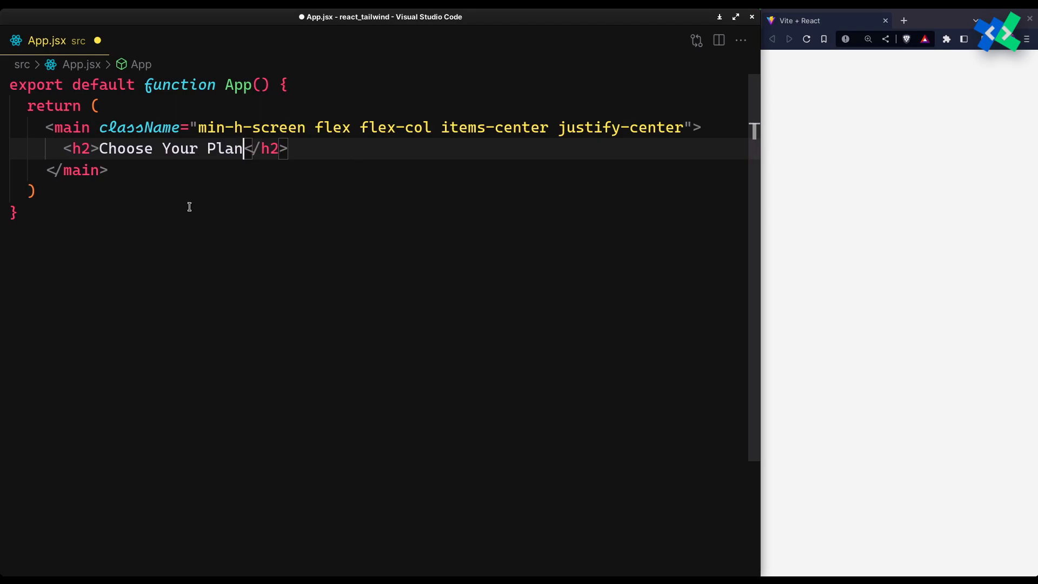
{"action": "type", "text": "className=\"\""}
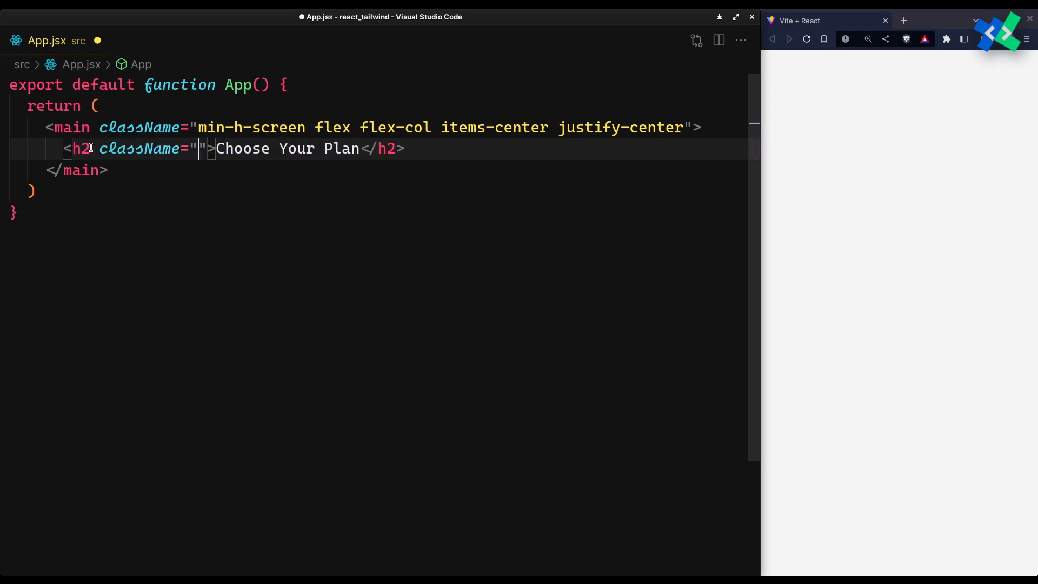
{"action": "type", "text": "text-2xl font-"}
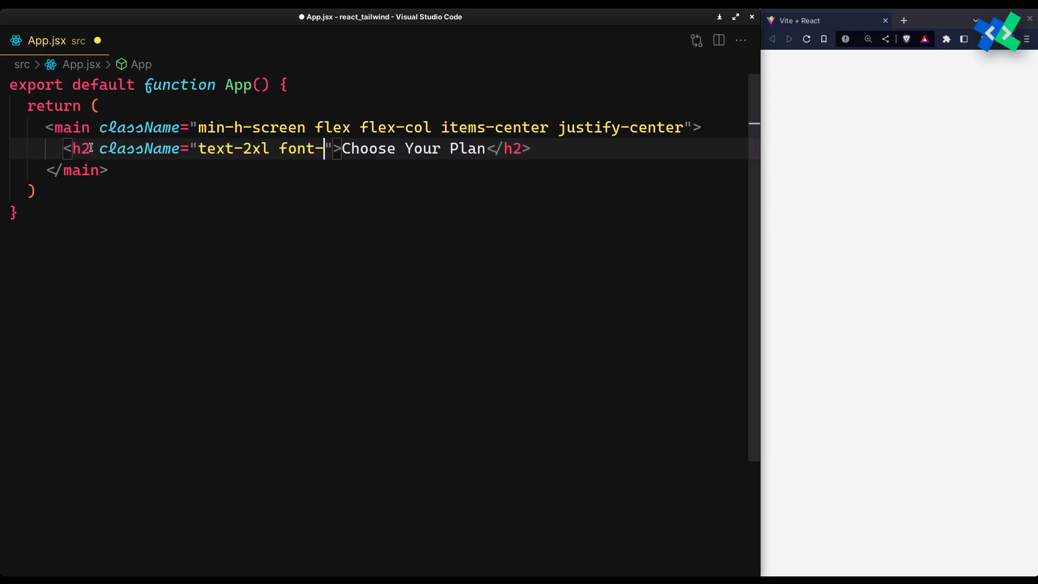
{"action": "type", "text": "bold tracking-tight"}
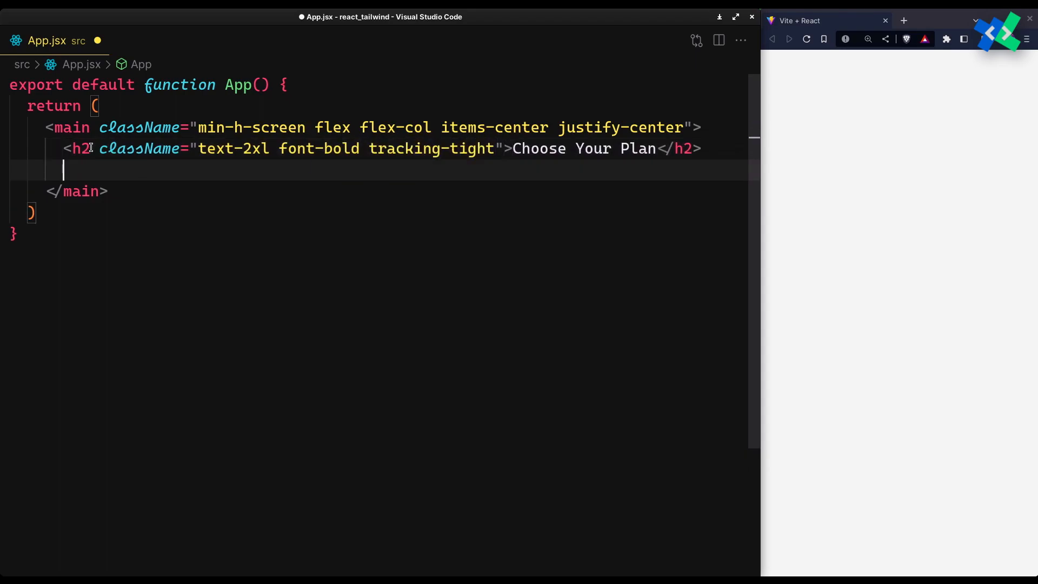
{"action": "type", "text": "hr.my-3"}
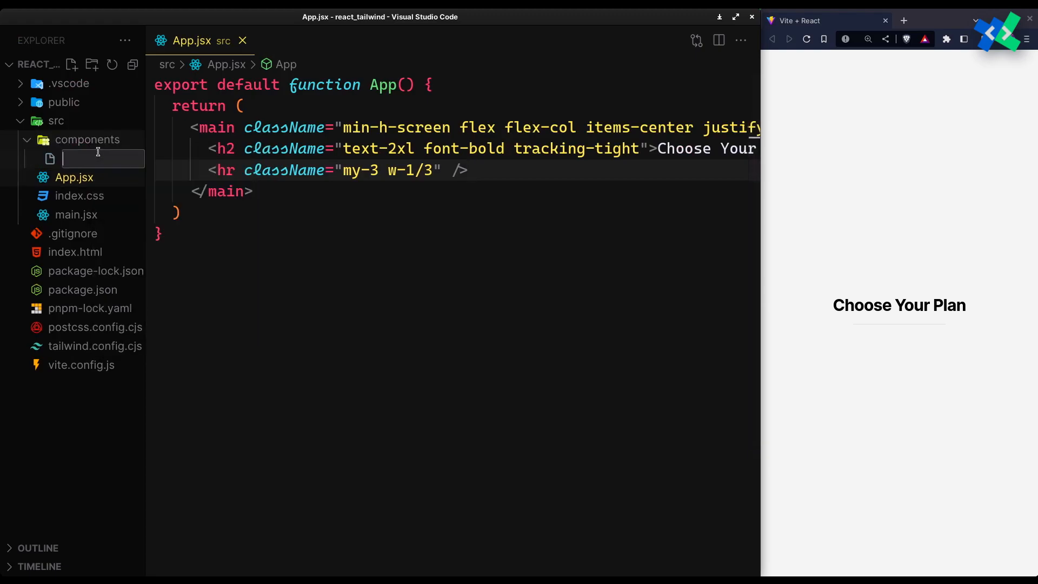
Create Radio.jsx exporting Radio({children, ...props}) returning a label with a hidden radio input and children.
{"action": "type", "text": "Radio.jsx"}
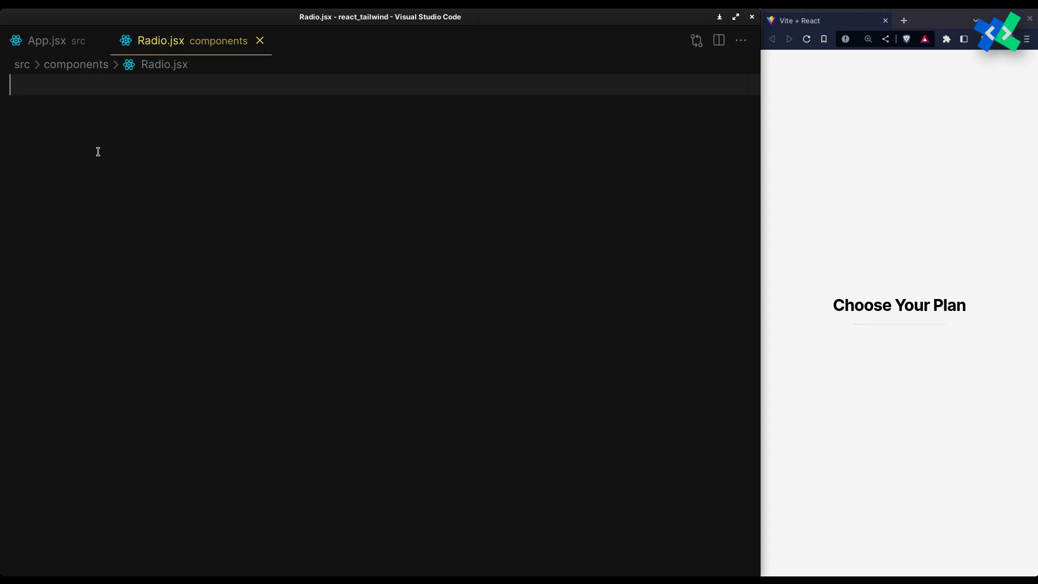
{"action": "type", "text": "export default"}
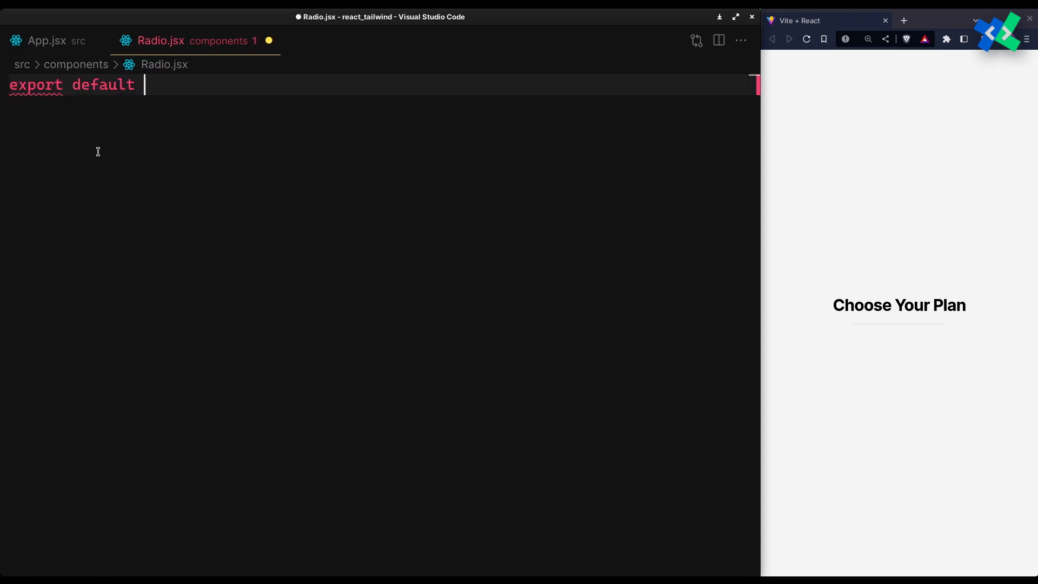
{"action": "type", "text": "function"}
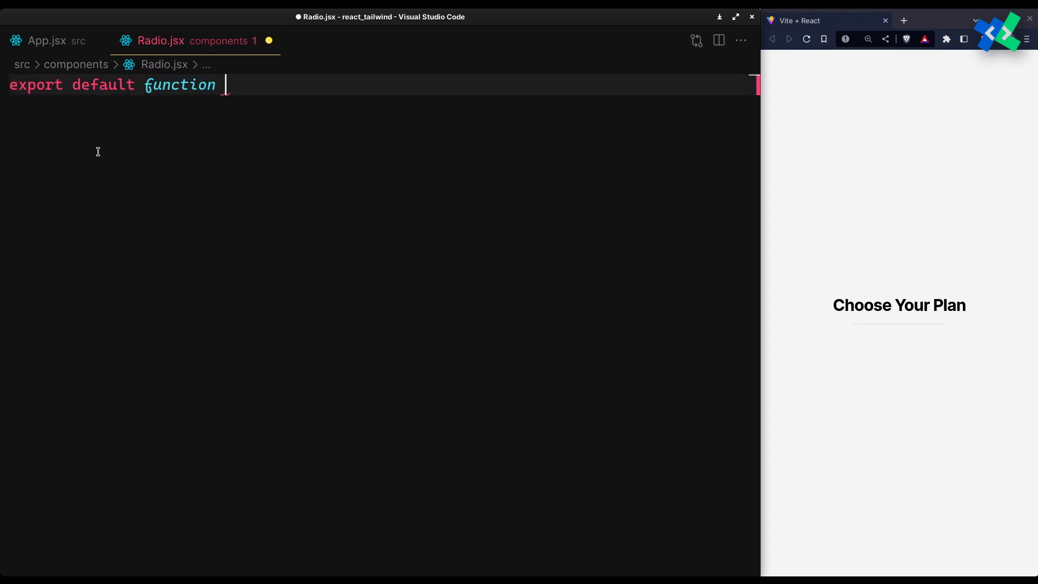
{"action": "type", "text": "Radio({children})"}
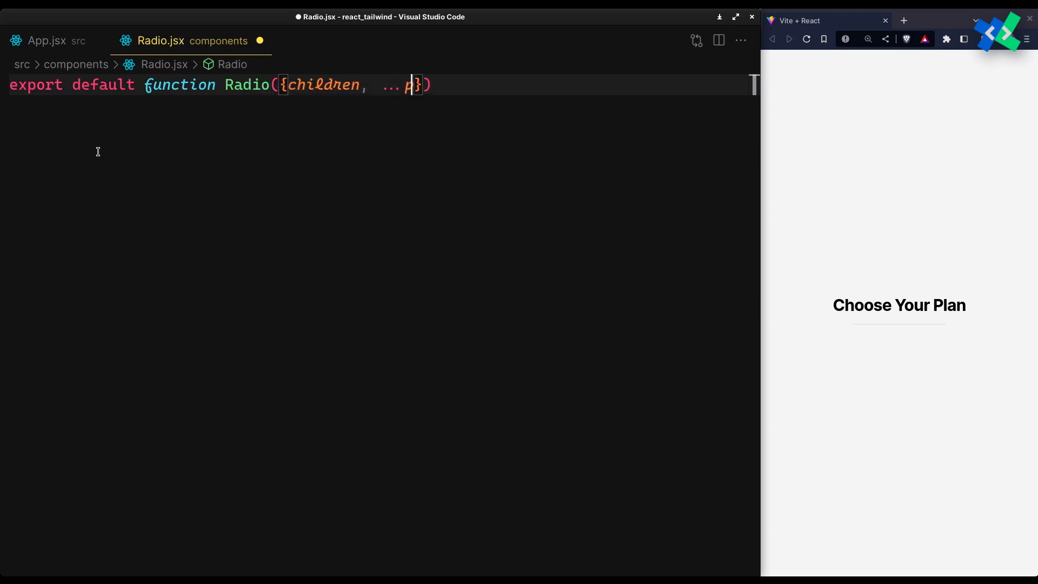
{"action": "type", "text": "rops}) {"}
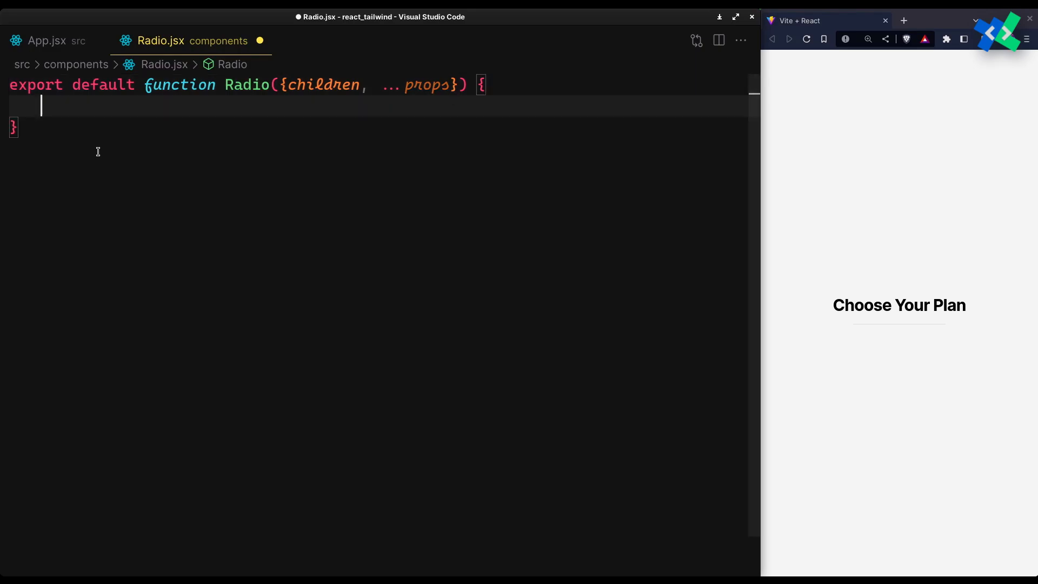
{"action": "type", "text": "return ("}
{"action": "type", "text": "<input type=\"text\" />"}
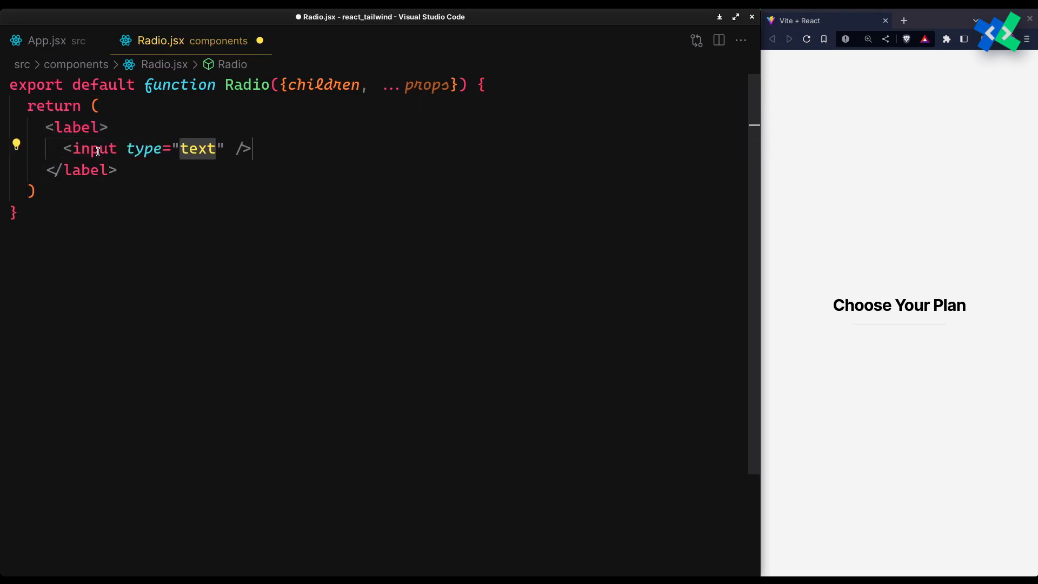
{"action": "type", "text": "radio c"}
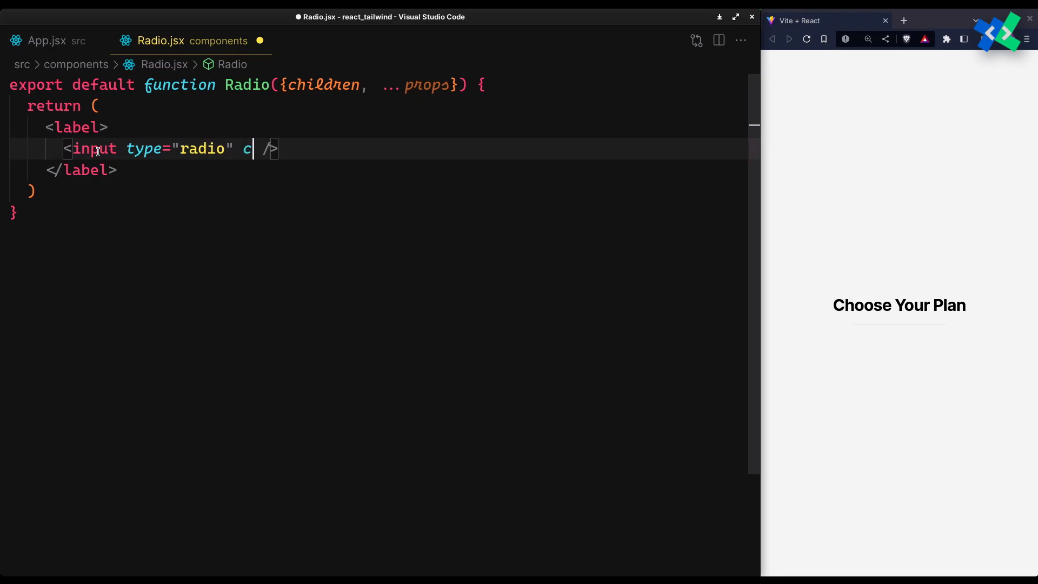
{"action": "type", "text": "lassName=\"hidden\""}
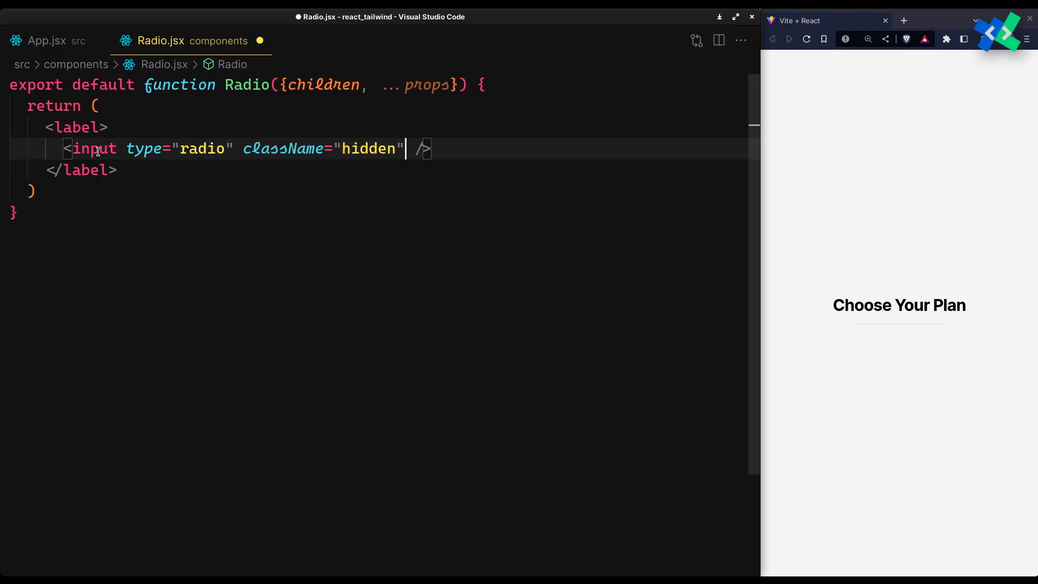
{"action": "type", "text": "{ ...props}"}
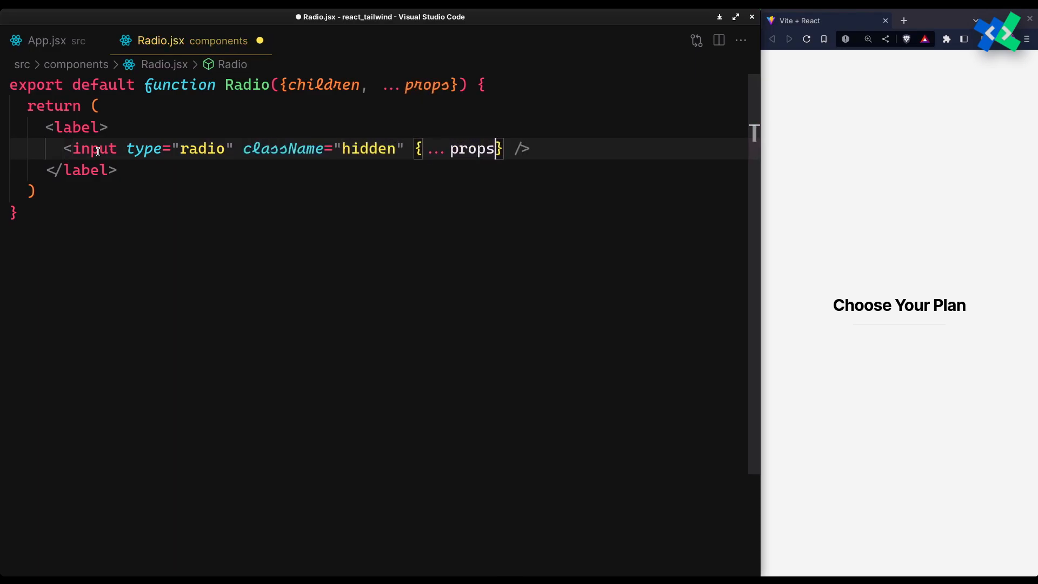
{"action": "type", "text": "{children}"}
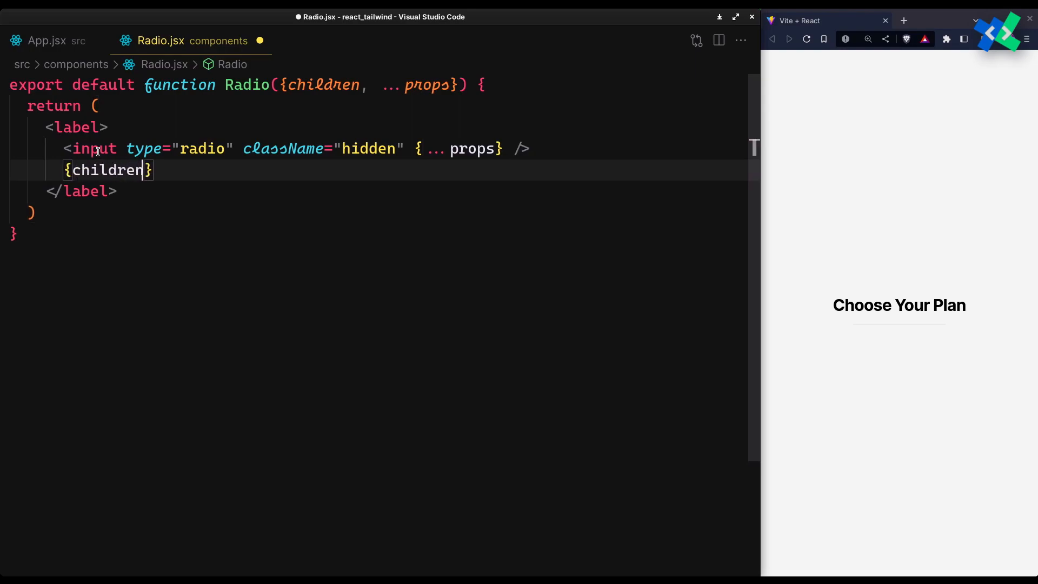
Render four <Radio> options in App.jsx with values free, basic, standard and premium.
{"action": "left_click", "coordinate": [47, 41]}
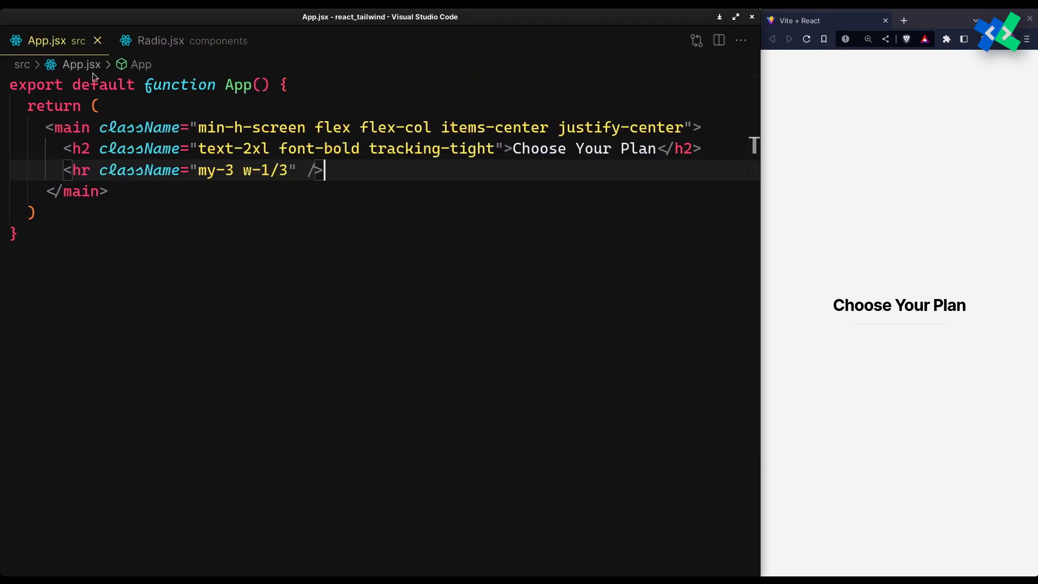
{"action": "type", "text": "<Radio>Free</Radio>"}
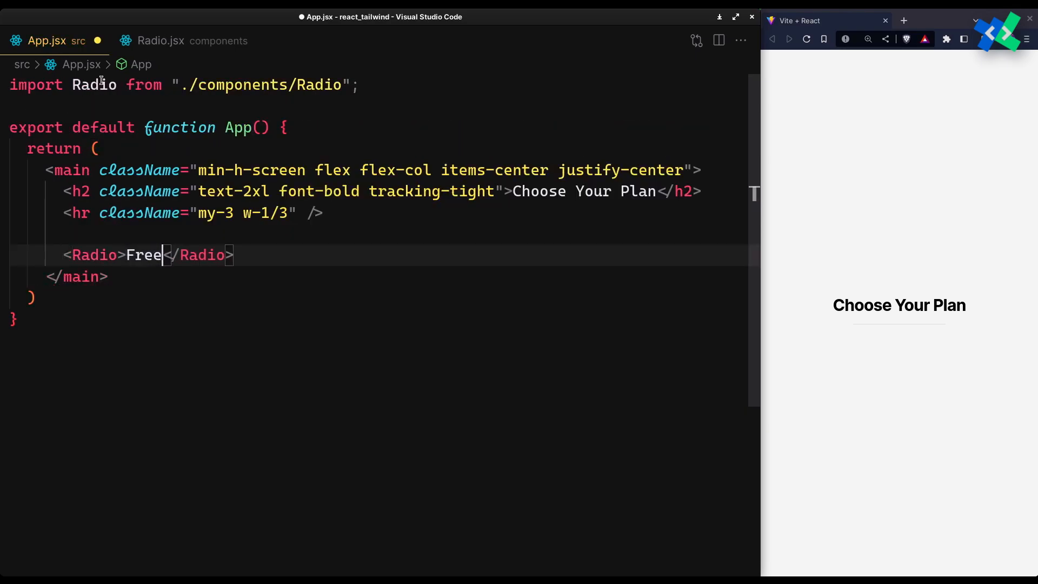
{"action": "type", "text": "value=\"fre\""}
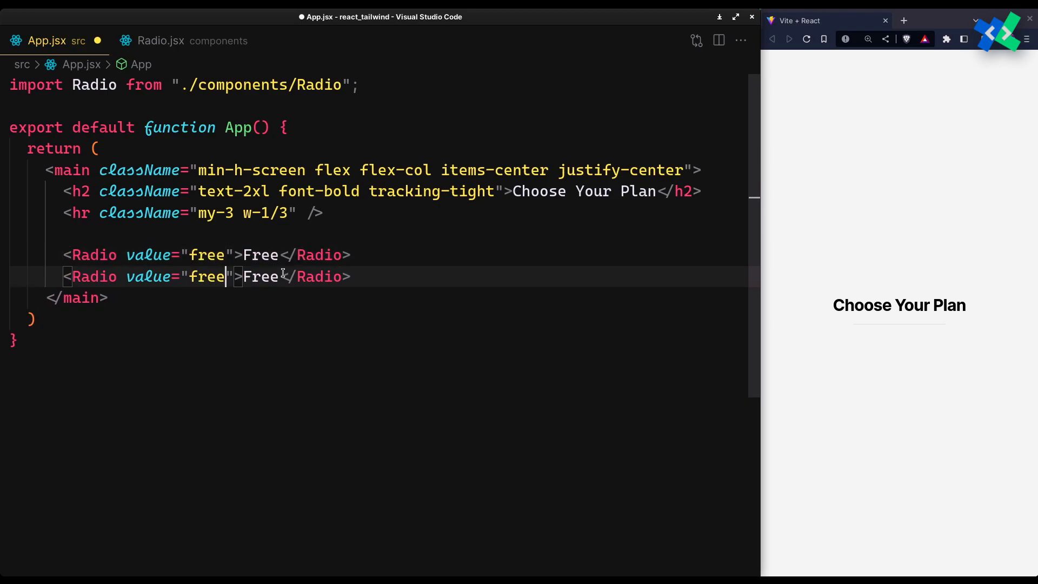
{"action": "type", "text": "basic"}
{"action": "type", "text": "<Radio value=\"premium\">premium</Radio>"}
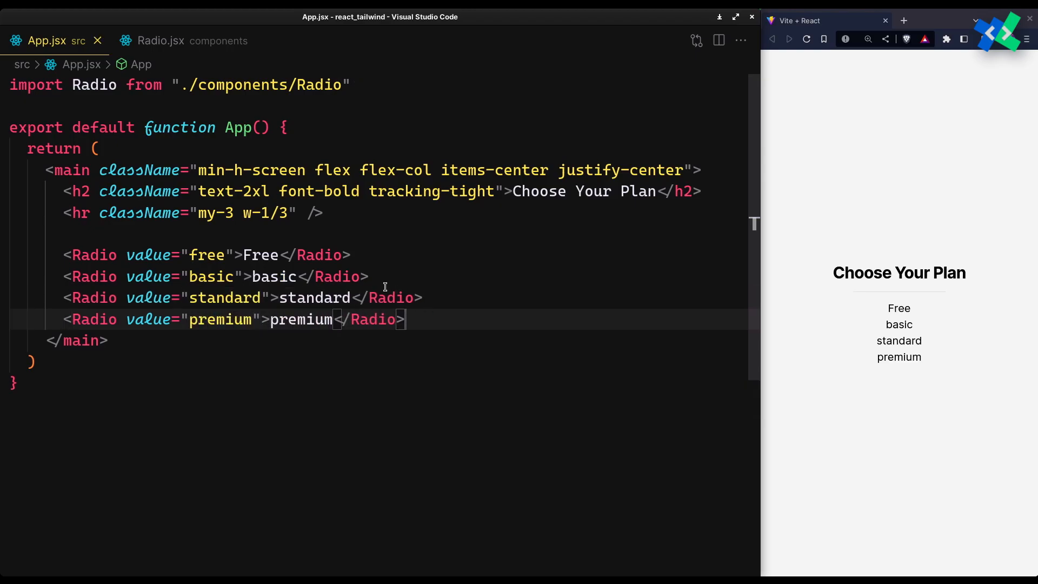
Create a RadioContext with createContext() in Radio.jsx.
{"action": "left_click", "coordinate": [159, 41]}
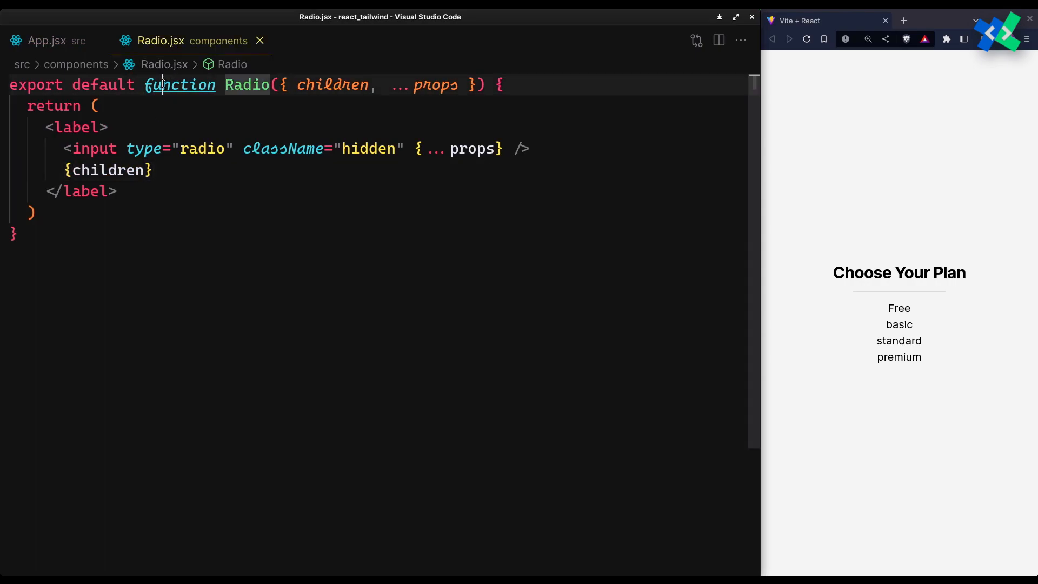
{"action": "type", "text": "const RadioCont"}
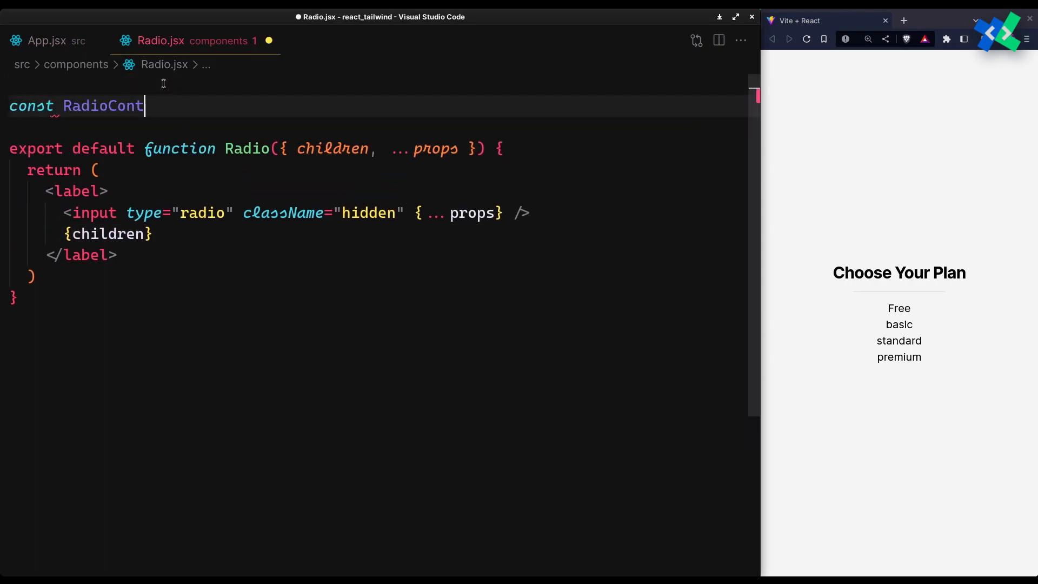
{"action": "type", "text": "ext = create"}
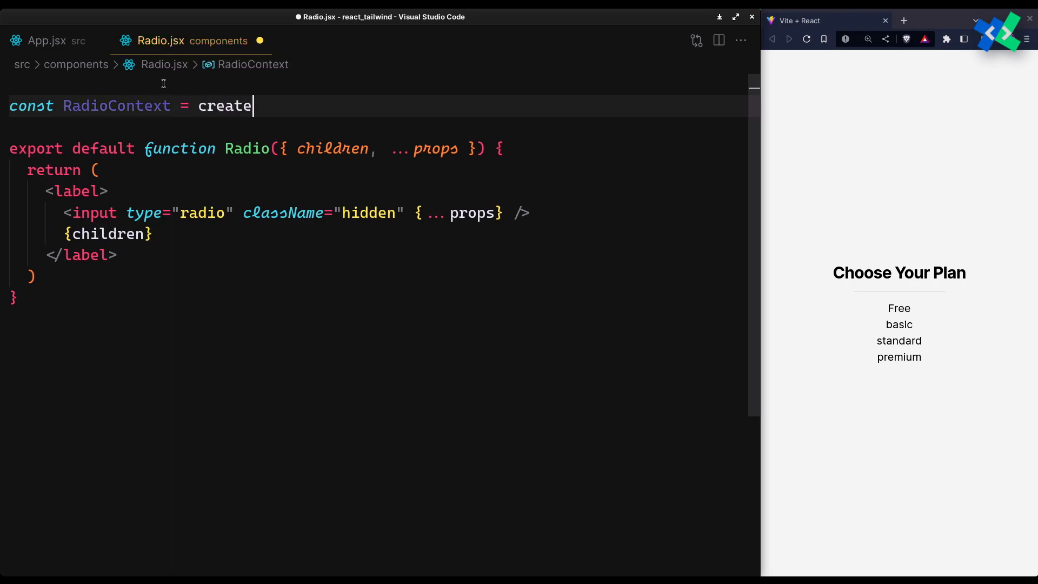
{"action": "type", "text": "Context"}
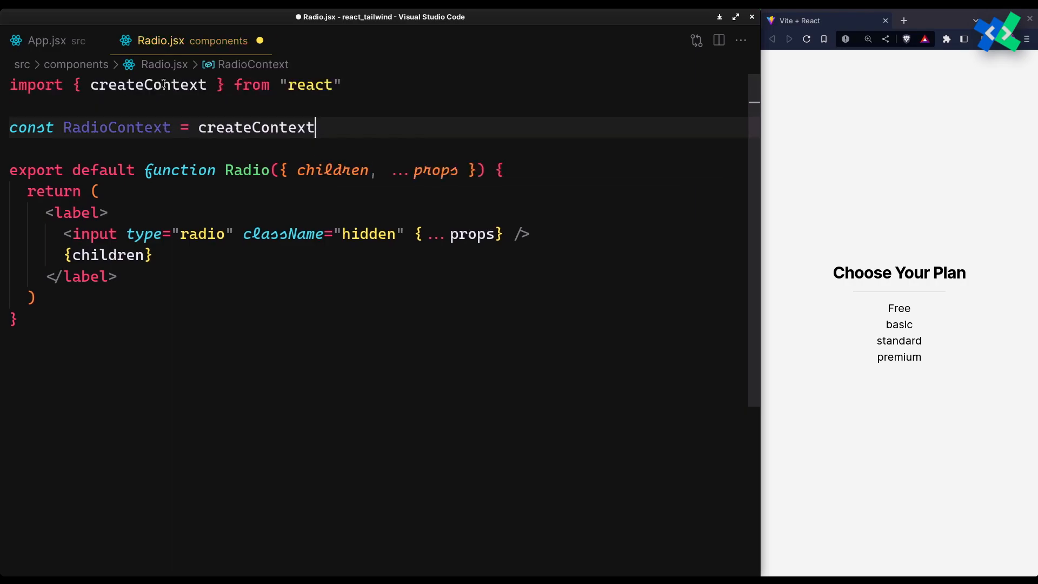
{"action": "type", "text": "()"}
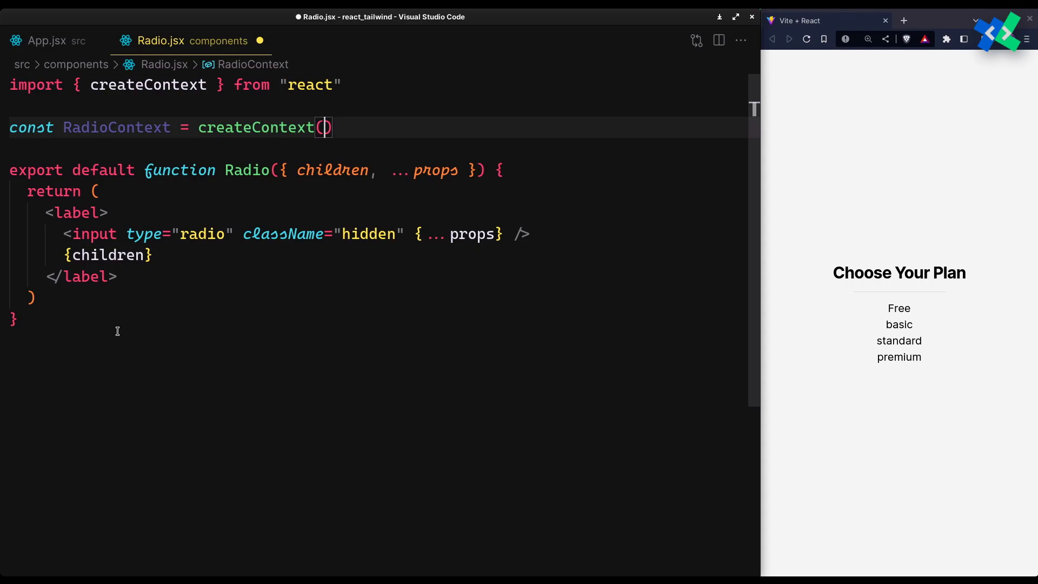
Export RadioGroup({value, onChange, children}) wrapping children in RadioContext.Provider with value and onChange.
{"action": "type", "text": "export"}
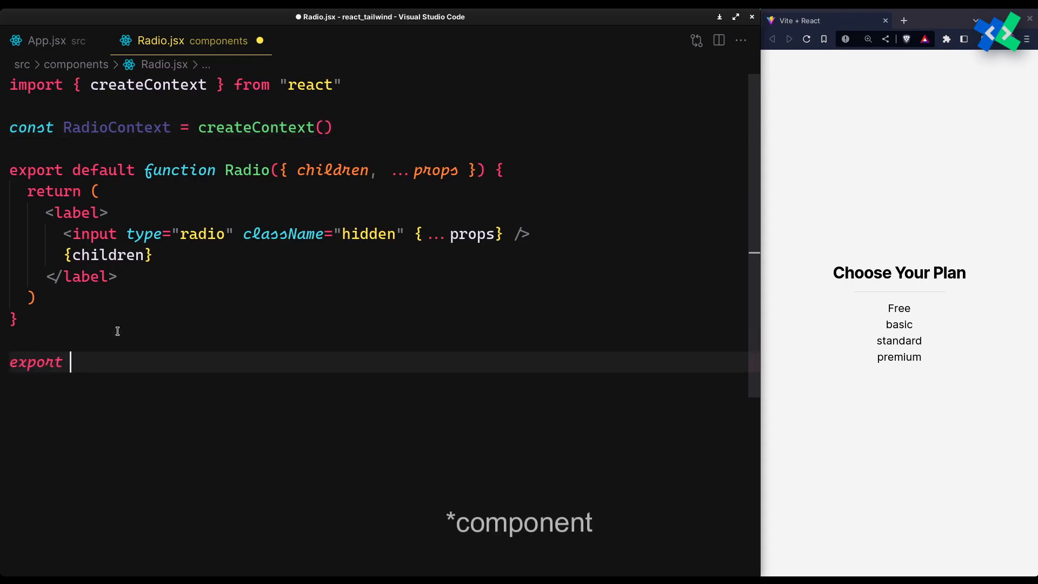
{"action": "type", "text": "function Radio"}
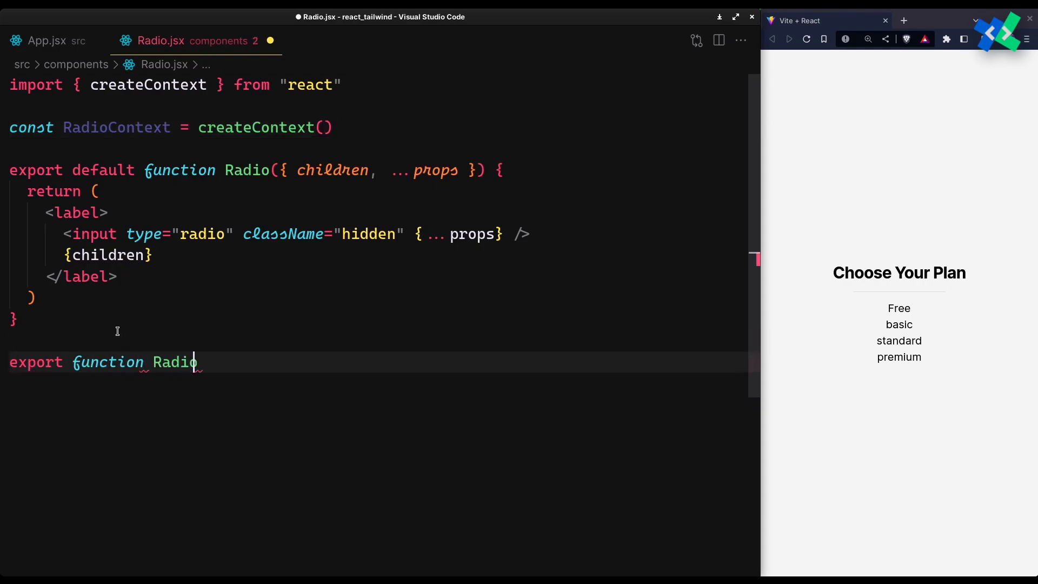
{"action": "type", "text": "Group({})"}
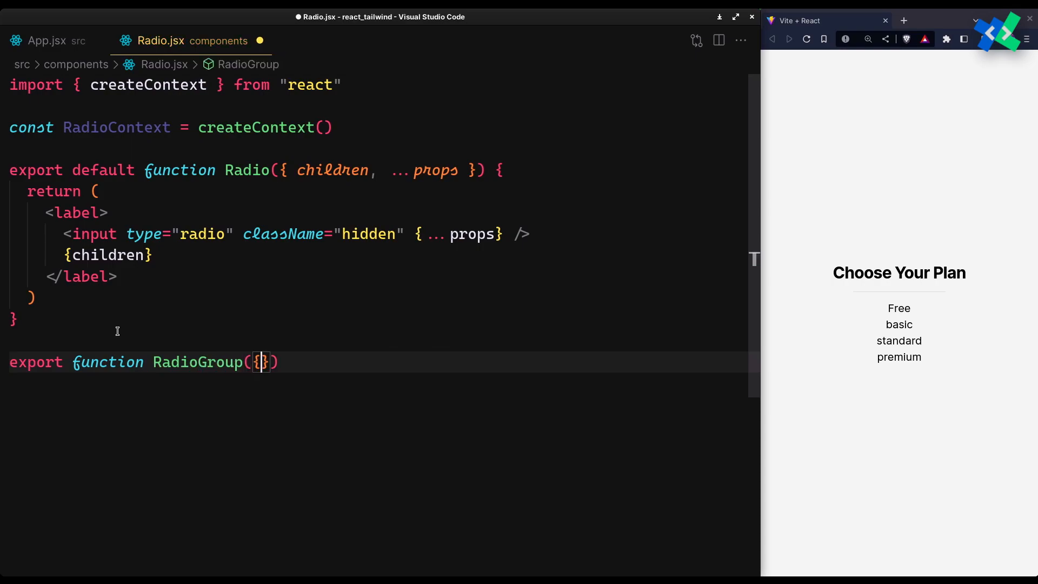
{"action": "type", "text": "value, onChan"}
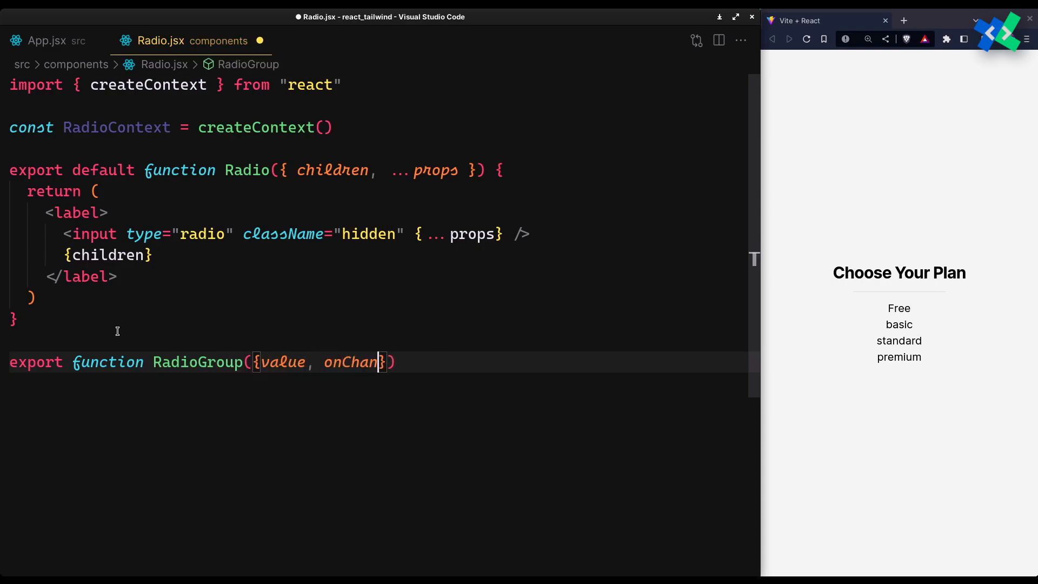
{"action": "type", "text": "ge, children"}
{"action": "type", "text": "<"}
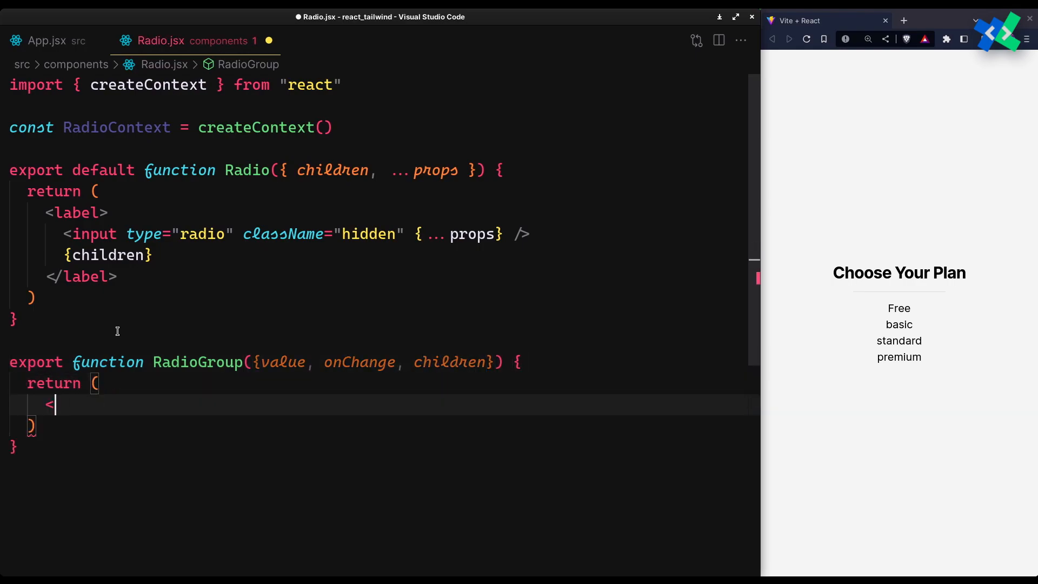
{"action": "type", "text": "RadioContext.Provider>"}
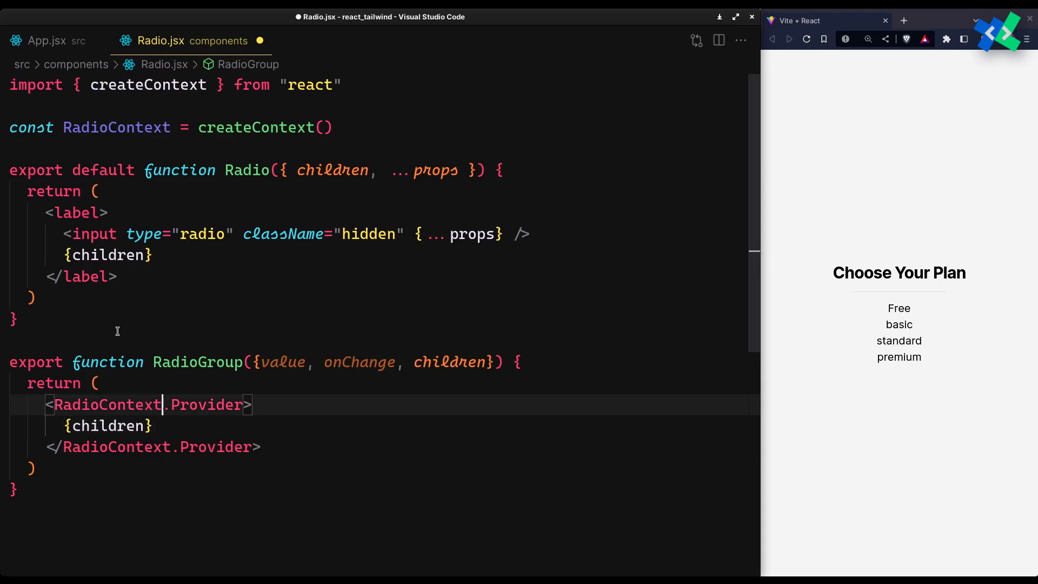
{"action": "type", "text": "value={}"}
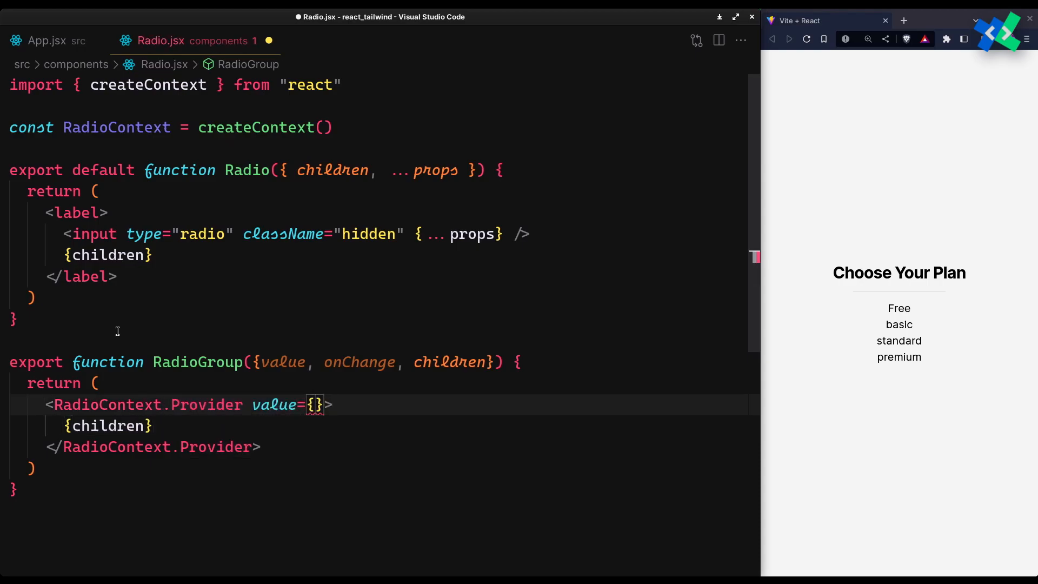
{"action": "type", "text": "value, onChange }"}
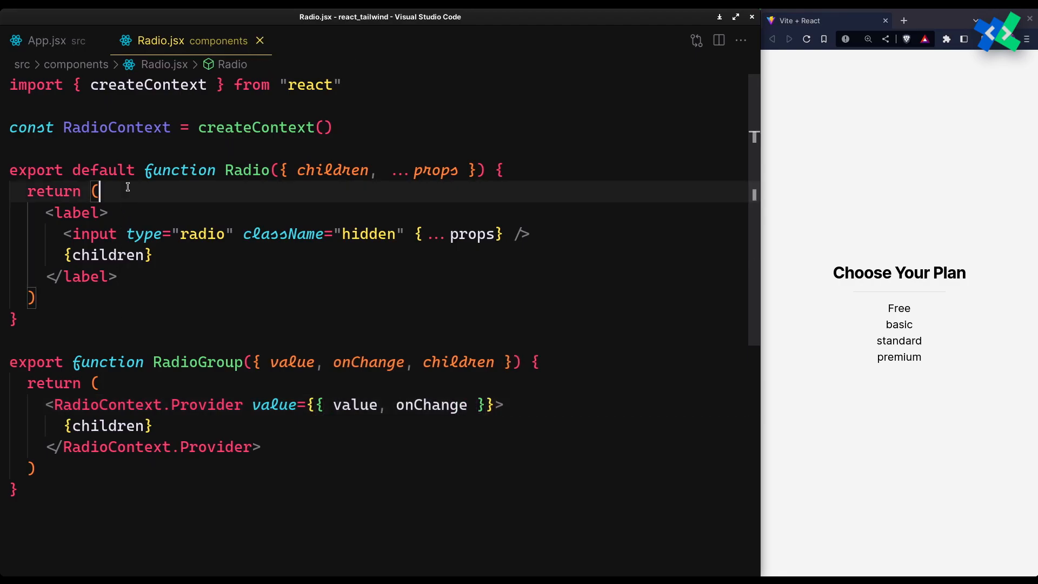
Read value and onChange via useContext(RadioContext) and set checked={value === props.value} on the input.
{"action": "type", "text": "const {value, onChange} = useContext"}
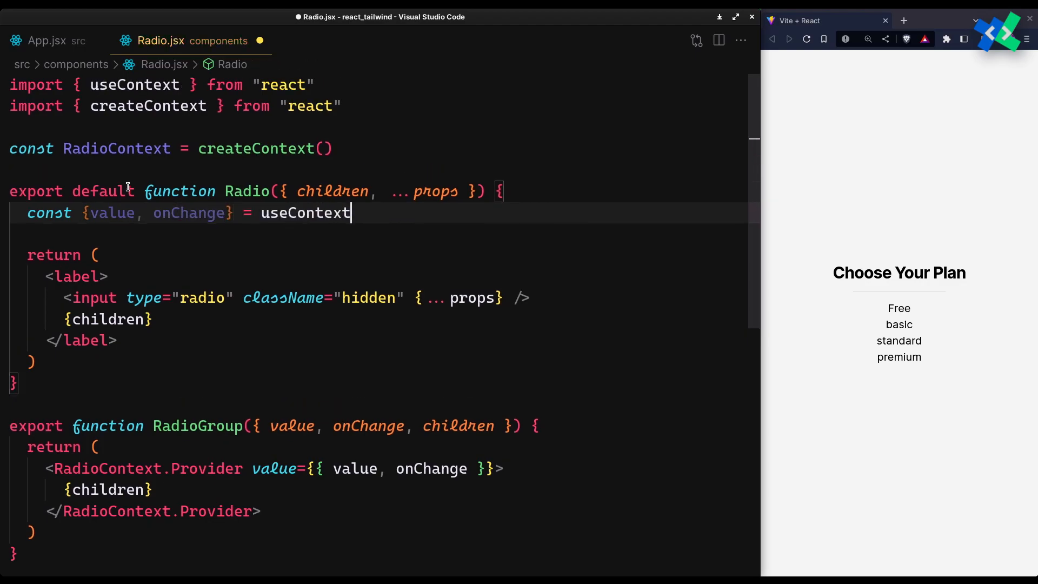
{"action": "type", "text": "(RadioContext)"}
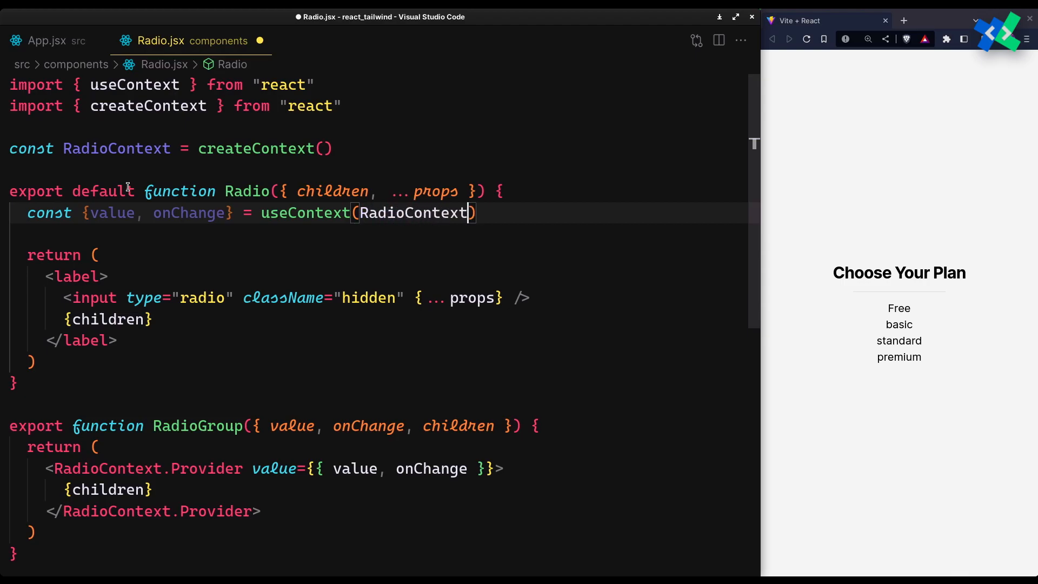
{"action": "left_click", "coordinate": [410, 297]}
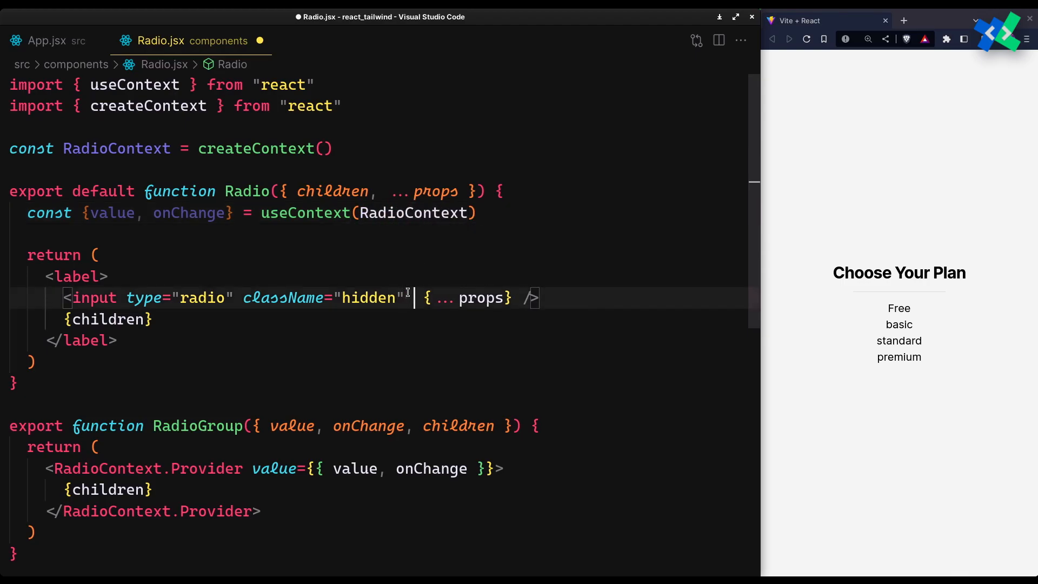
{"action": "type", "text": "checked={value }"}
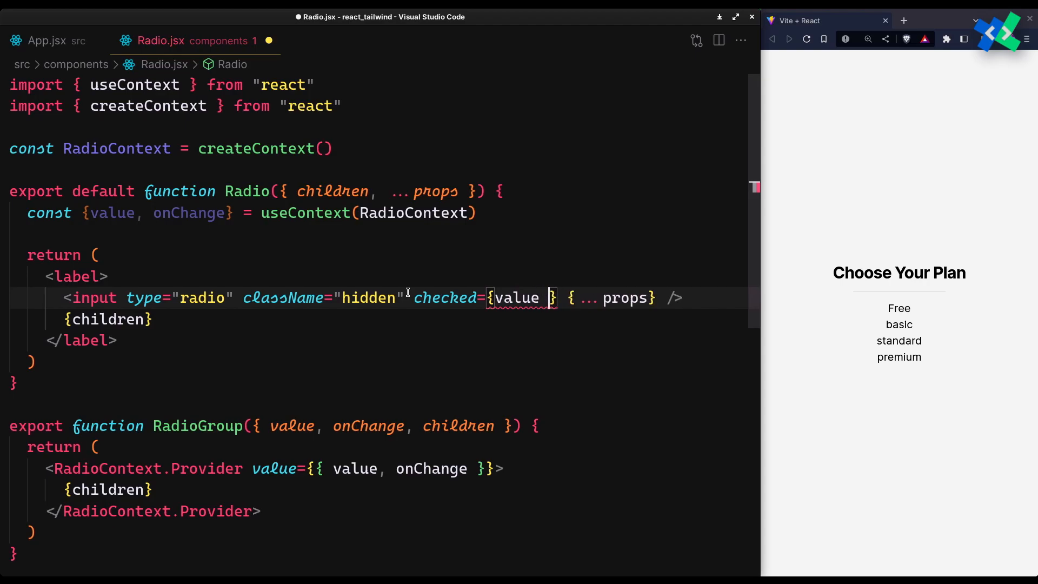
{"action": "type", "text": "=== props.value}"}
{"action": "type", "text": "onChange={onChange}"}
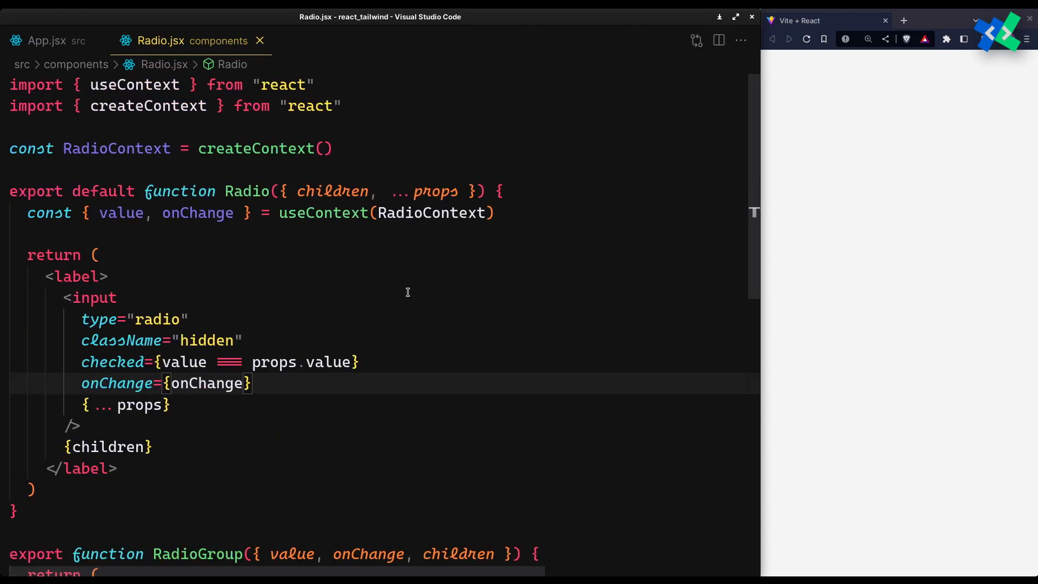
Wrap the radios in <RadioGroup> bound to useState plan, with onChange setting e.target.value.
{"action": "left_click", "coordinate": [47, 40]}
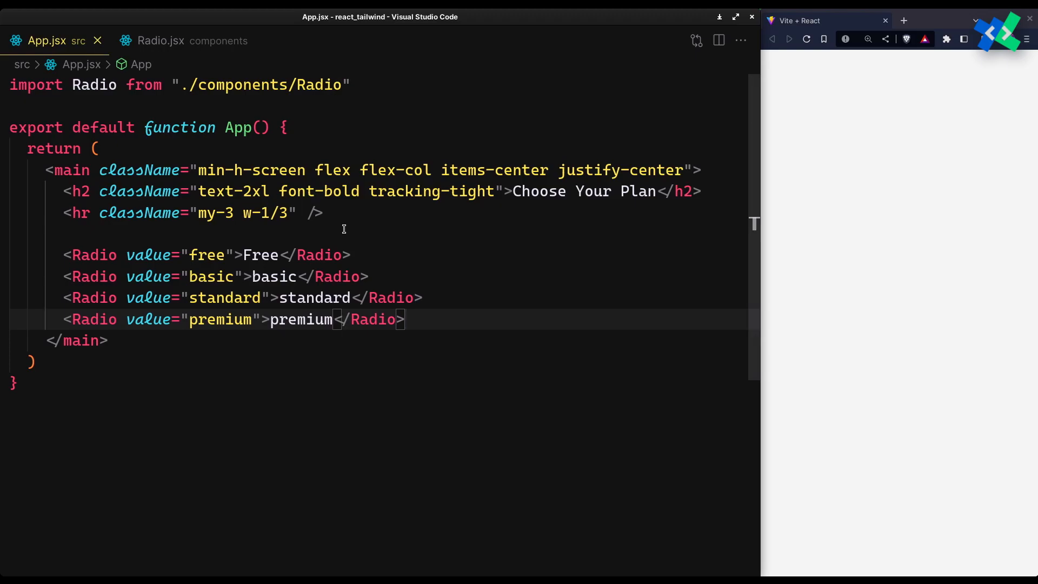
{"action": "key", "text": "enter"}
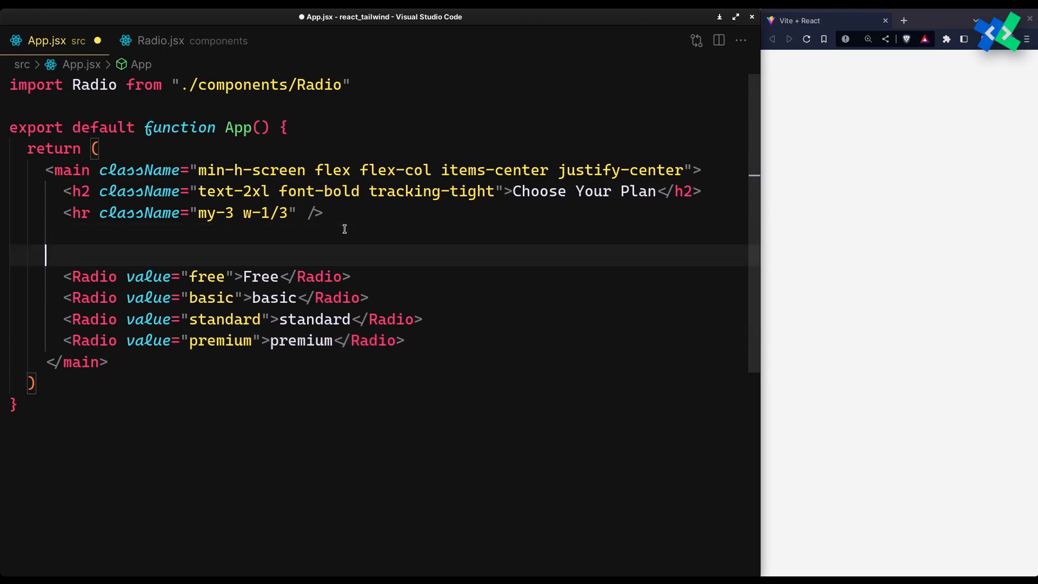
{"action": "type", "text": "<RadioGroup"}
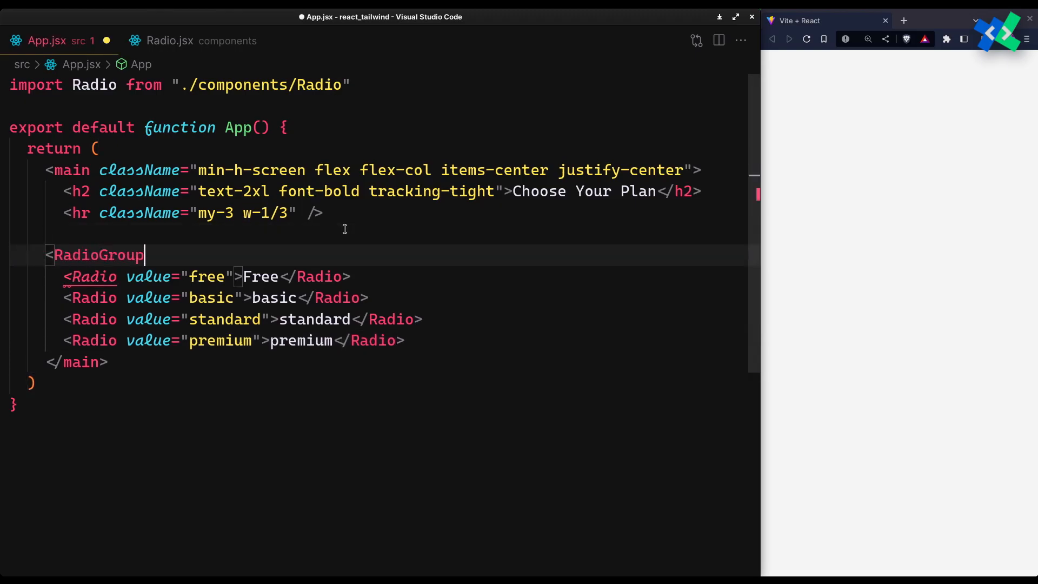
{"action": "type", "text": ">"}
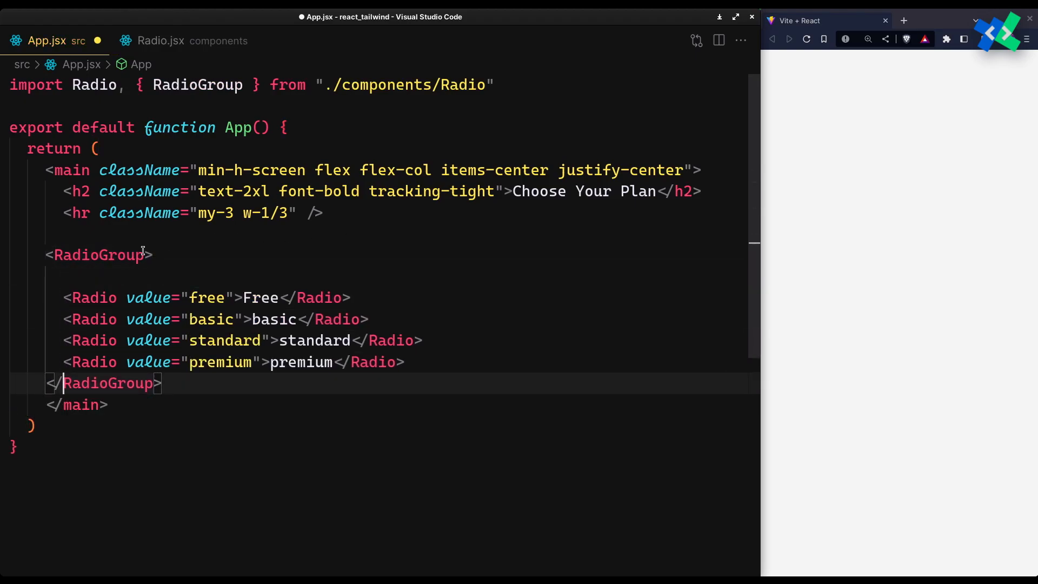
{"action": "type", "text": "value={"}
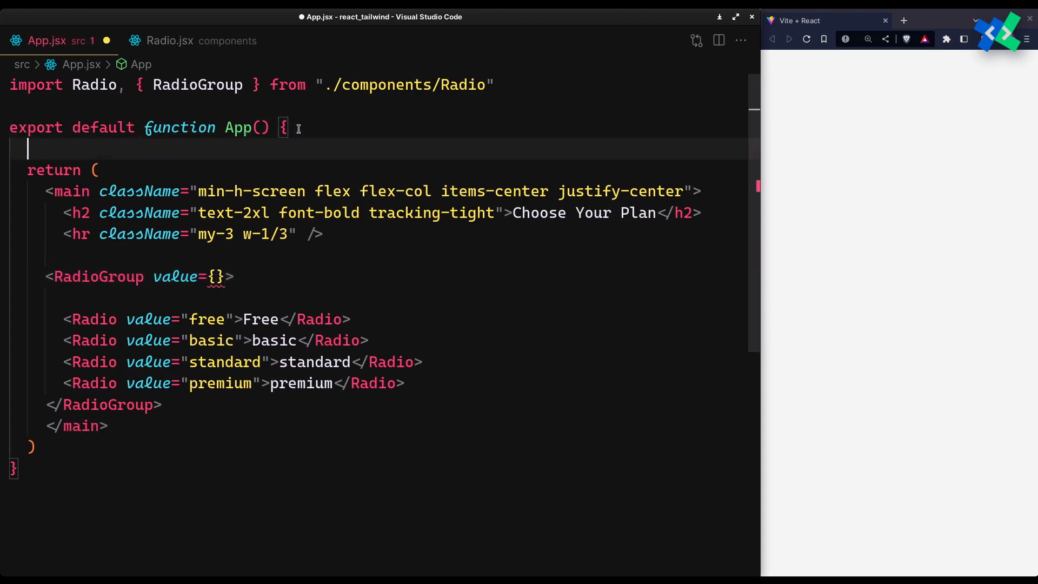
{"action": "type", "text": "const [pla, setpla] = useState()"}
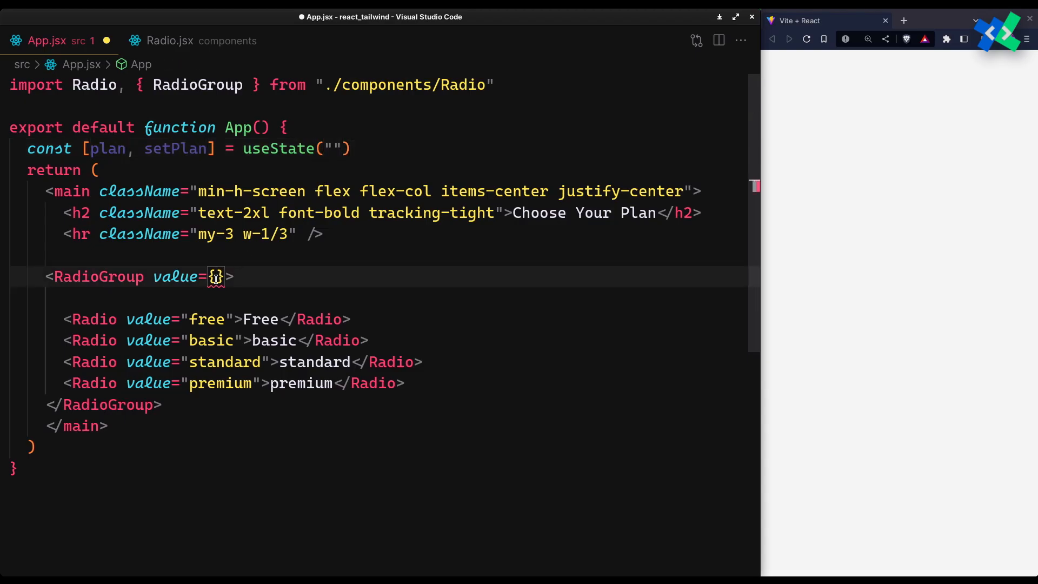
{"action": "type", "text": "plan"}
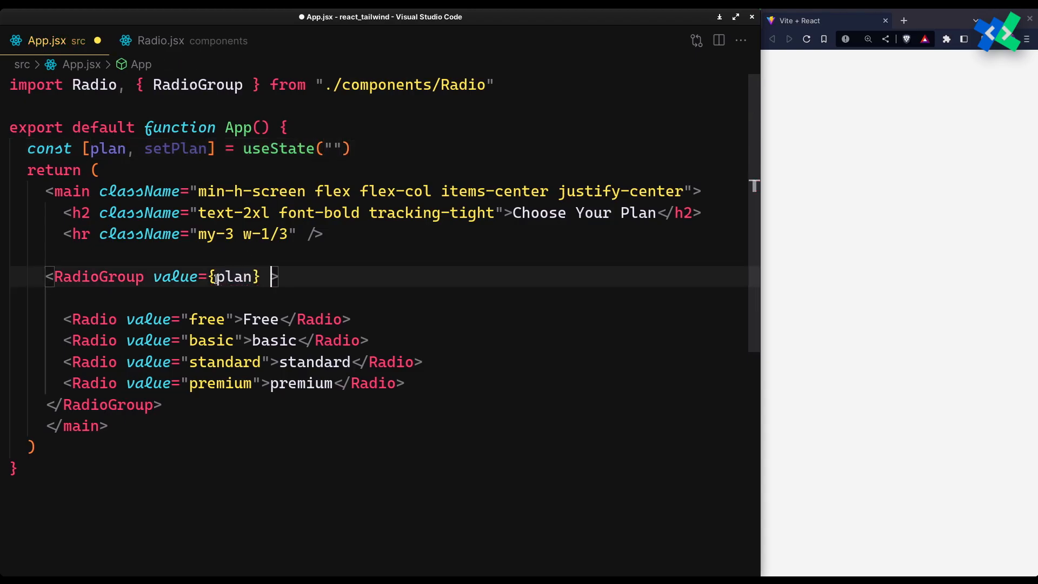
{"action": "type", "text": "onChange={}"}
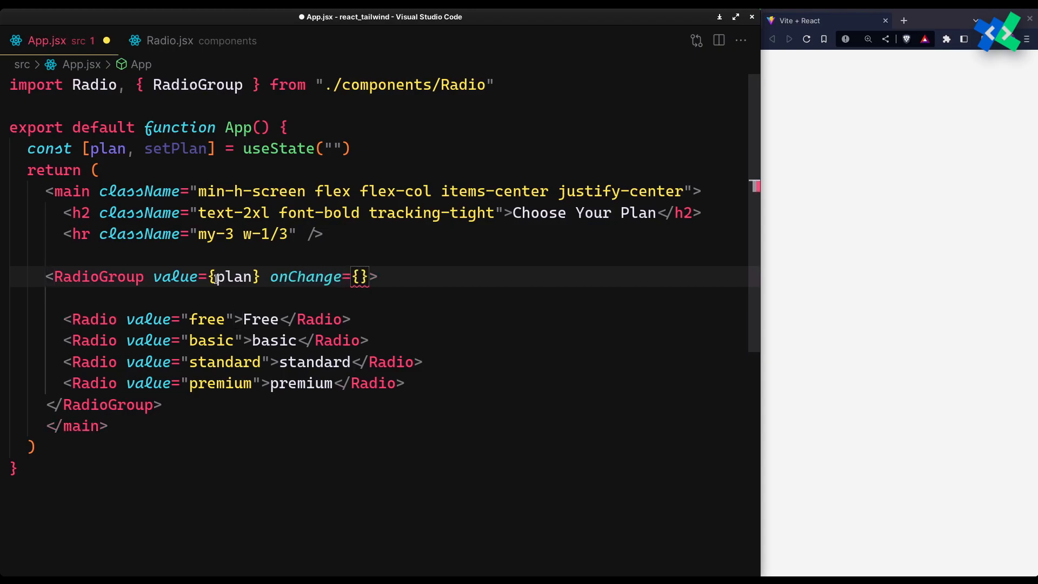
{"action": "type", "text": "e => set"}
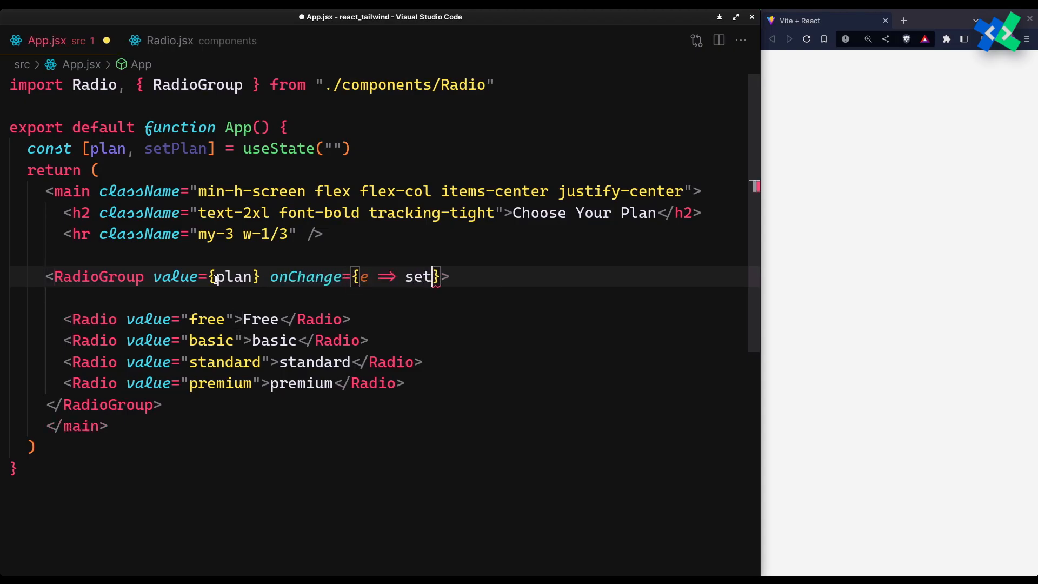
{"action": "type", "text": "Plan(e.target"}
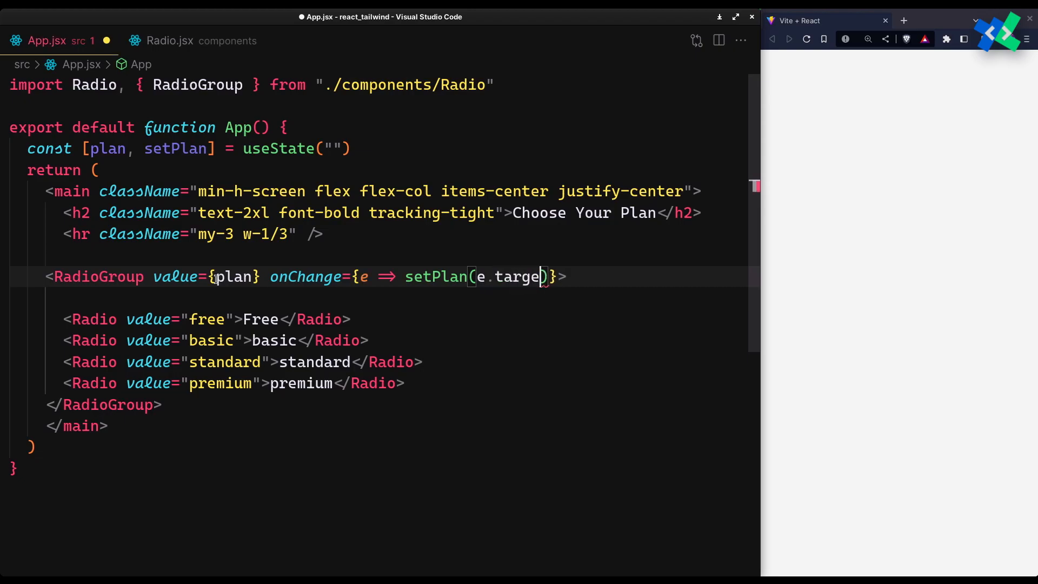
{"action": "type", "text": ".value"}
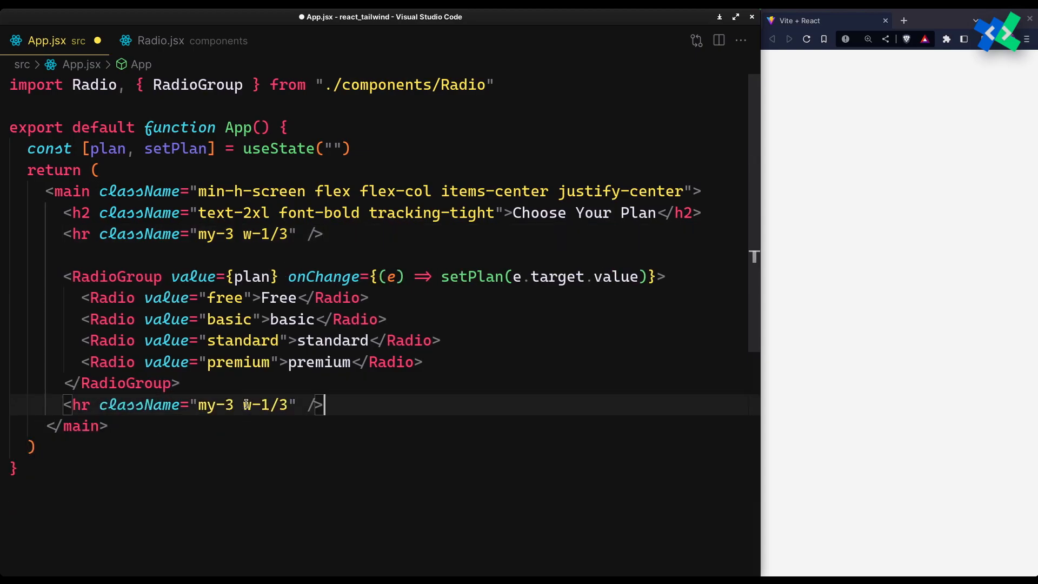
Show 'selected: {plan}' below the options and test choosing Free and standard in the preview.
{"action": "type", "text": "selected:"}
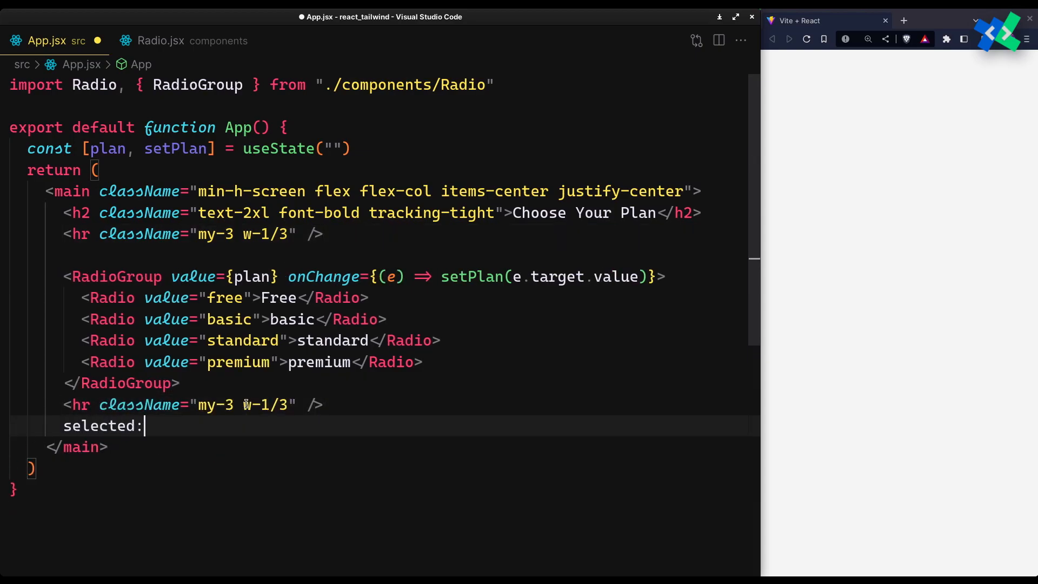
{"action": "type", "text": "{plan}"}
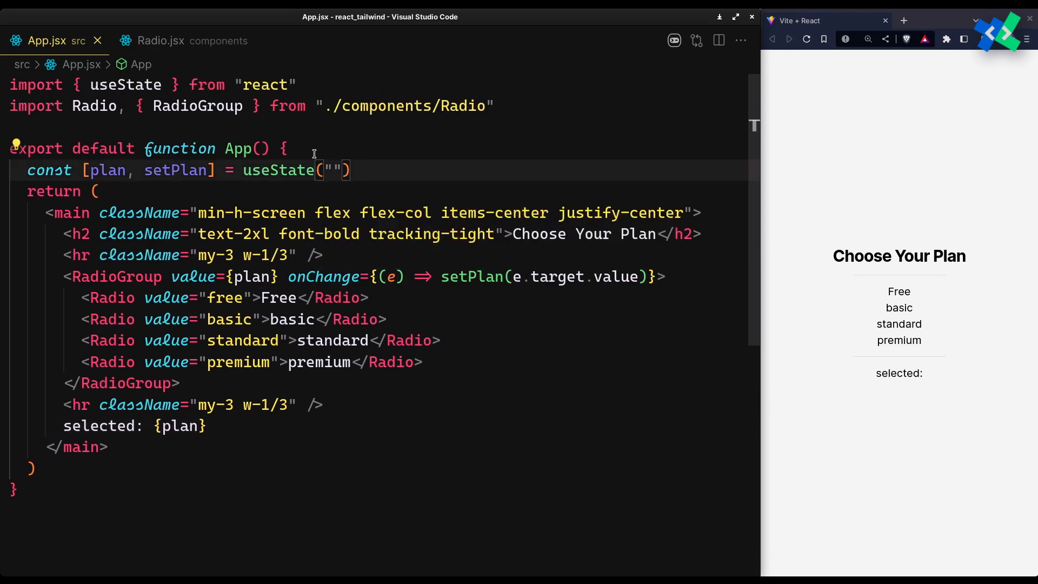
{"action": "left_click", "coordinate": [899, 292]}
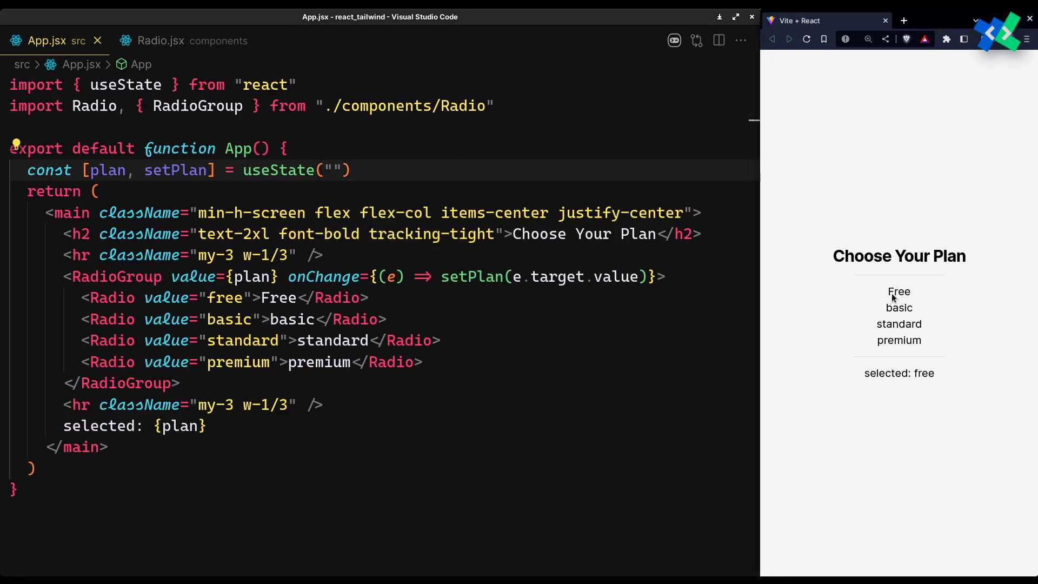
{"action": "left_click", "coordinate": [899, 324]}
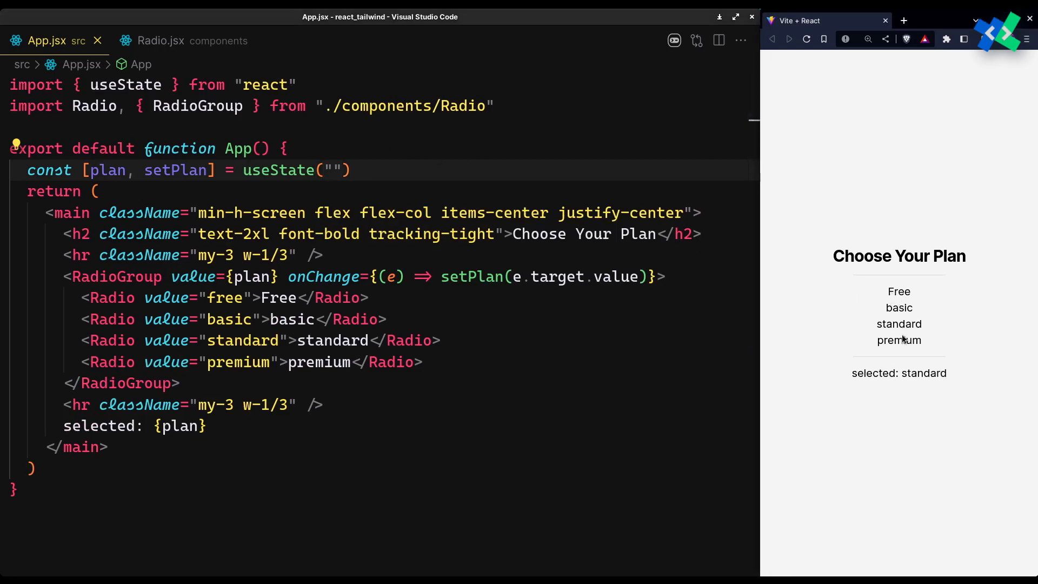
{"action": "left_click", "coordinate": [160, 41]}
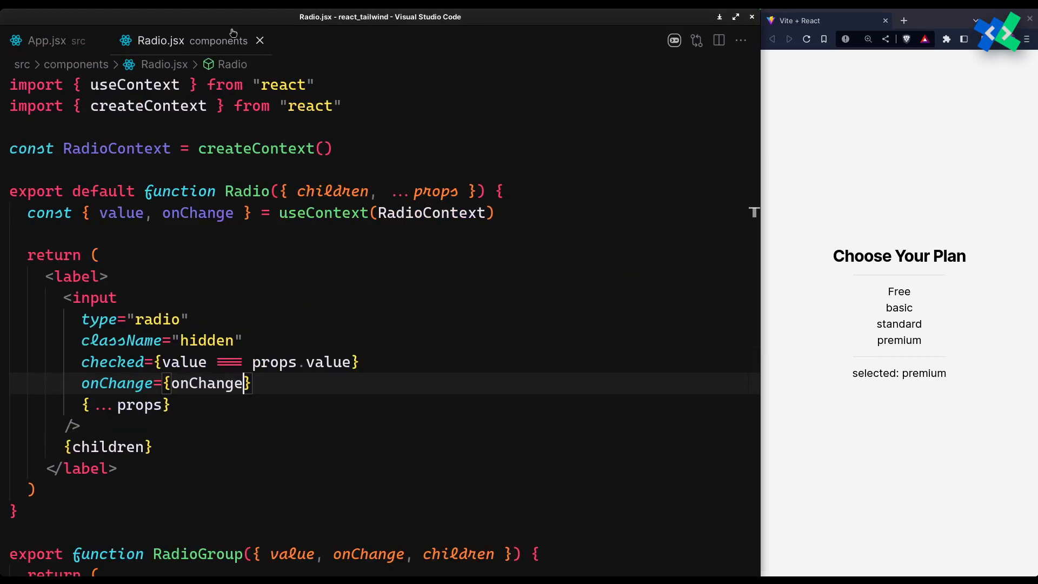
Give the radio label base classes px-6 py-4 shadow rounded-lg and transition-all.
{"action": "type", "text": "className={`"}
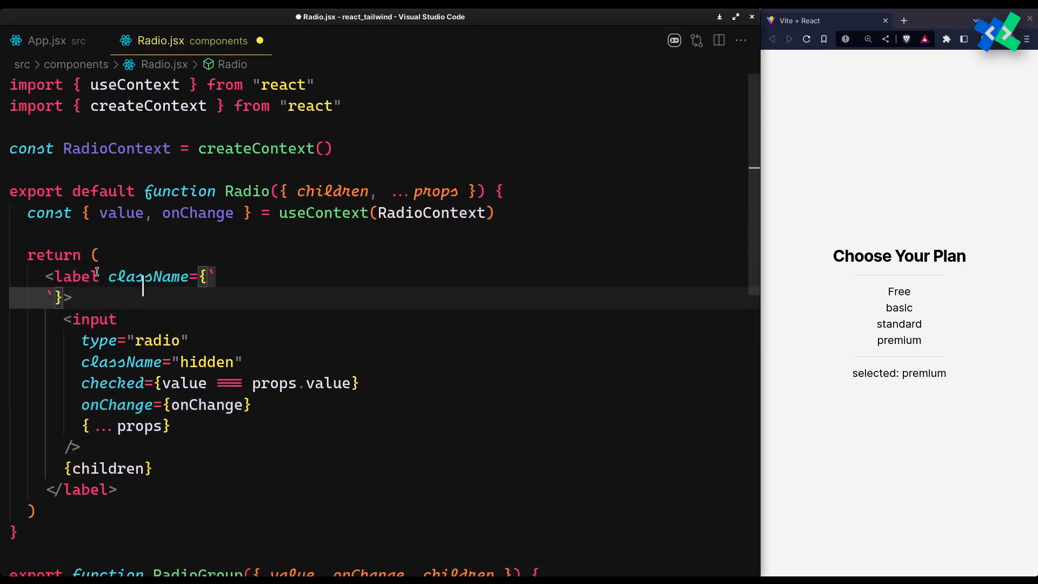
{"action": "type", "text": "px-6"}
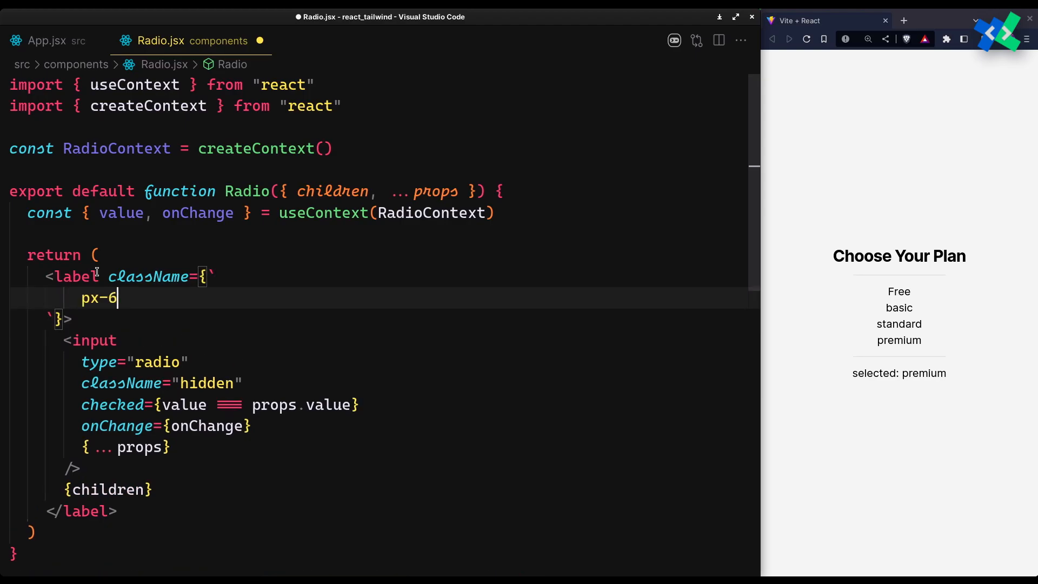
{"action": "type", "text": "py-4 sha"}
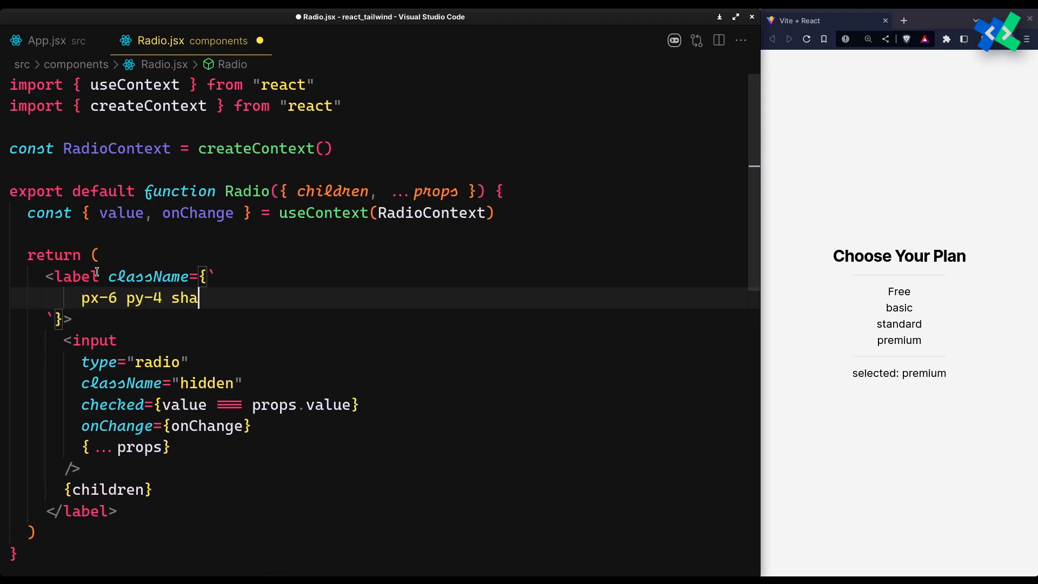
{"action": "type", "text": "dow rounded-lg cursor-poi"}
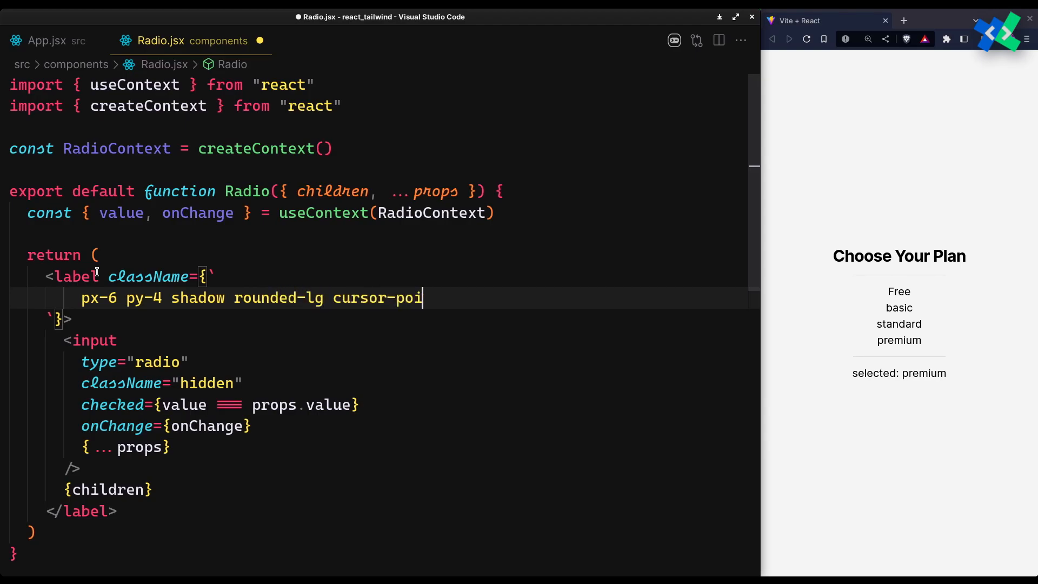
{"action": "type", "text": "nter"}
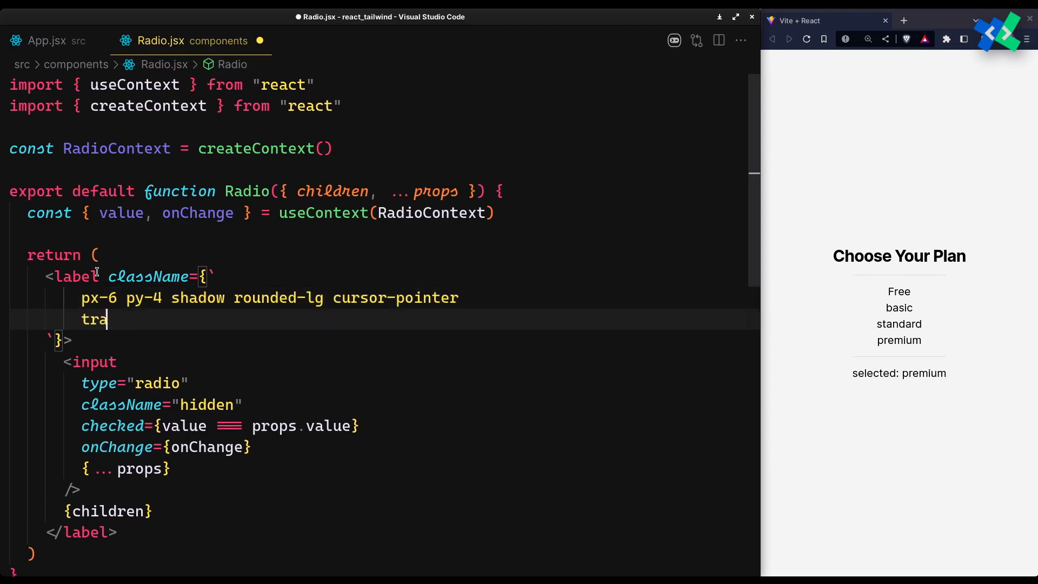
{"action": "type", "text": "nsition-all"}
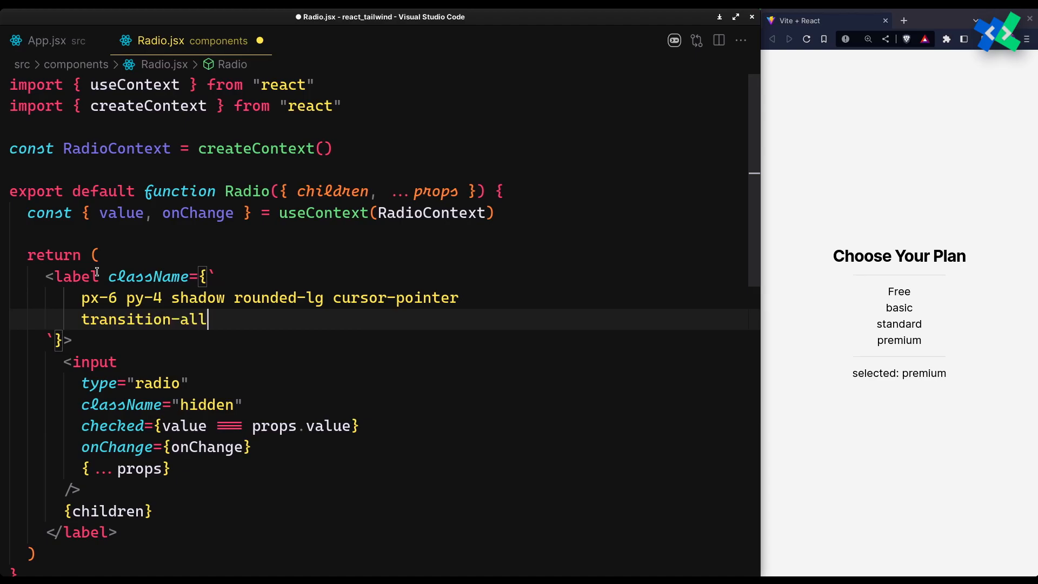
Add a violet gradient for the checked label, white with hover:shadow-md otherwise, and test with basic.
{"action": "type", "text": "${"}
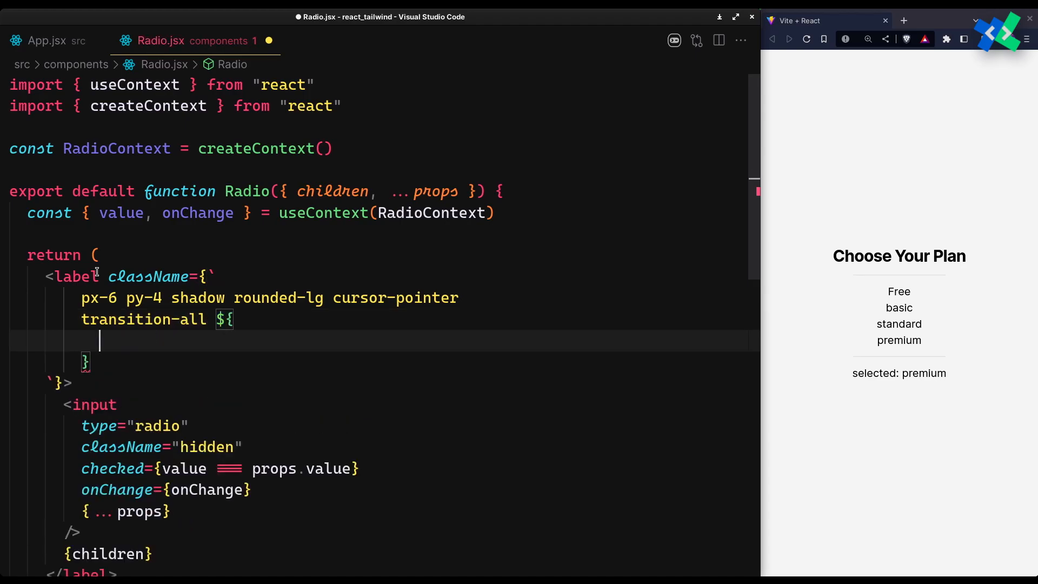
{"action": "type", "text": "value === props.value"}
{"action": "type", "text": "?"}
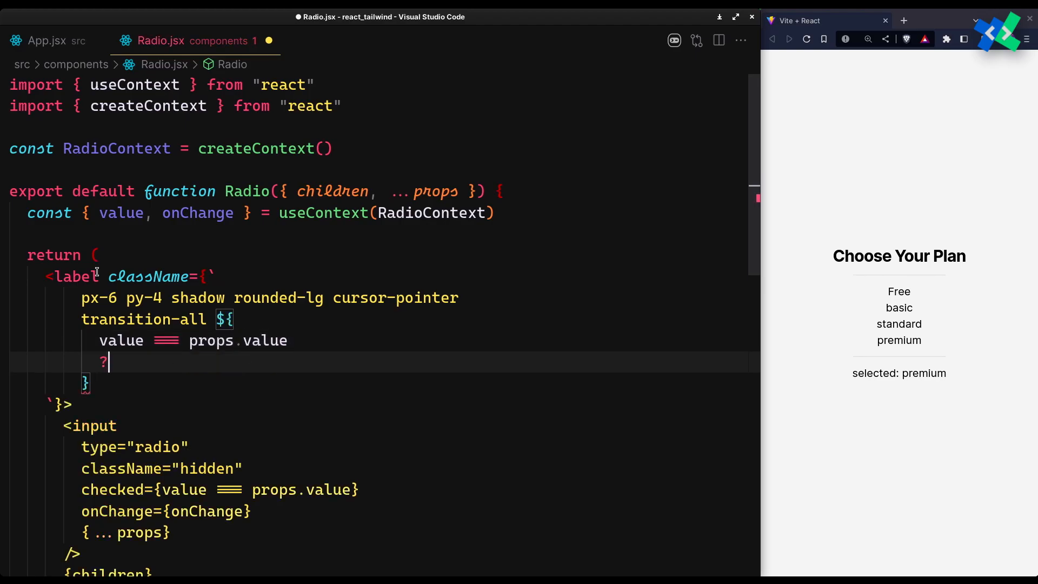
{"action": "type", "text": "\"bg-gradient-to-t from-violet-200"}
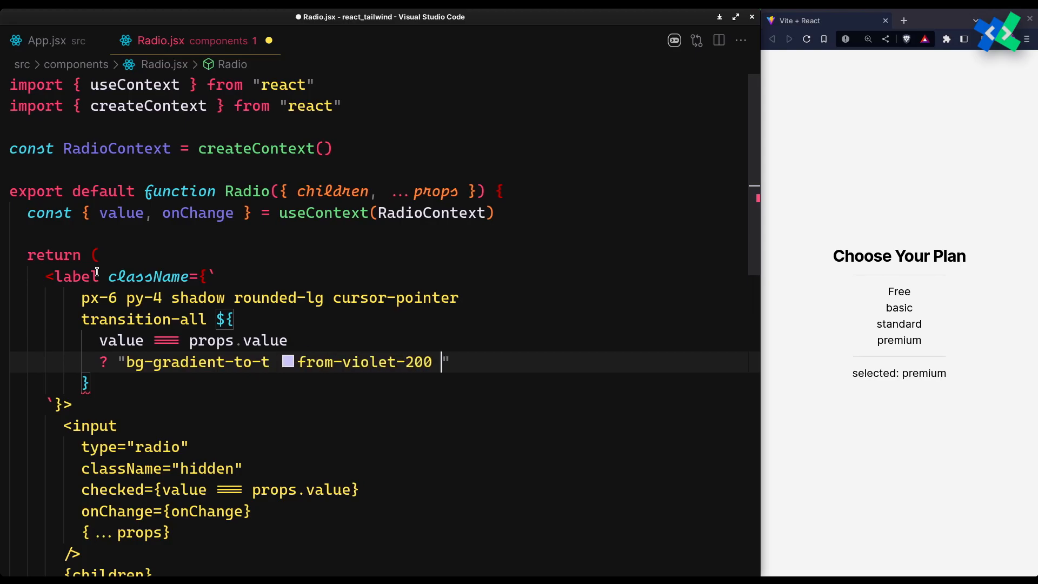
{"action": "type", "text": "to-violet-100"}
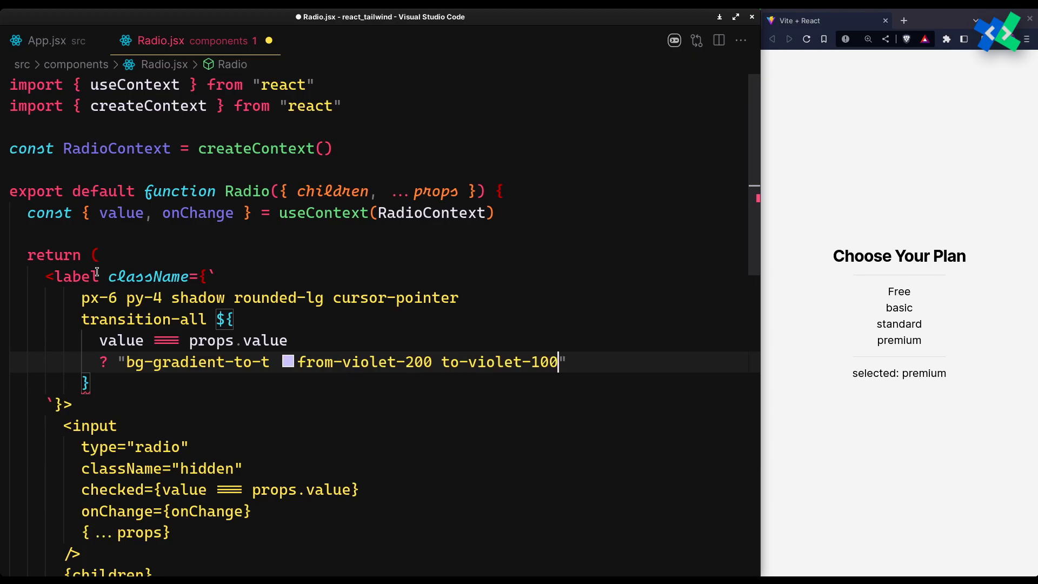
{"action": "type", "text": "text-violet-800 shadow-violet-500"}
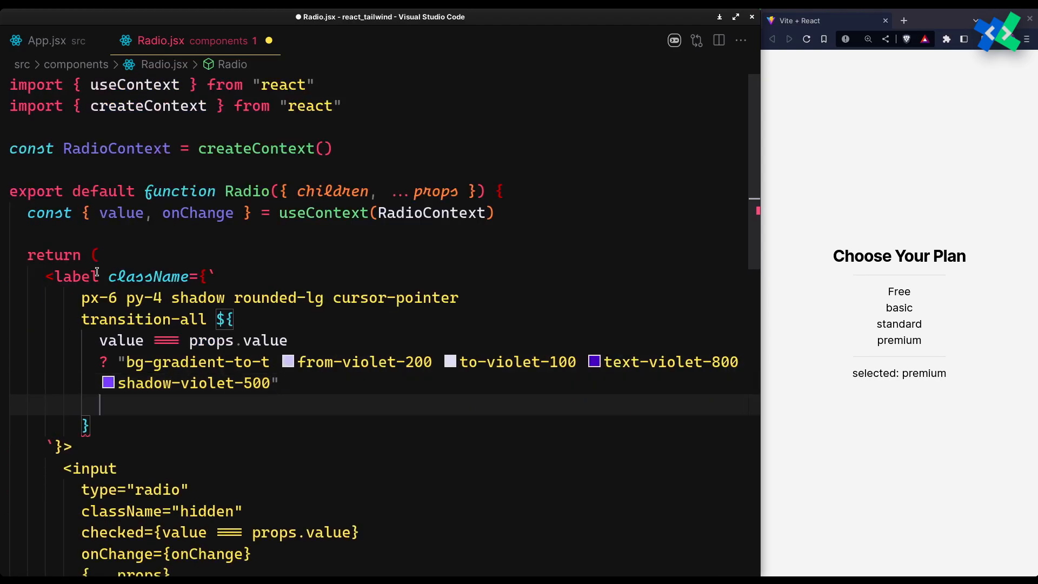
{"action": "type", "text": ": \"bg-white hover\""}
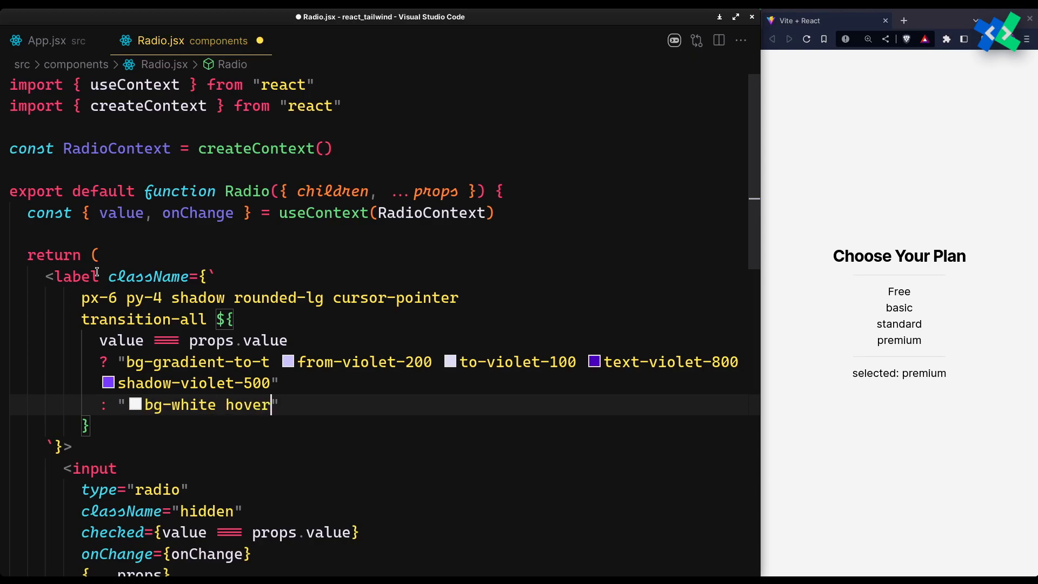
{"action": "type", "text": ":shadow-md"}
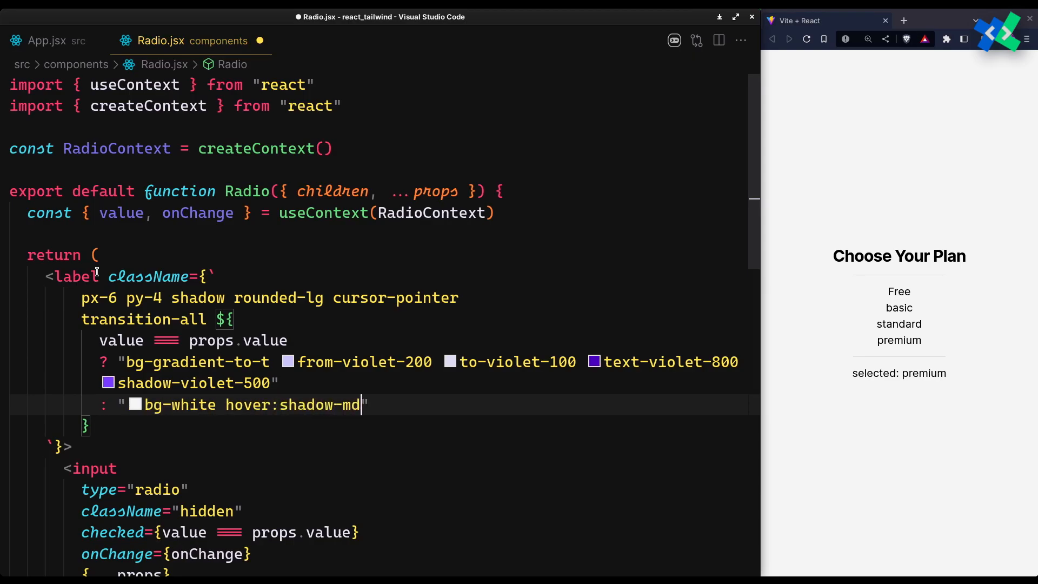
{"action": "type", "text": "shadow-gray-300"}
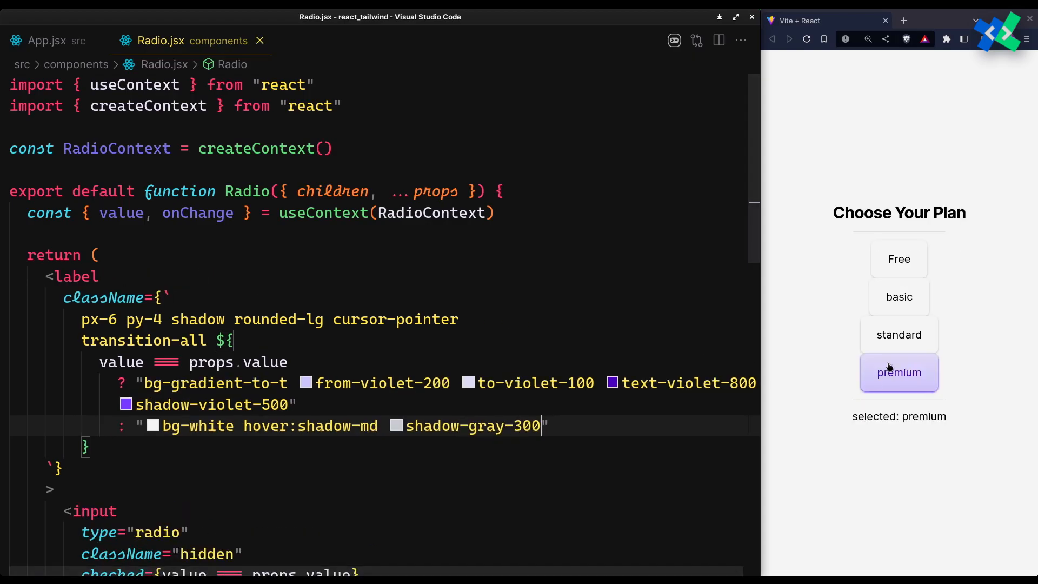
{"action": "left_click", "coordinate": [899, 297]}
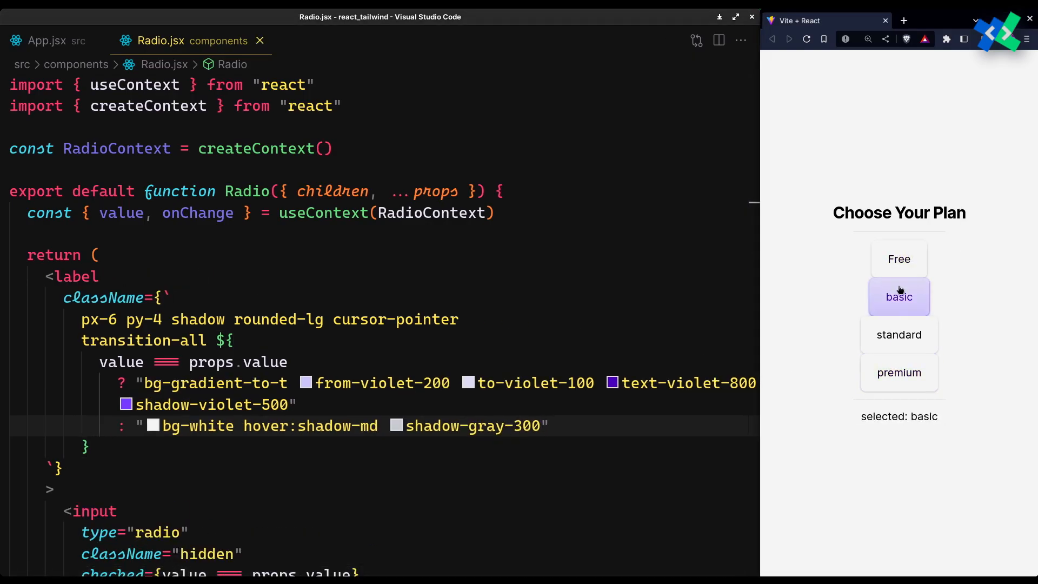
{"action": "left_click", "coordinate": [47, 41]}
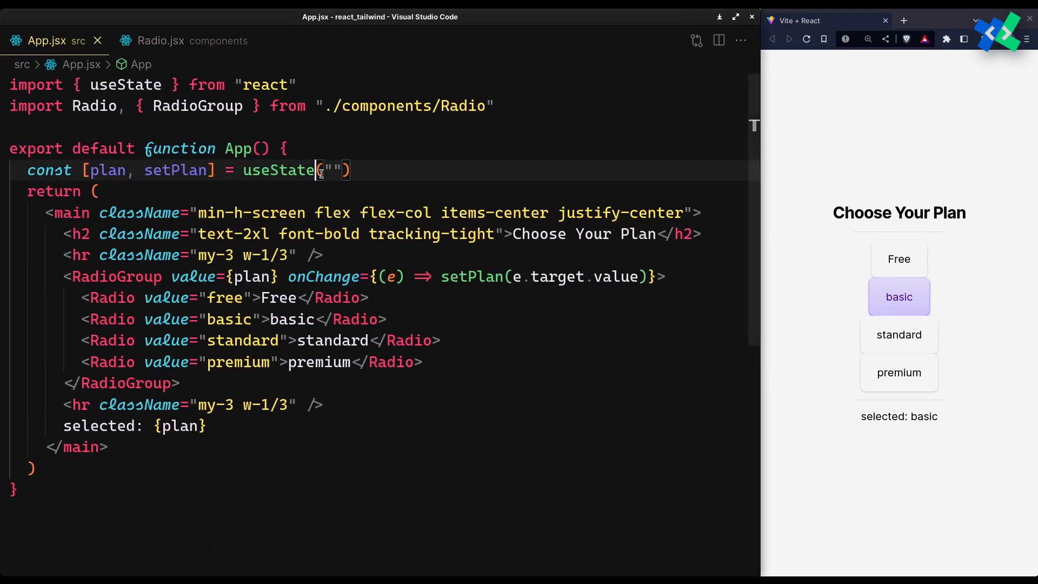
Lay out the Free card as a flex column with a row holding a badge icon and semibold title.
{"action": "type", "text": "div"}
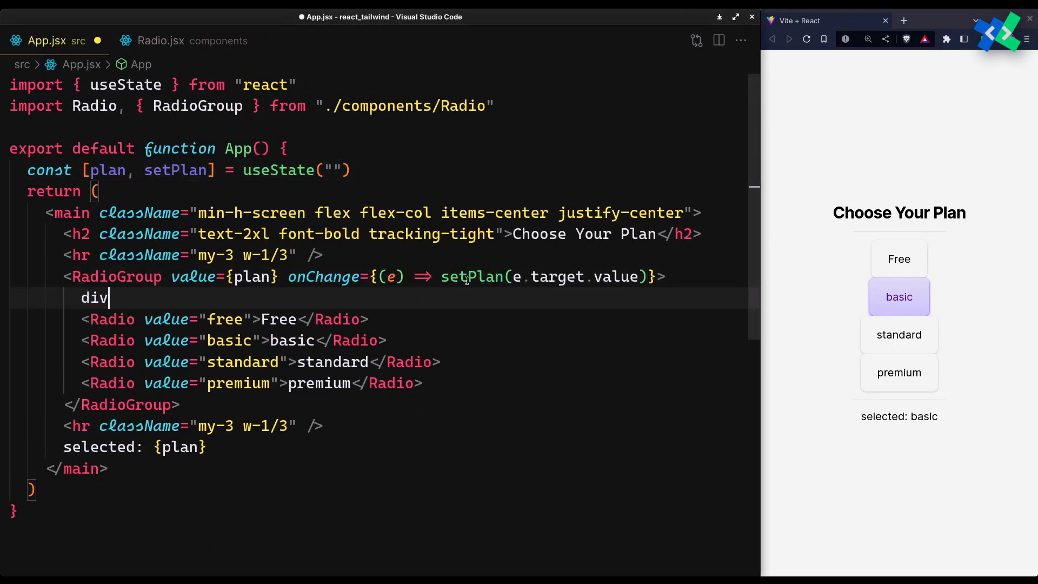
{"action": "type", "text": ".flex.gap"}
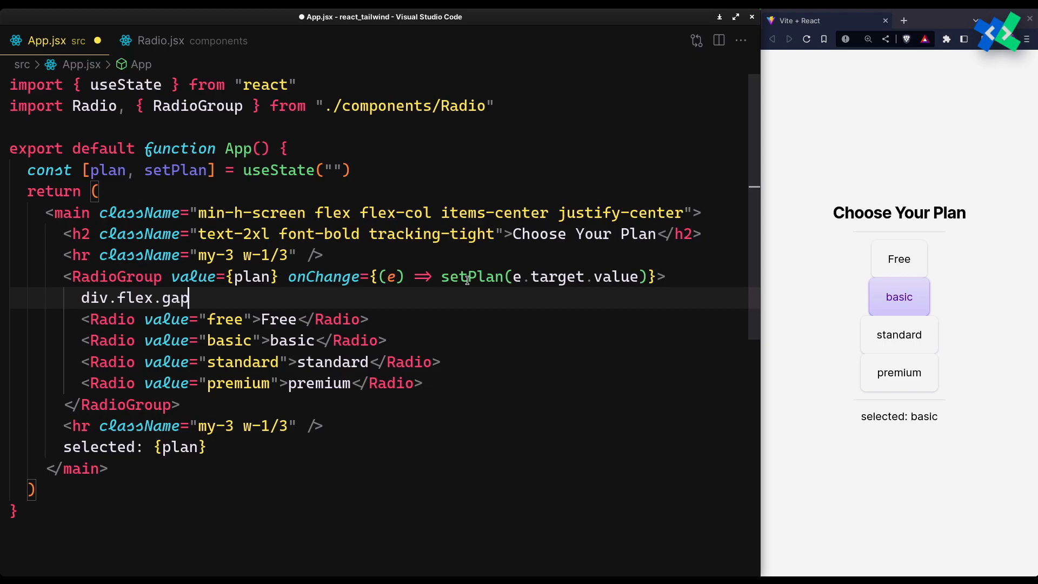
{"action": "type", "text": "-4.justify-"}
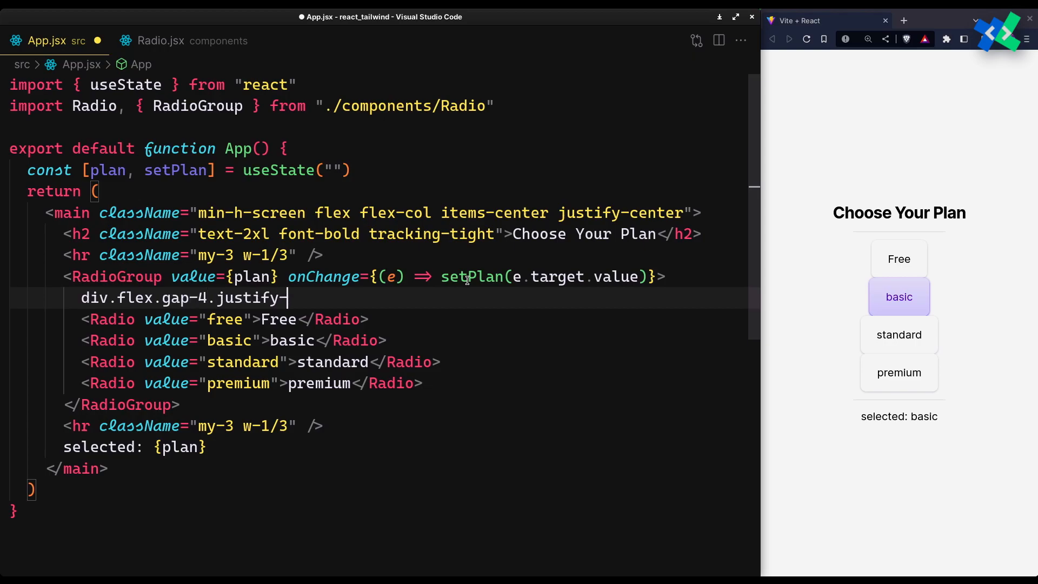
{"action": "type", "text": "center.flex-col\">"}
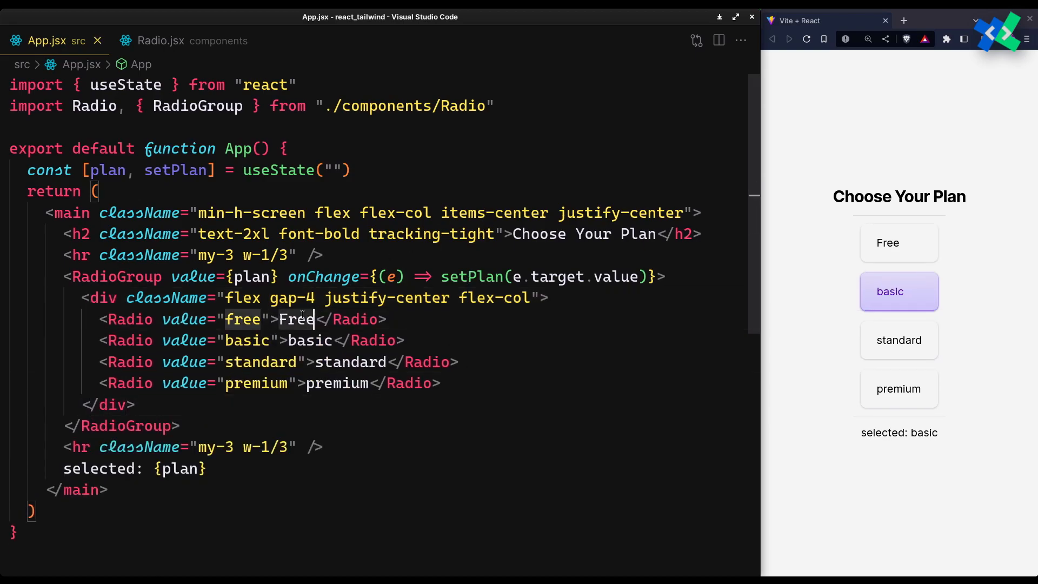
{"action": "type", "text": ".flex."}
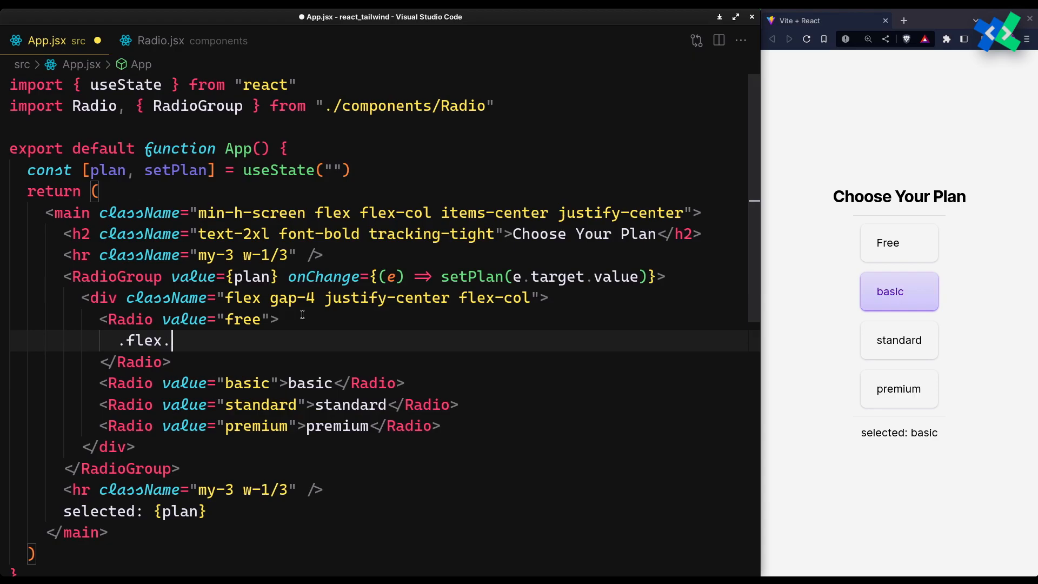
{"action": "type", "text": "gap-4.items-center\">"}
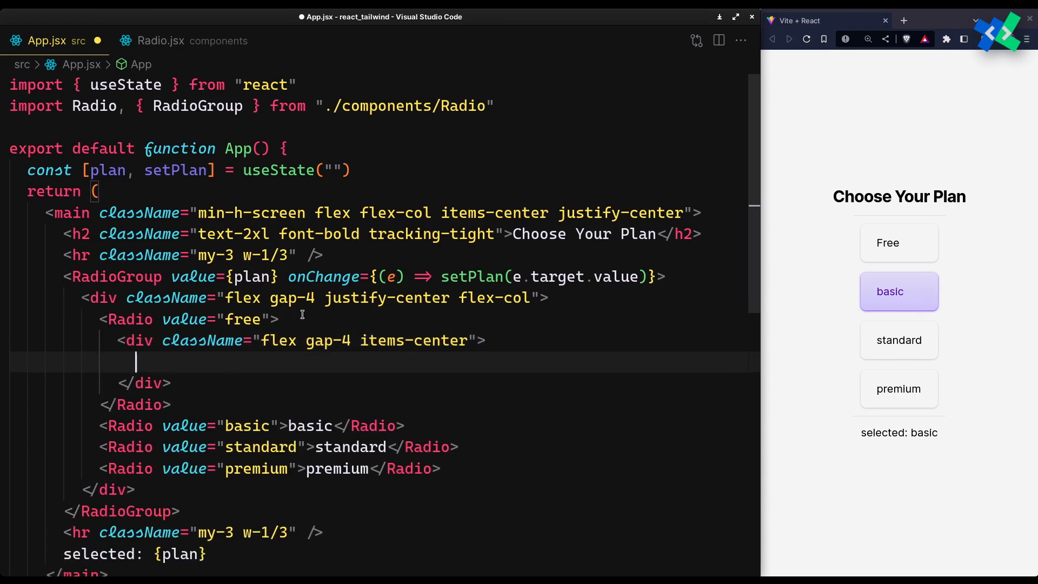
{"action": "type", "text": "<BadgePercent />"}
{"action": "type", "text": "<div></div>"}
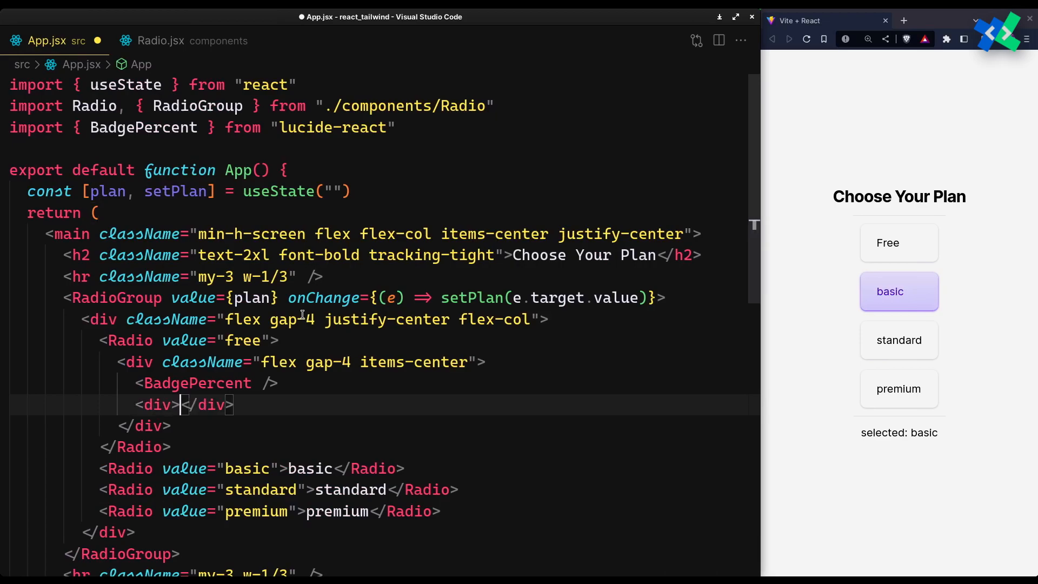
{"action": "type", "text": "h3.text-lg."}
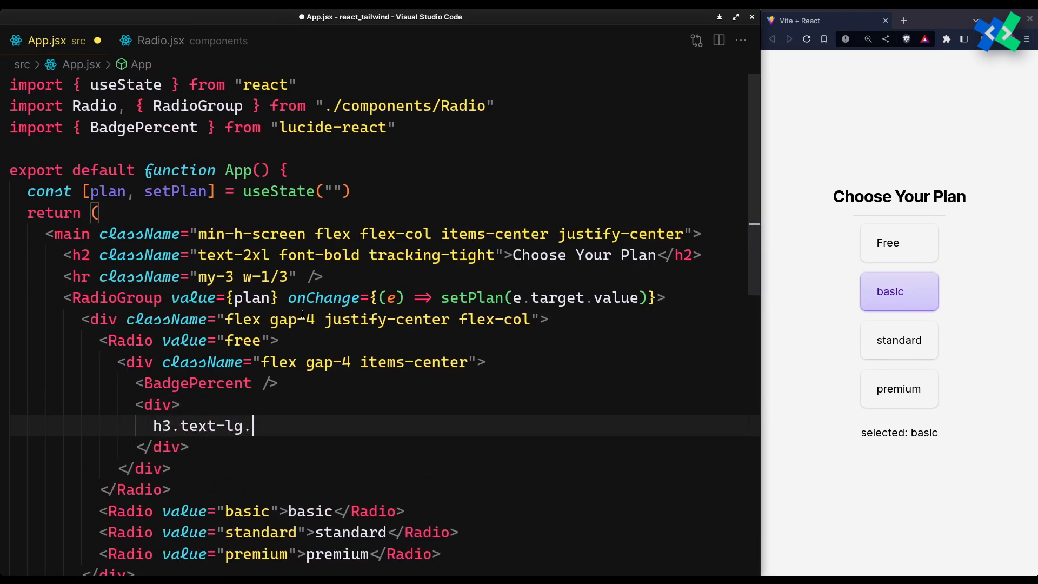
{"action": "type", "text": "font-semibold\">Free</h3>"}
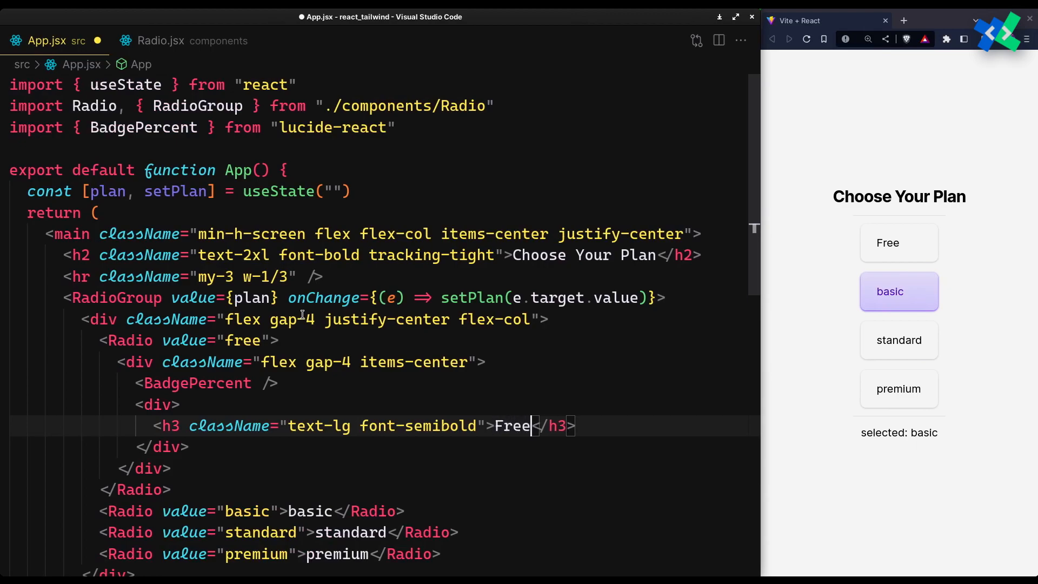
Add the 'SD (480p) · Mobile · Ads' features line and a right-aligned $0 price, then save.
{"action": "type", "text": "p.text-s"}
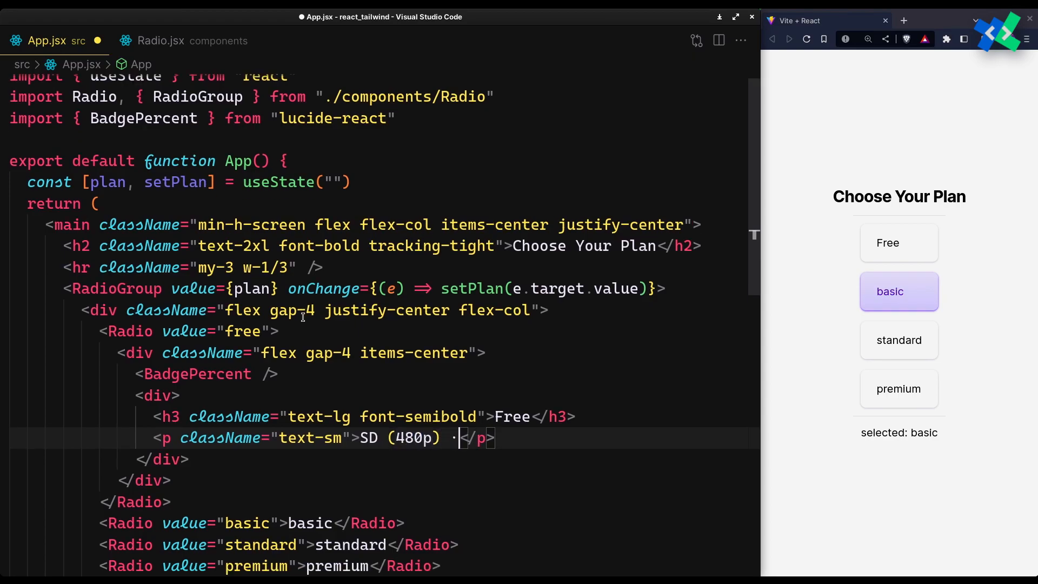
{"action": "type", "text": "Mobile · Ad"}
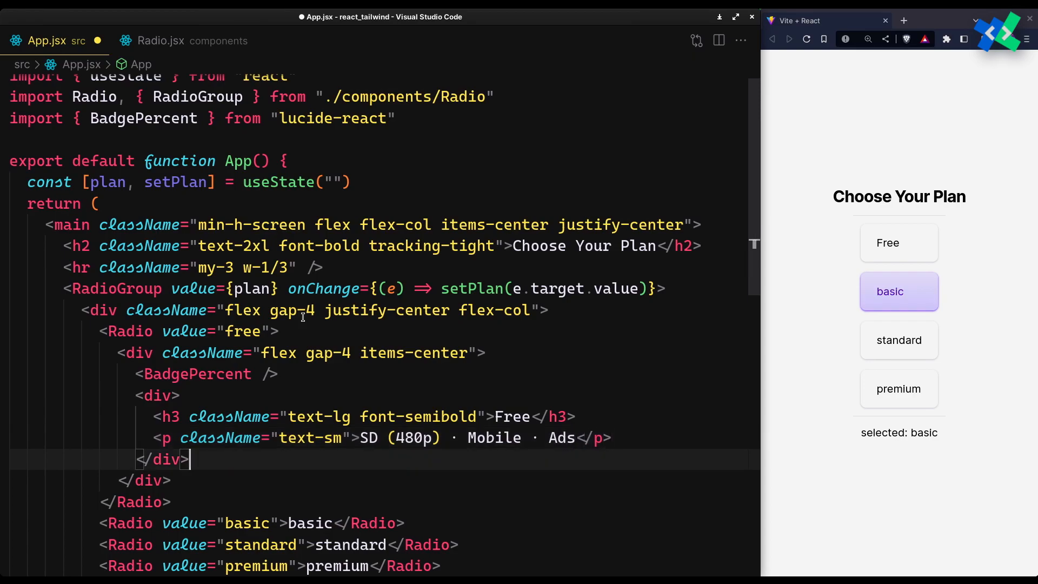
{"action": "type", "text": "span.ml-auto"}
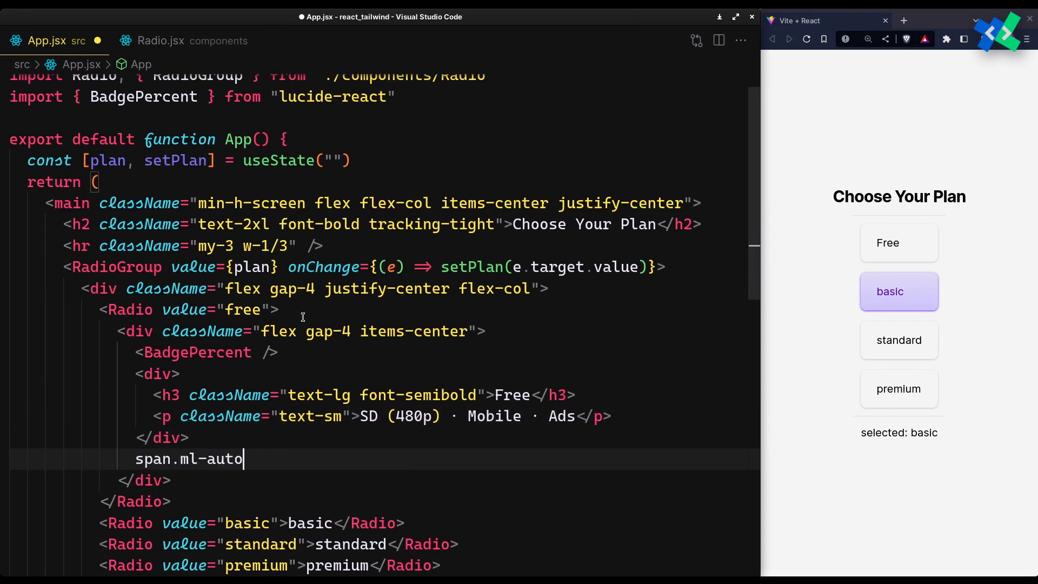
{"action": "type", "text": ".font-medium\">$0</span>"}
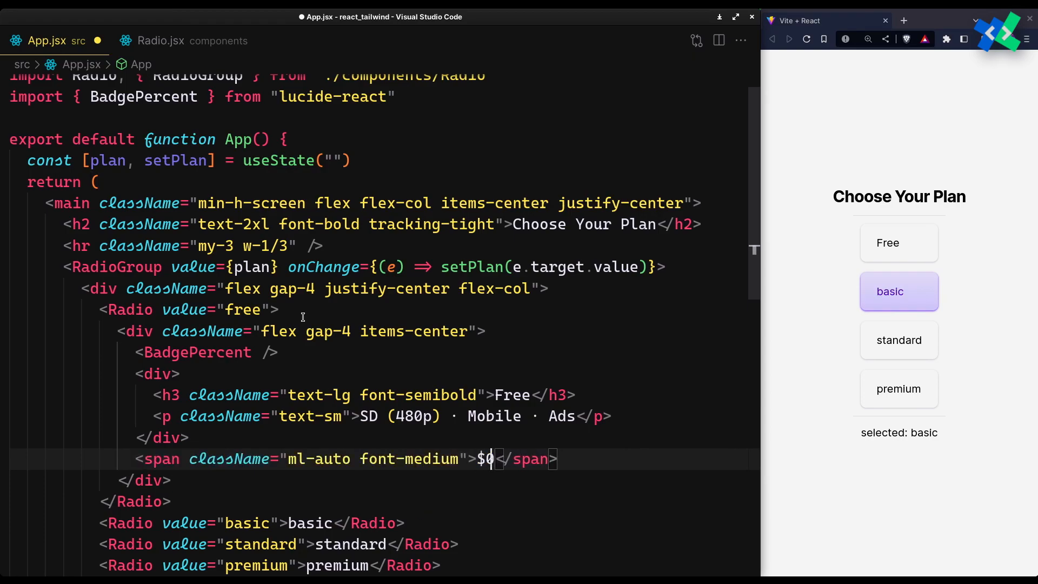
{"action": "key", "text": "ctrl+s"}
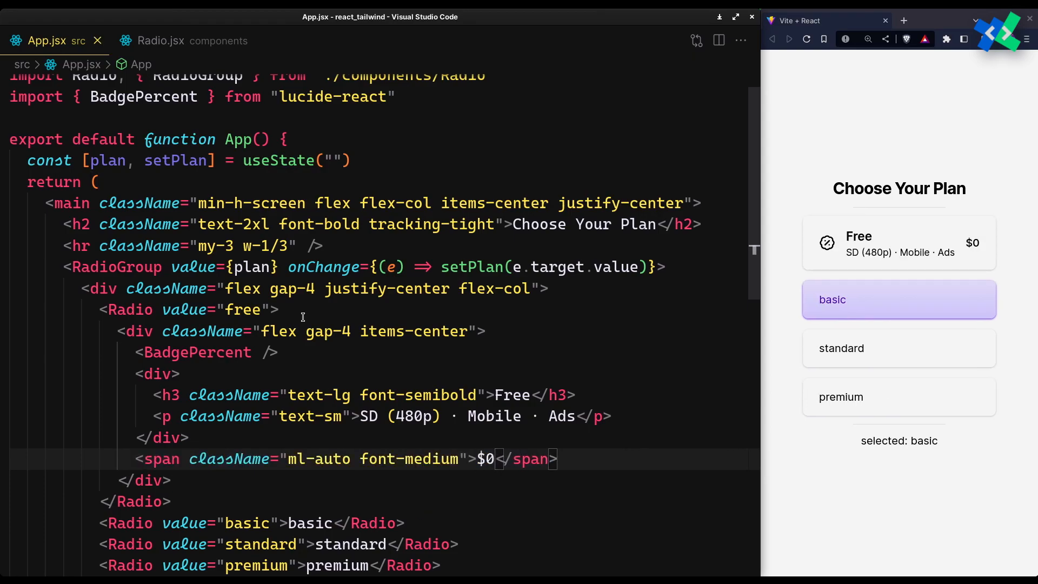
{"action": "left_click", "coordinate": [197, 480]}
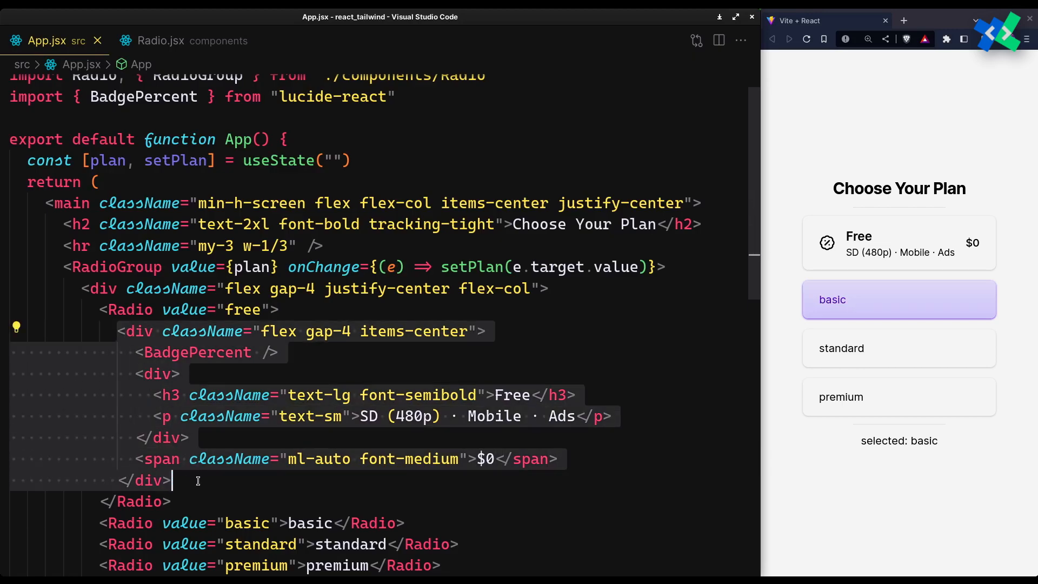
Add Plan({icon, title, features, price}) to App.jsx, joining features with ' · ' and showing ${price}.
{"action": "scroll", "scroll_direction": "down", "scroll_amount": 3}
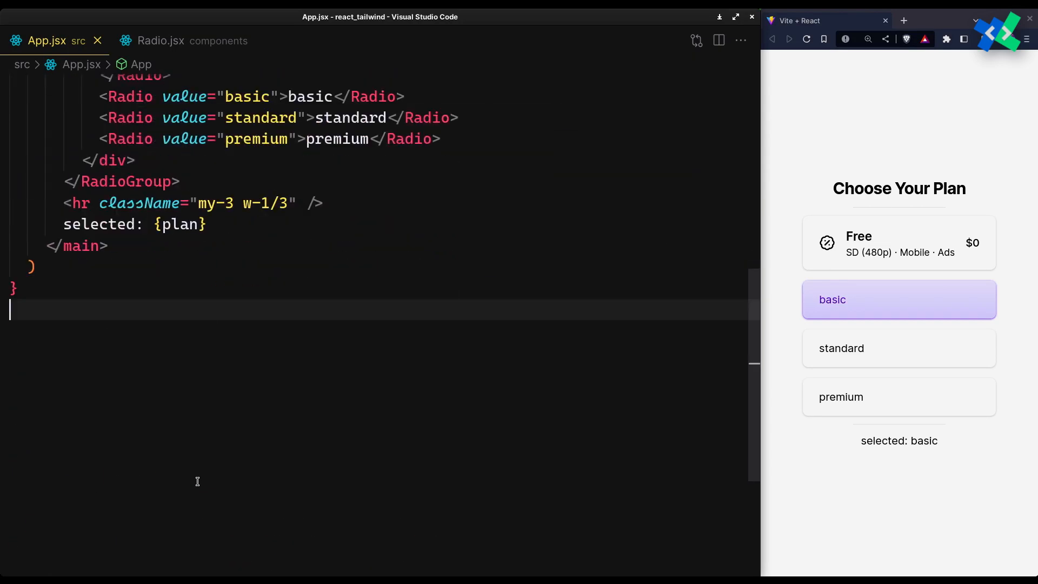
{"action": "type", "text": "function"}
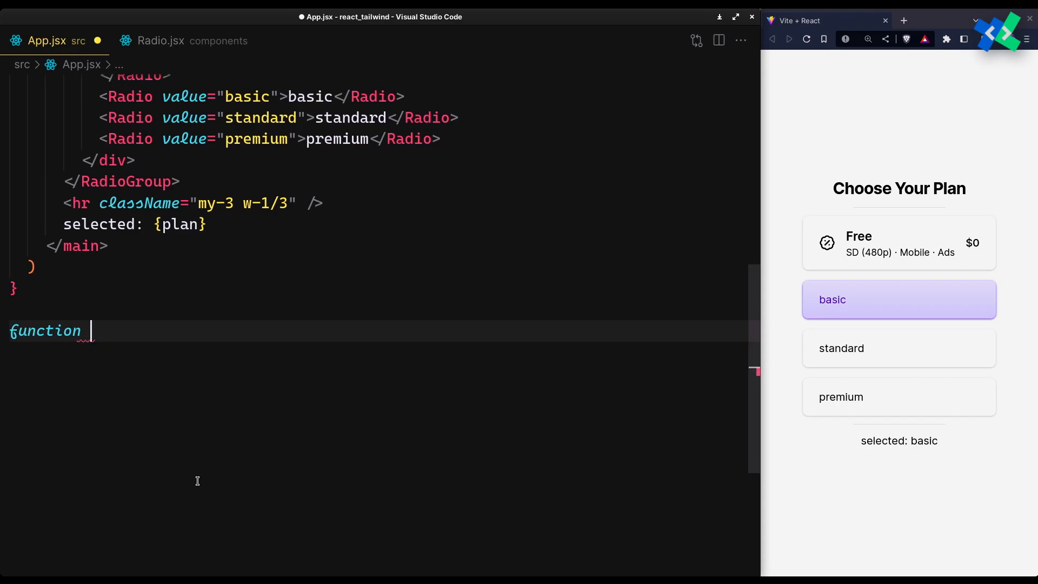
{"action": "type", "text": "Plan({icon, })"}
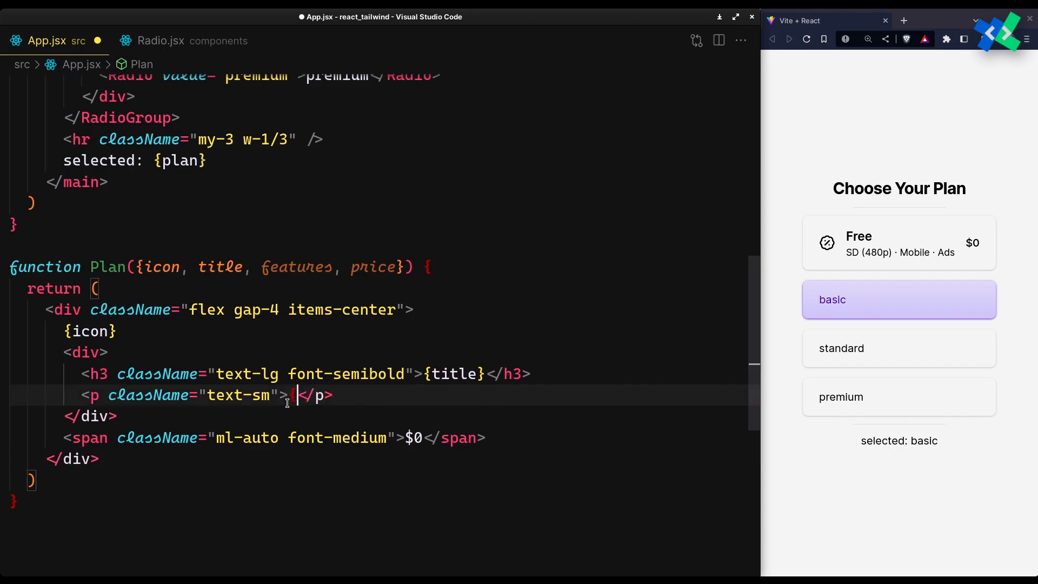
{"action": "type", "text": "features.join(\"\")}"}
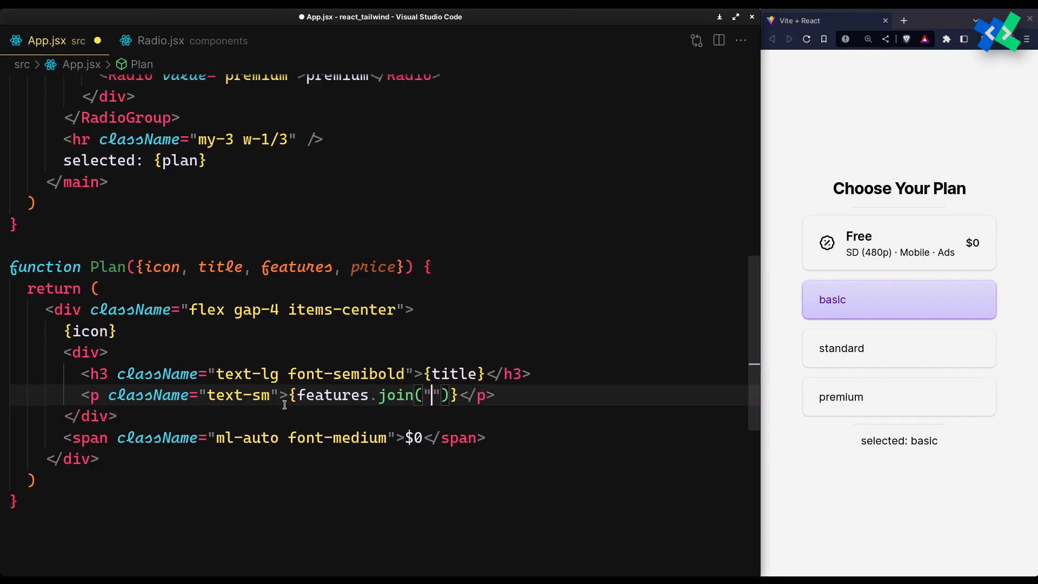
{"action": "type", "text": "·"}
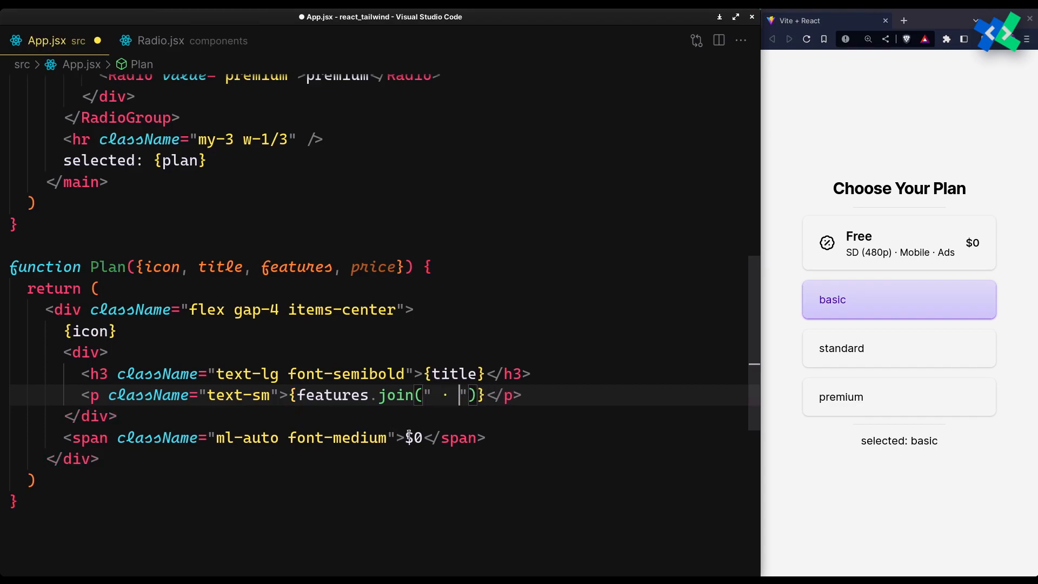
{"action": "type", "text": "{price}"}
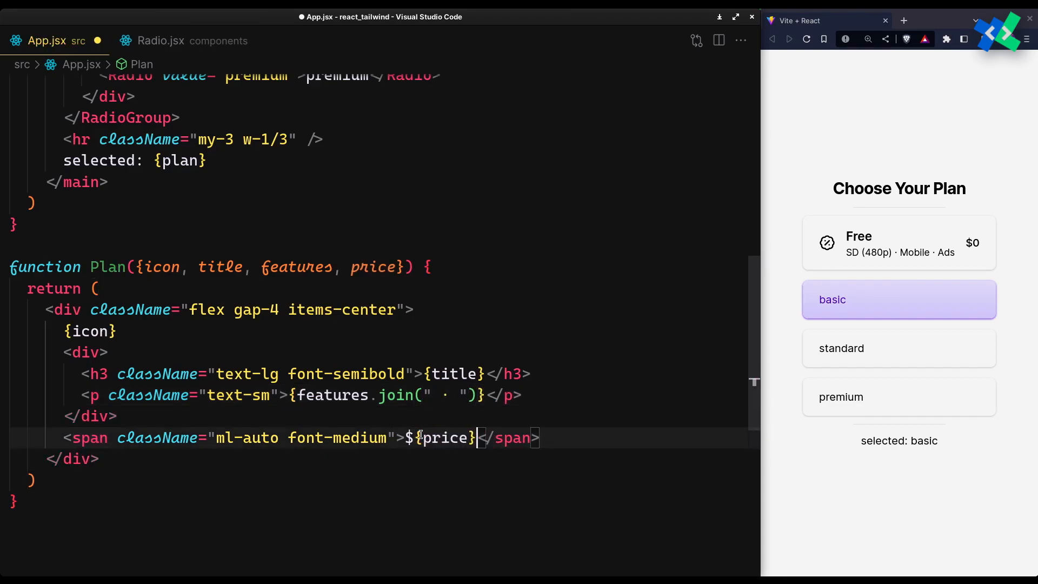
{"action": "scroll", "scroll_direction": "up", "scroll_amount": 3}
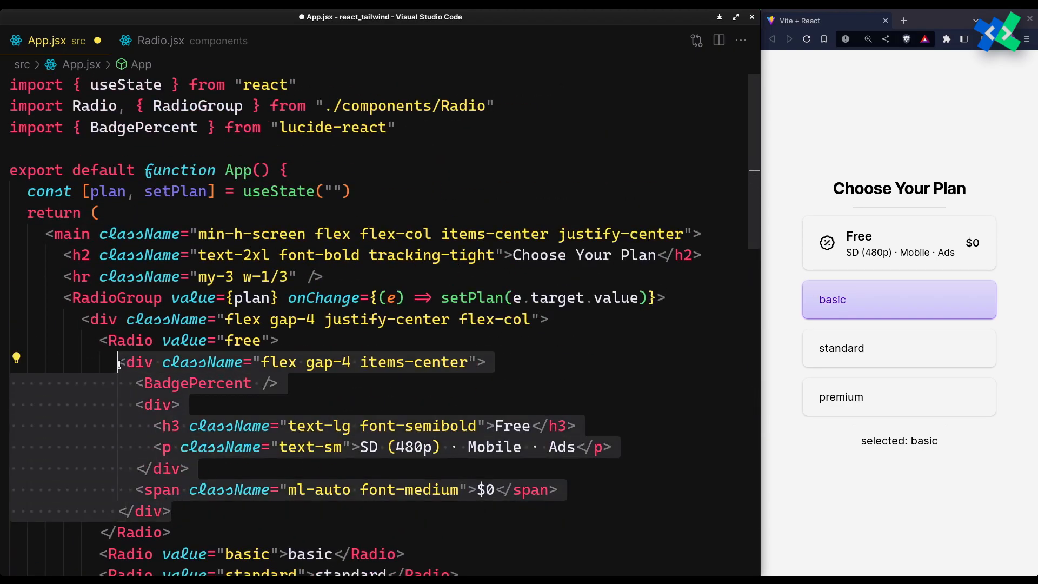
Swap the Free card markup for <Plan> with badge icon, title, features array and price={0}.
{"action": "type", "text": "Plan icon={<BadgePercent />} />"}
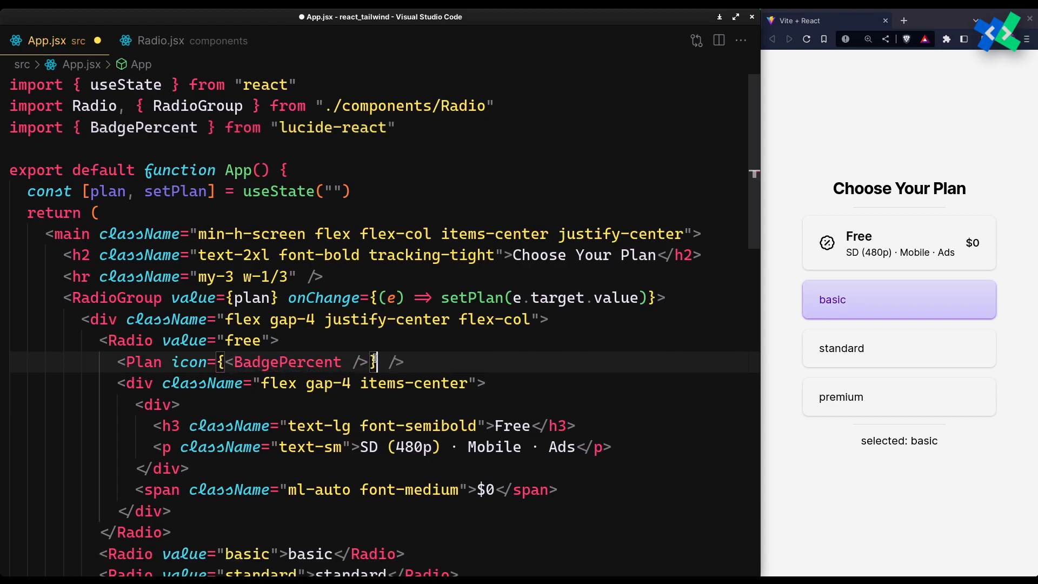
{"action": "type", "text": "title={}"}
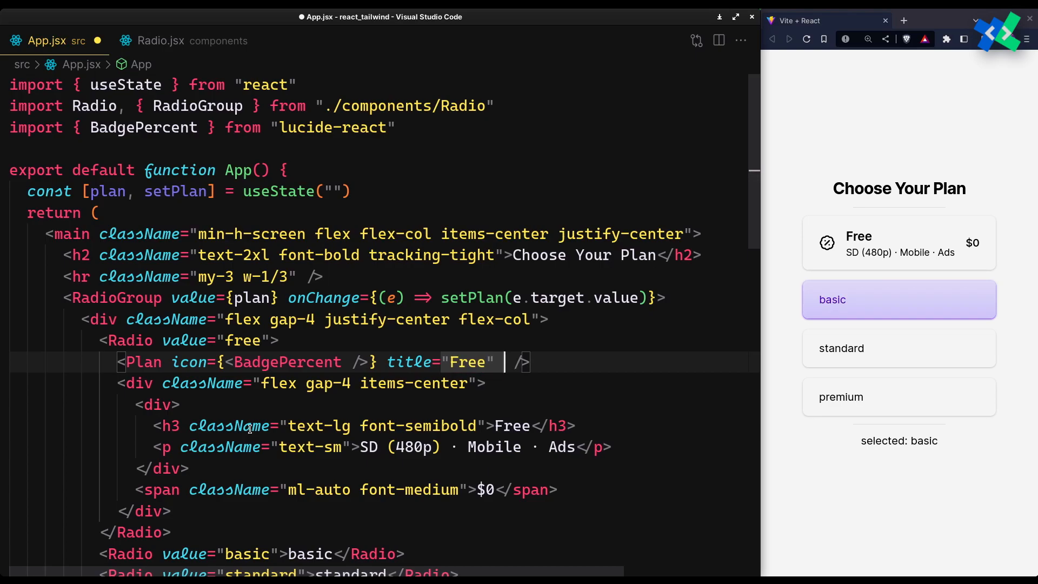
{"action": "type", "text": "features={[]}"}
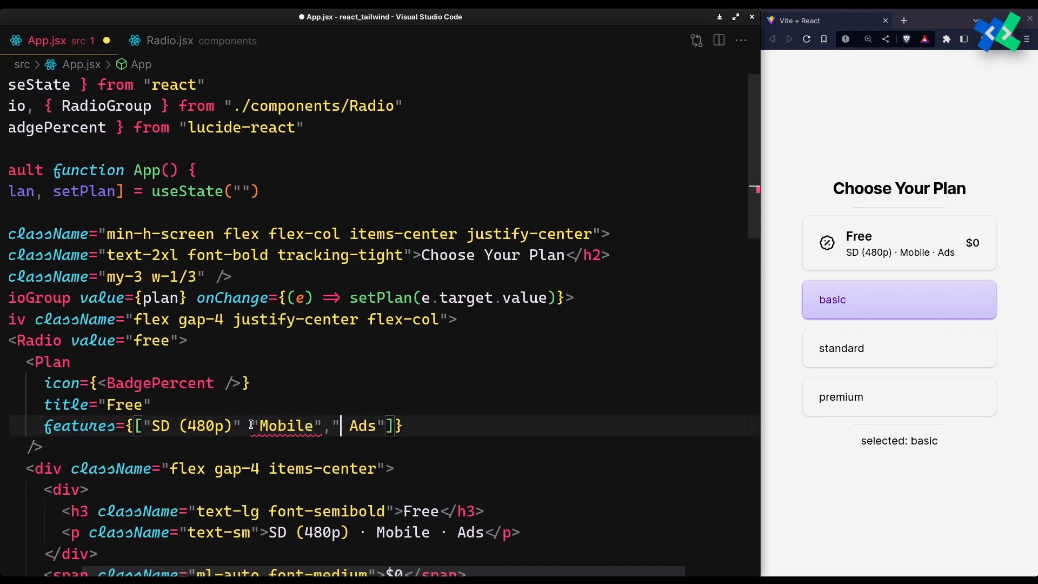
{"action": "type", "text": "price={0"}
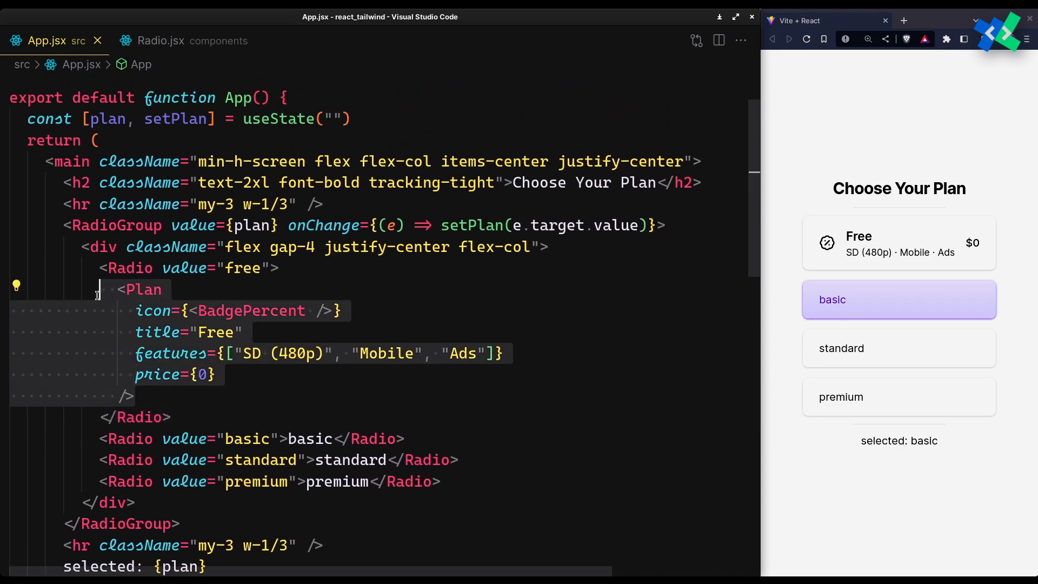
{"action": "key", "text": "Enter"}
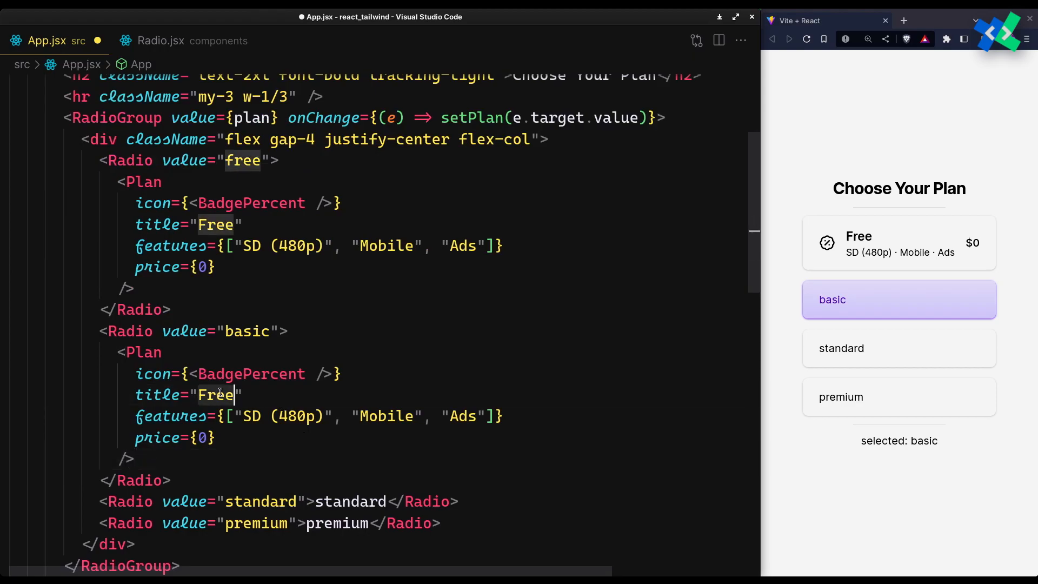
Update the Basic and Standard plan props with Spark and Gem icons, device features and 1080.
{"action": "type", "text": "Basic"}
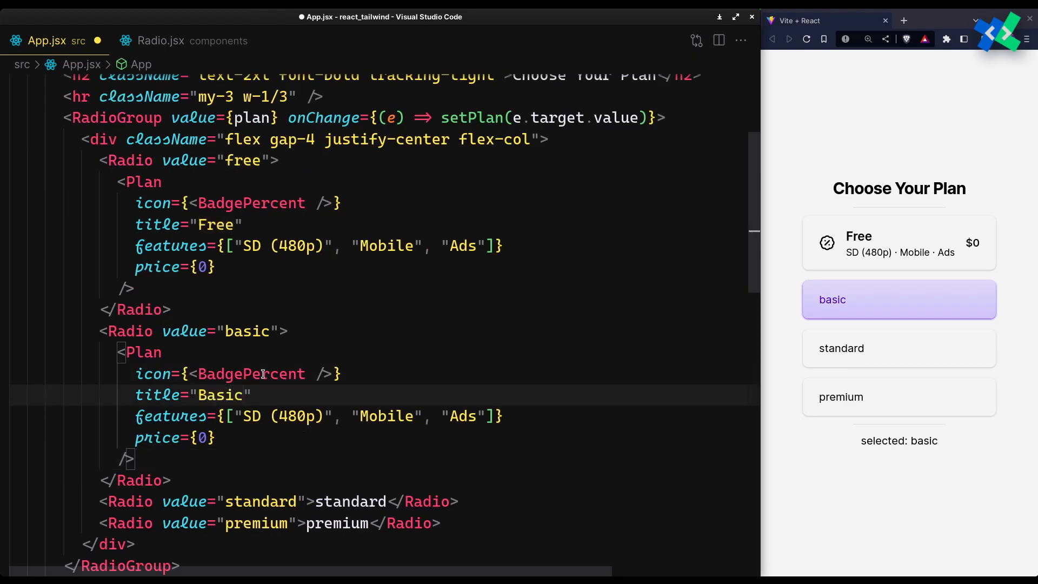
{"action": "type", "text": "Sparkl"}
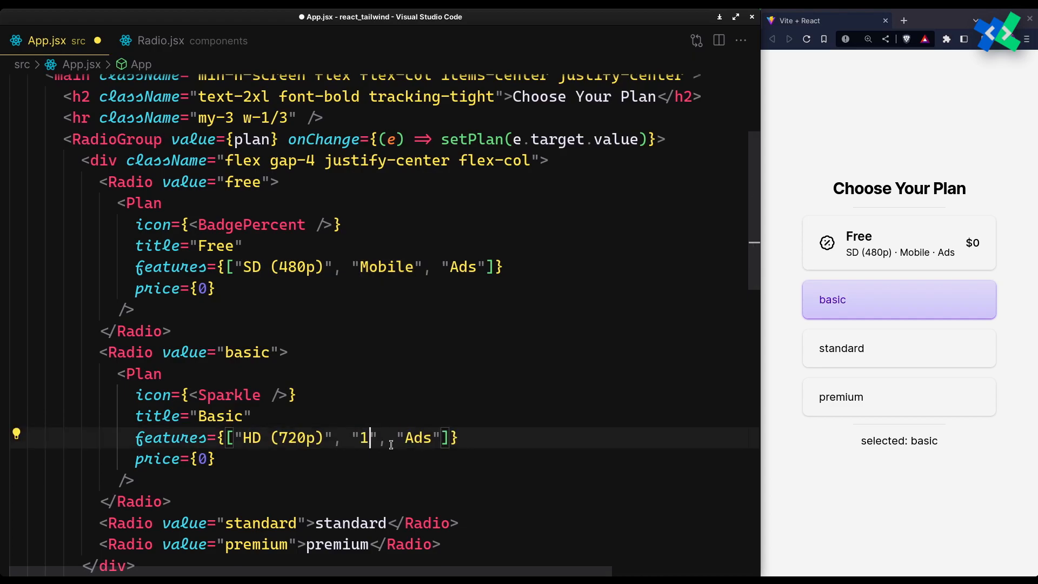
{"action": "type", "text": "Device"}
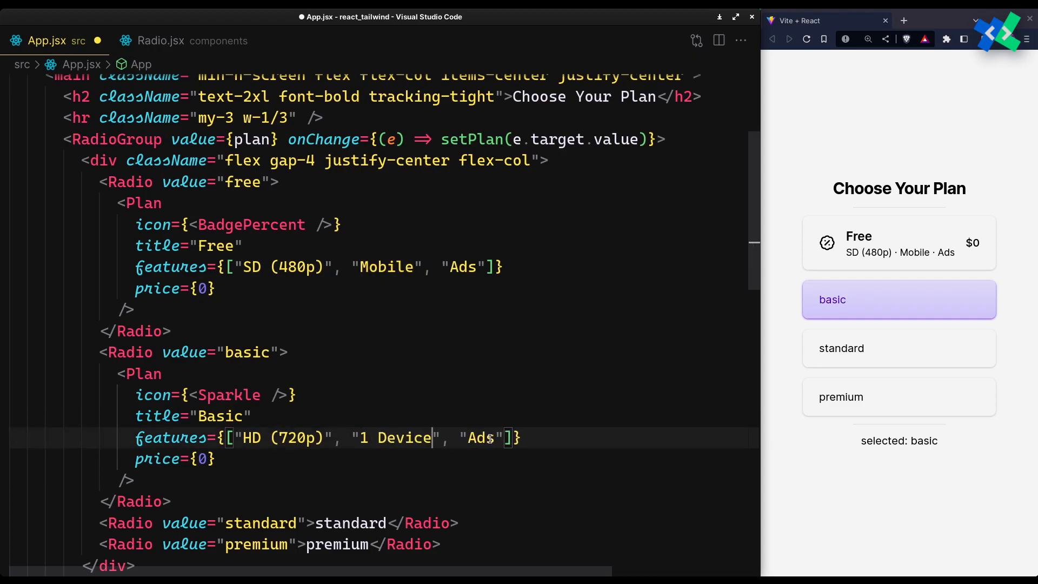
{"action": "key", "text": "Backspace"}
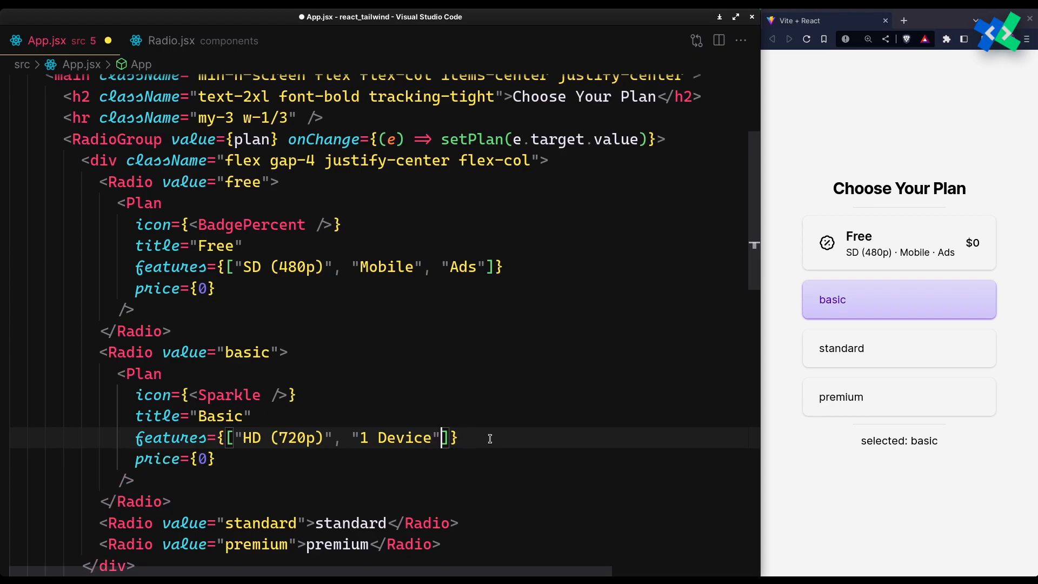
{"action": "type", "text": "4.99"}
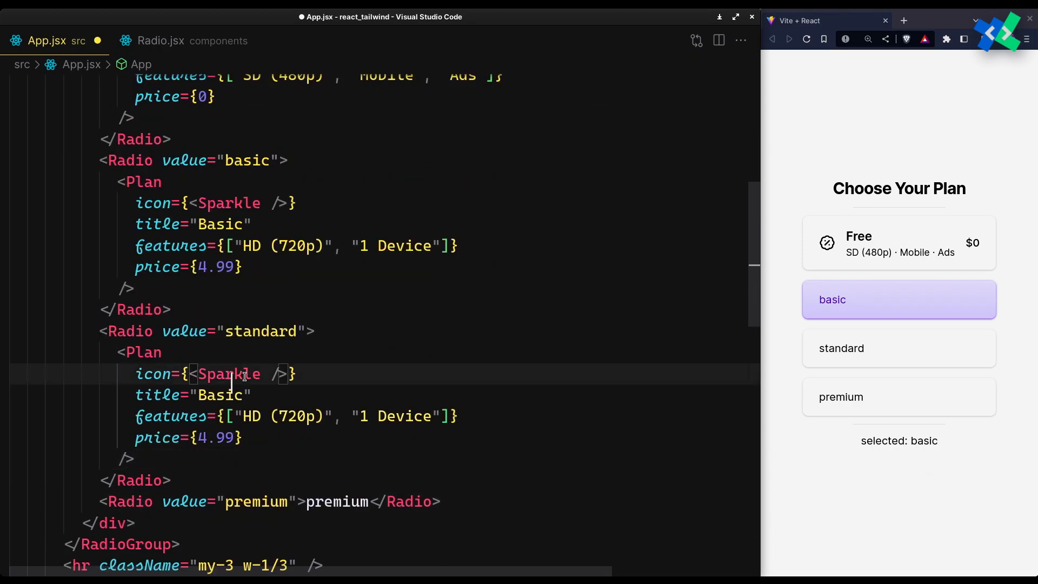
{"action": "type", "text": "Gem"}
{"action": "left_click", "coordinate": [296, 415]}
{"action": "type", "text": "Full "}
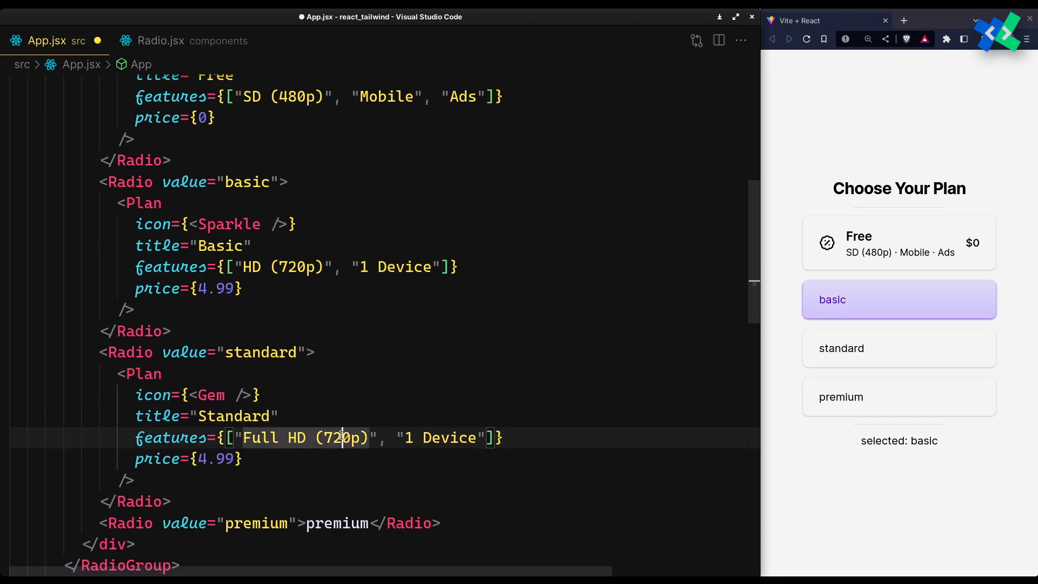
{"action": "type", "text": "1080"}
{"action": "left_click", "coordinate": [190, 459]}
{"action": "type", "text": "9"}
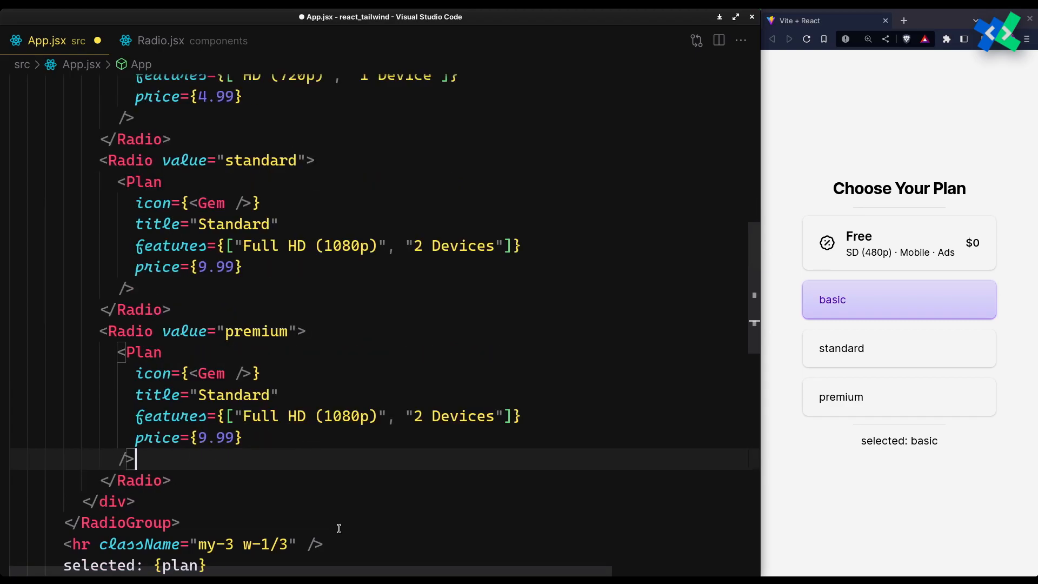
Give Premium a Crown icon, HDR, 4 Devices and 14.99, then test selecting Standard and Premium.
{"action": "type", "text": "Crown"}
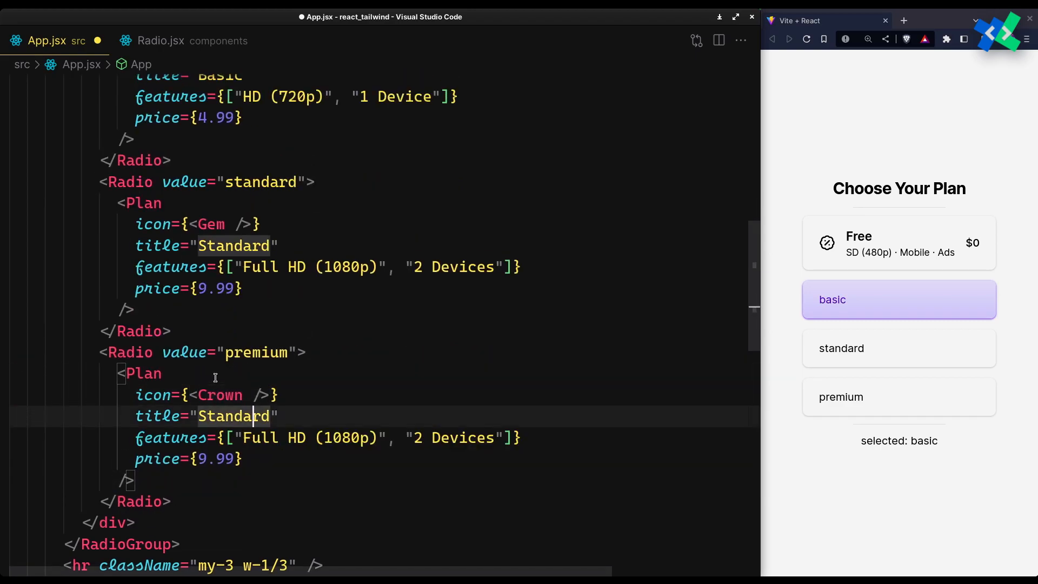
{"action": "type", "text": "Premium"}
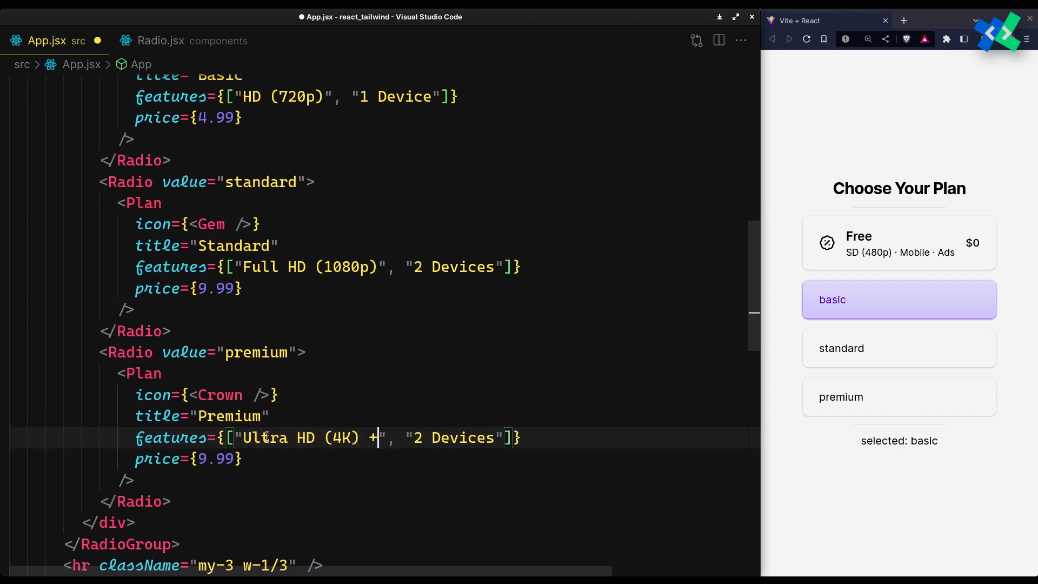
{"action": "type", "text": "HDR"}
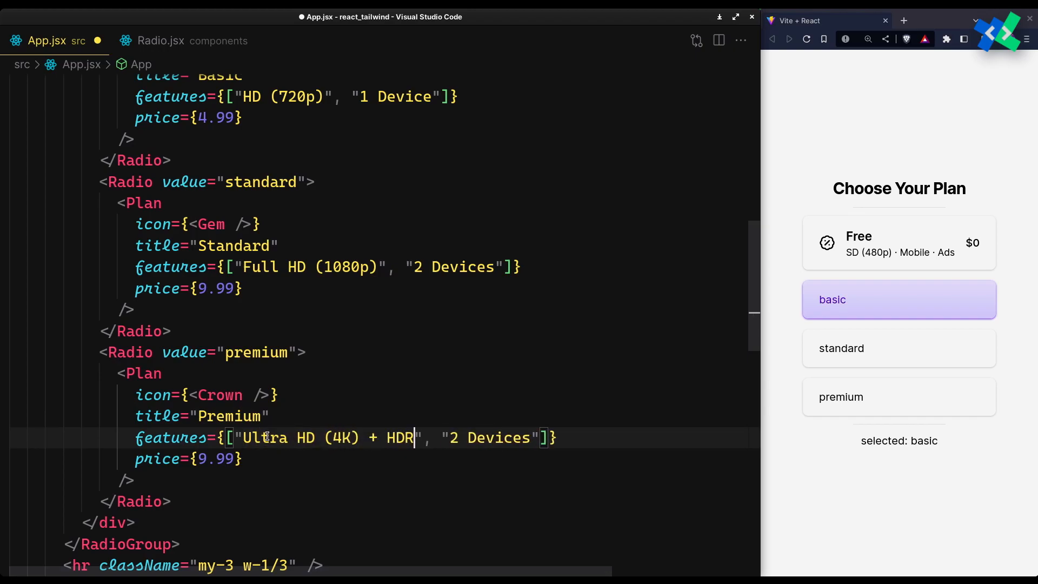
{"action": "type", "text": "4"}
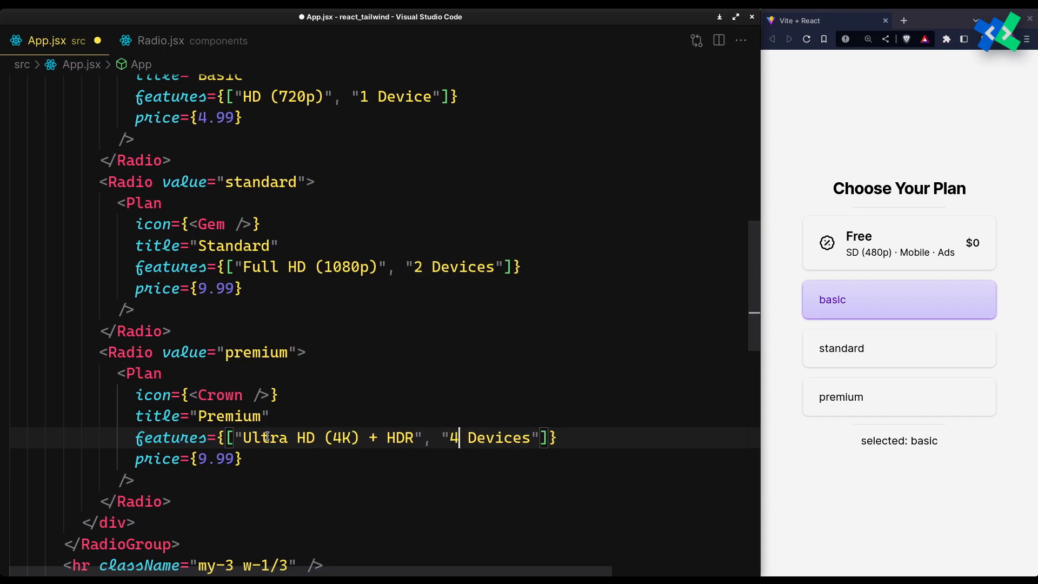
{"action": "type", "text": "14"}
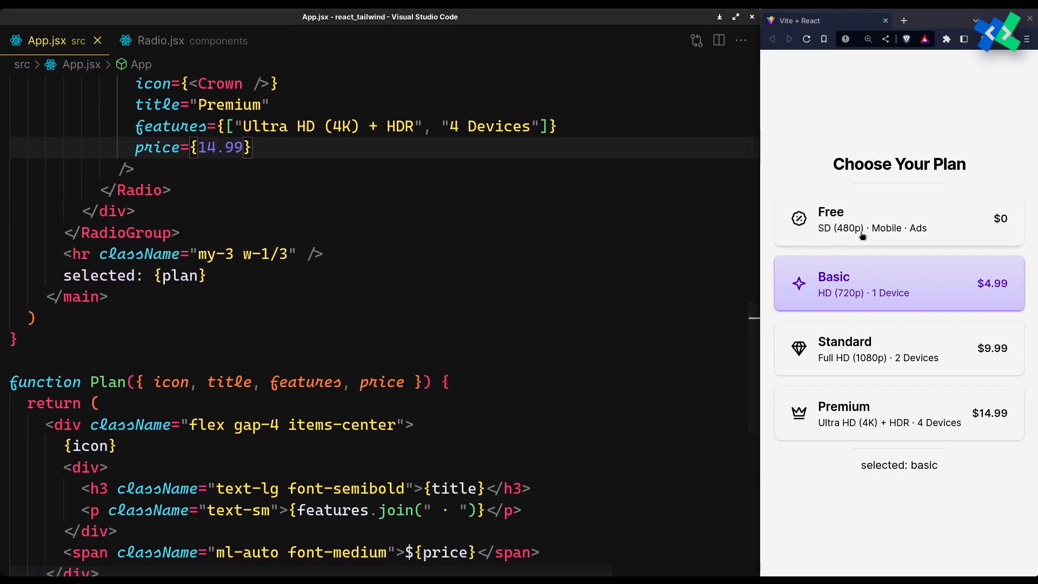
{"action": "left_click", "coordinate": [899, 348]}
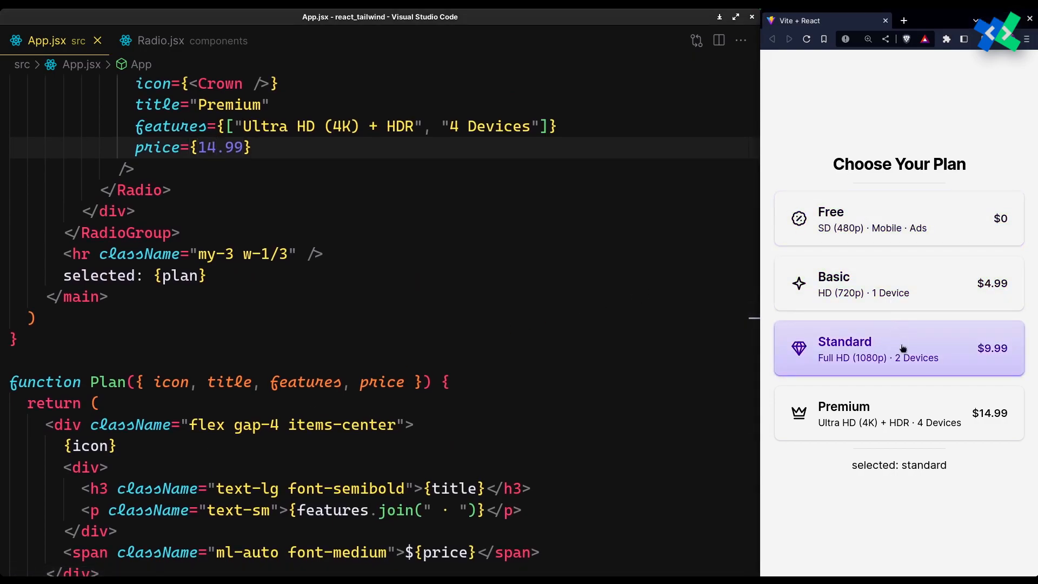
{"action": "left_click", "coordinate": [898, 413]}
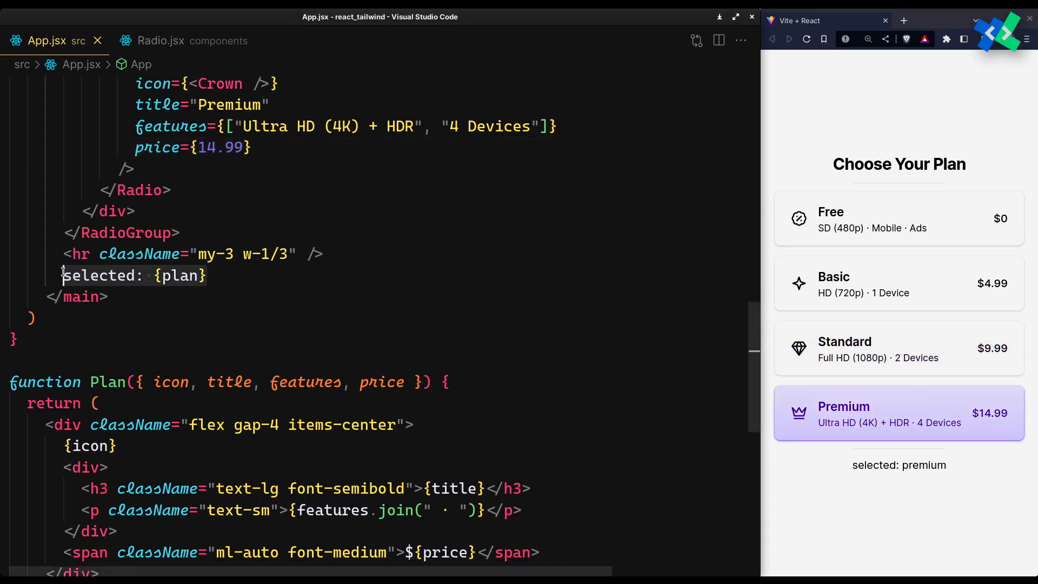
Replace the selected text with a 'Proceed with {plan} plan' button styled flex, gap, px-6 py-3, rounded-lg.
{"action": "type", "text": "<button>"}
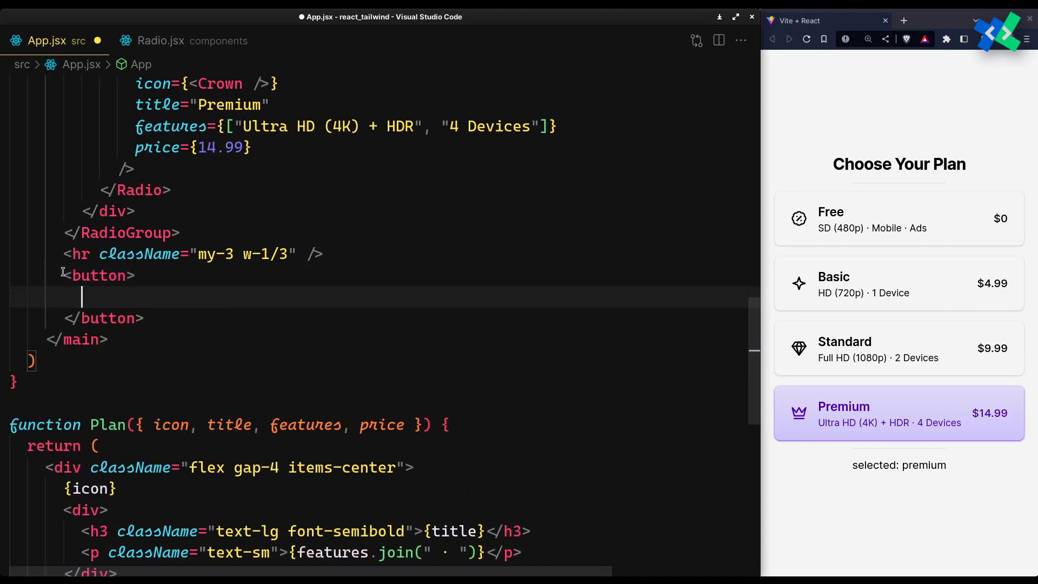
{"action": "type", "text": "Proceed wit"}
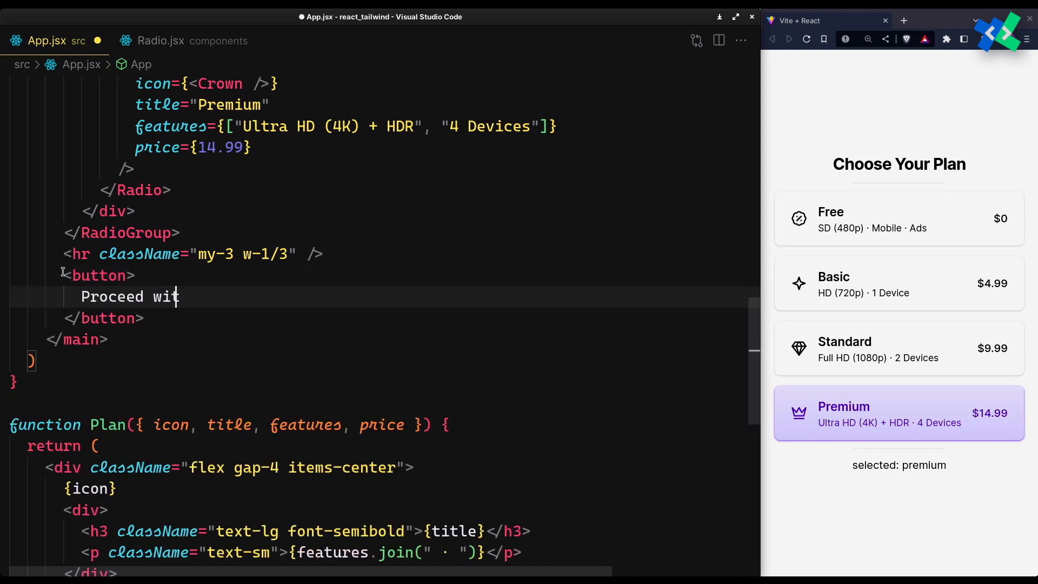
{"action": "type", "text": "h {plan} plan</button>"}
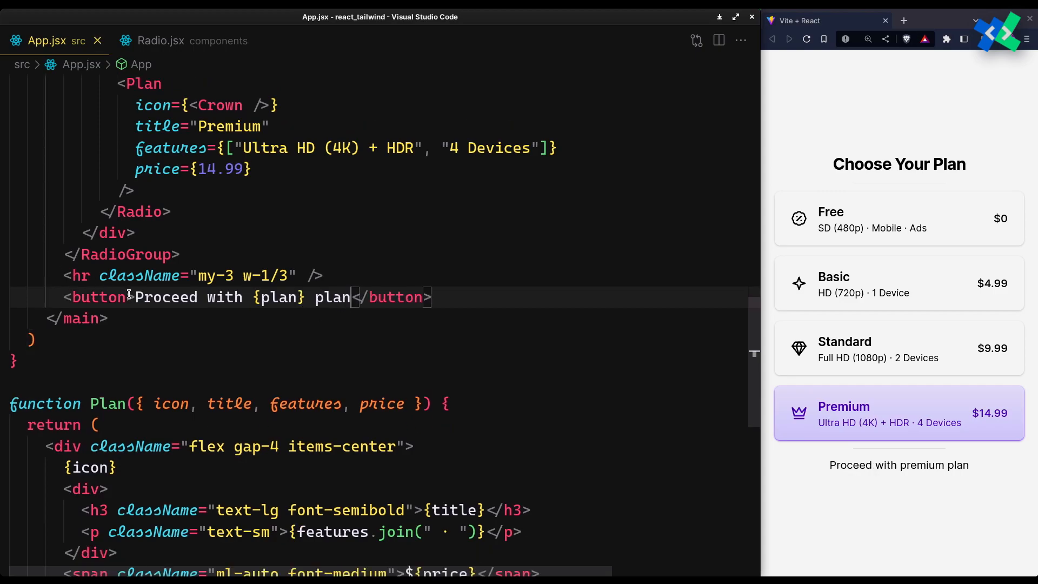
{"action": "type", "text": "className=\"\""}
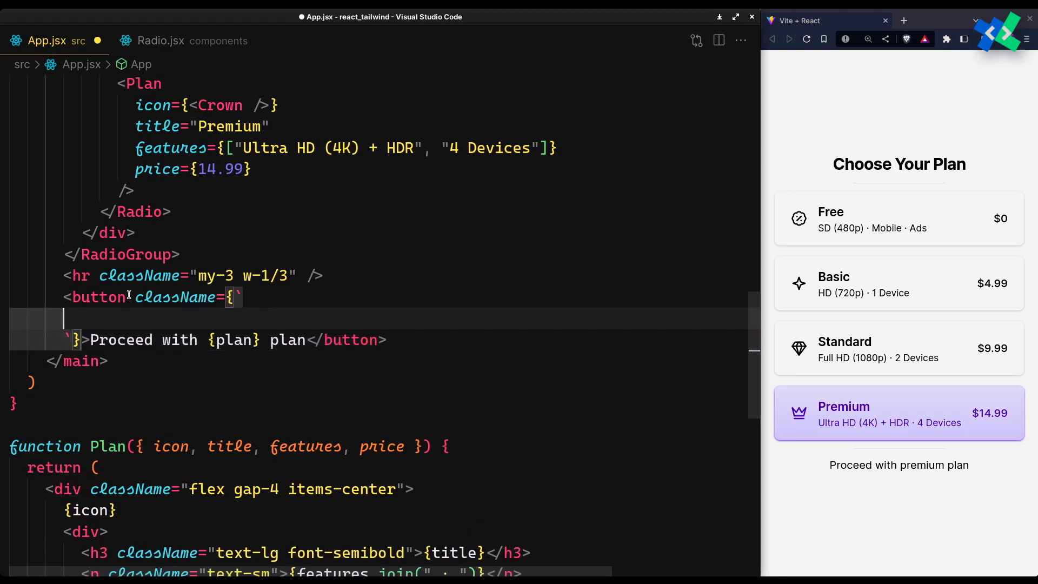
{"action": "type", "text": "flex gap-4 items-center"}
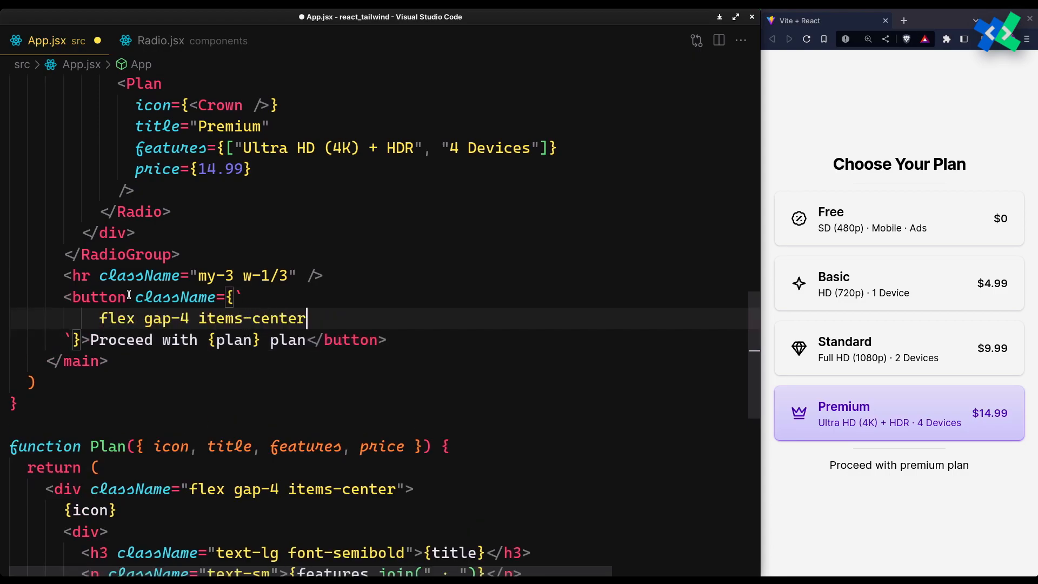
{"action": "type", "text": "px-6 py-3"}
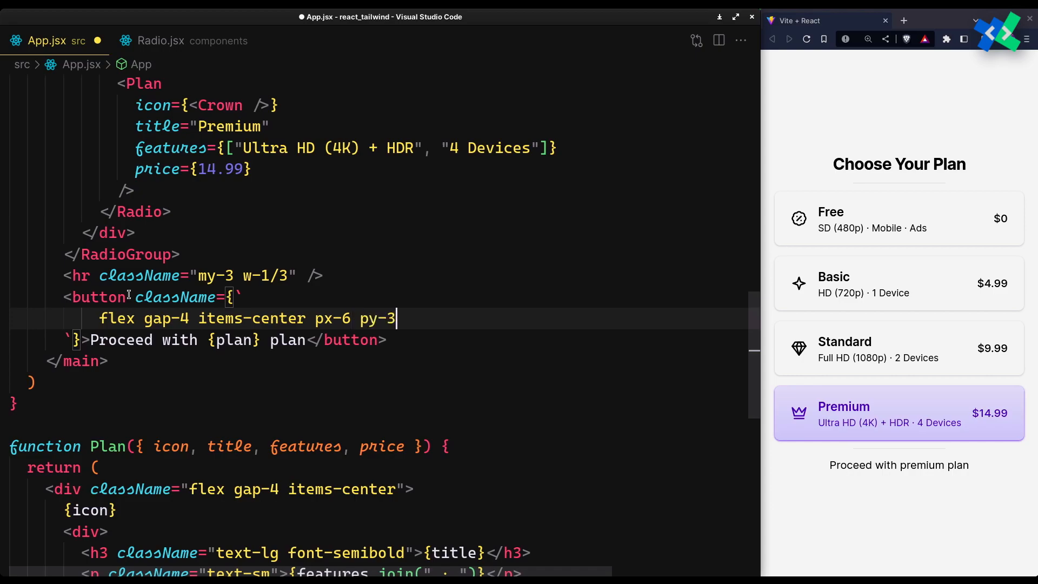
{"action": "type", "text": "rounded-lg"}
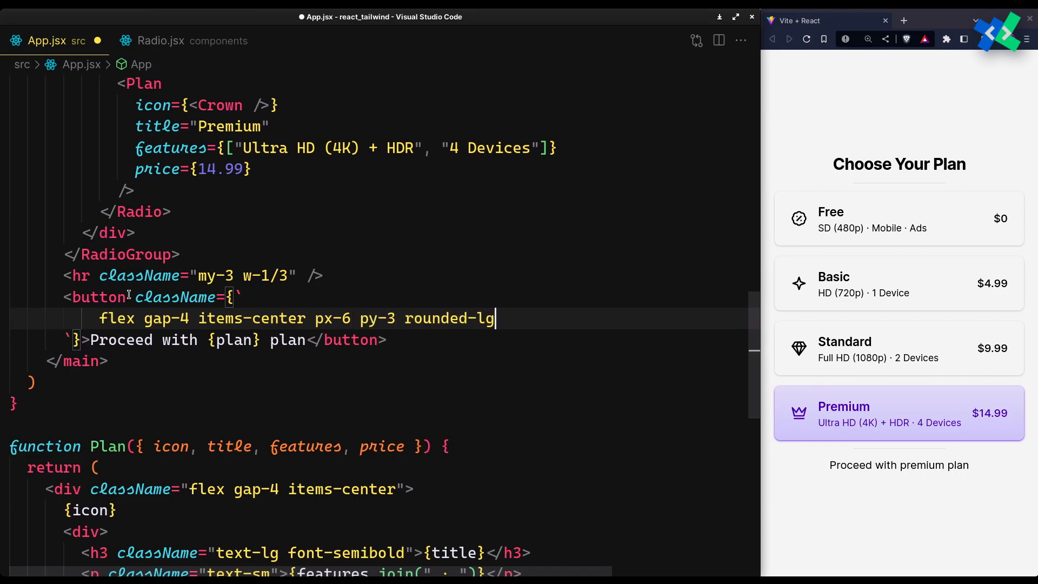
{"action": "key", "text": "Enter"}
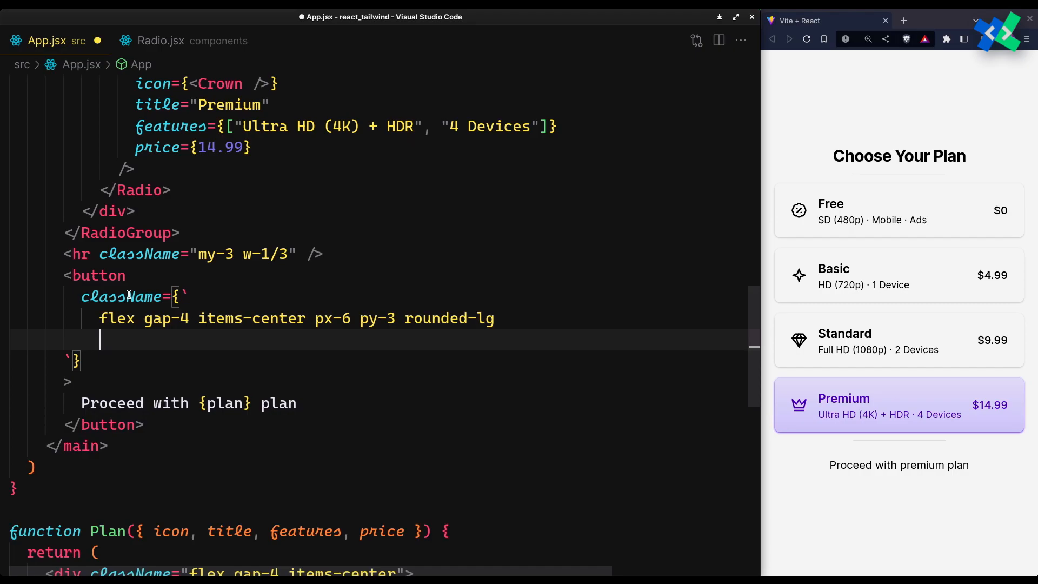
Add bg-violet-800, hover violet-700, semibold white text and an ArrowRight icon; save and test Basic.
{"action": "type", "text": "bg-violet-800"}
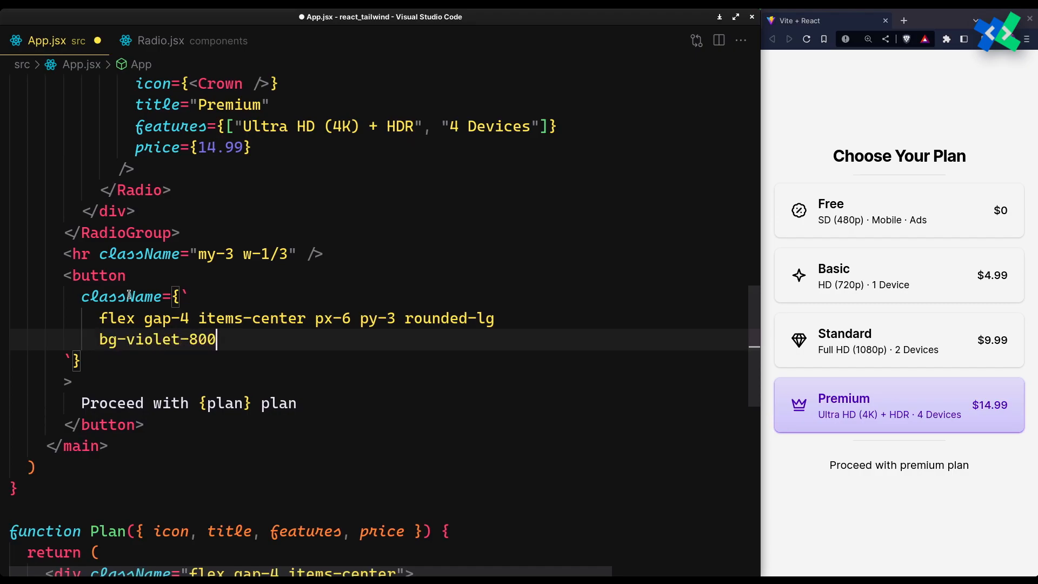
{"action": "type", "text": "hover:bg"}
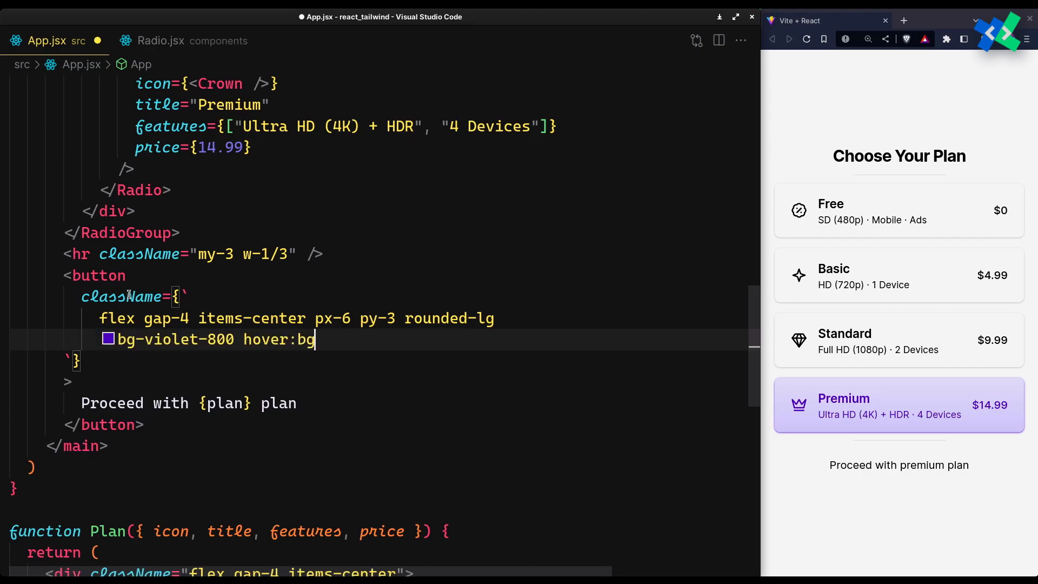
{"action": "type", "text": "-violet-700"}
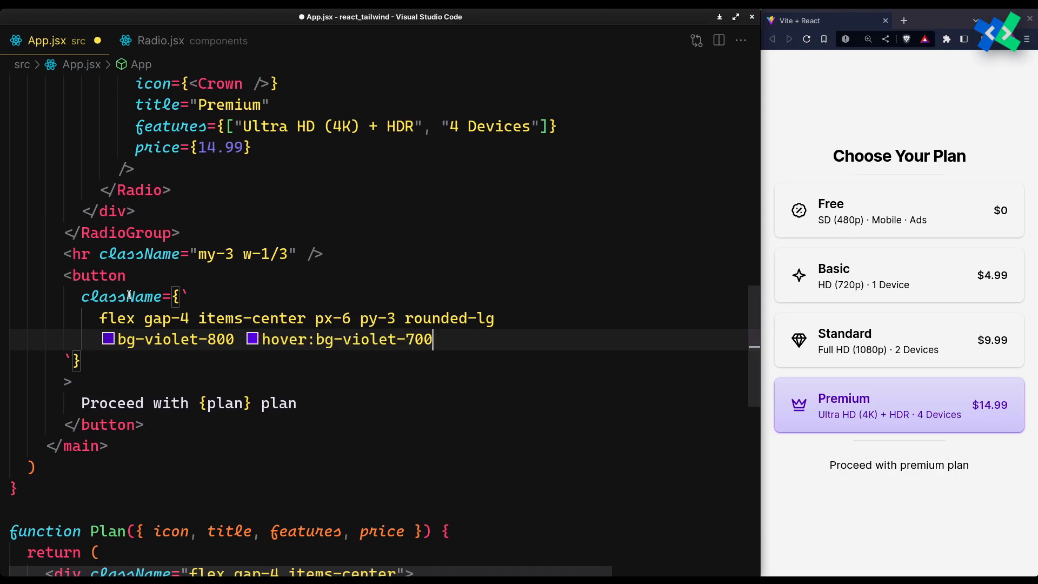
{"action": "type", "text": "font-semibold text-"}
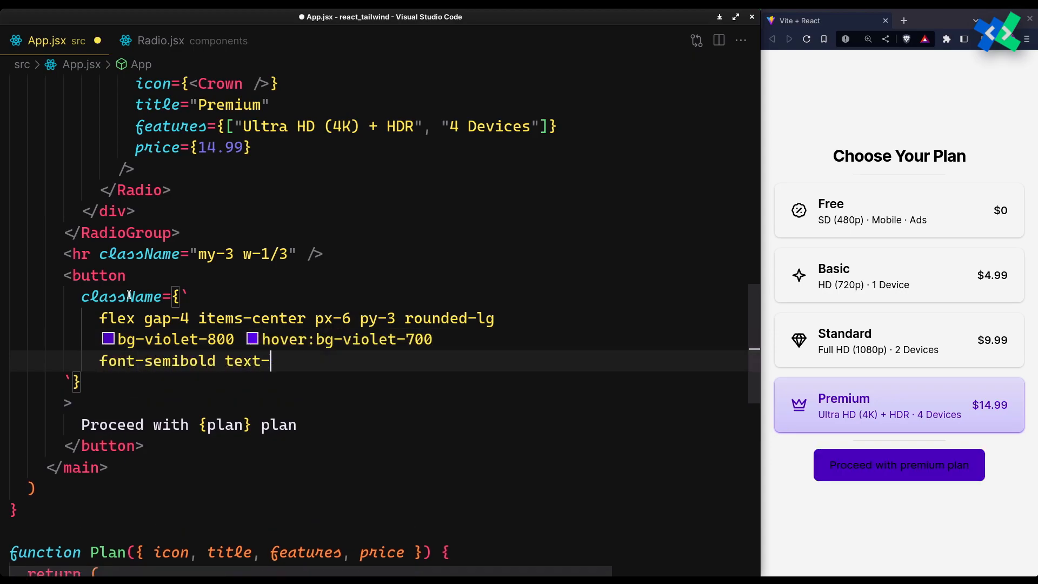
{"action": "type", "text": "lg text-whi"}
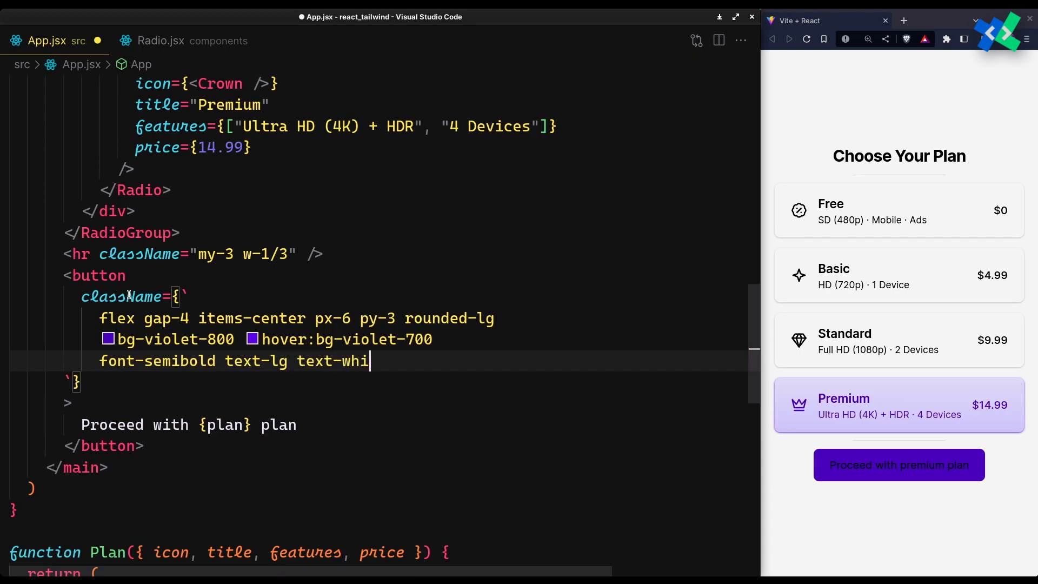
{"action": "type", "text": "te"}
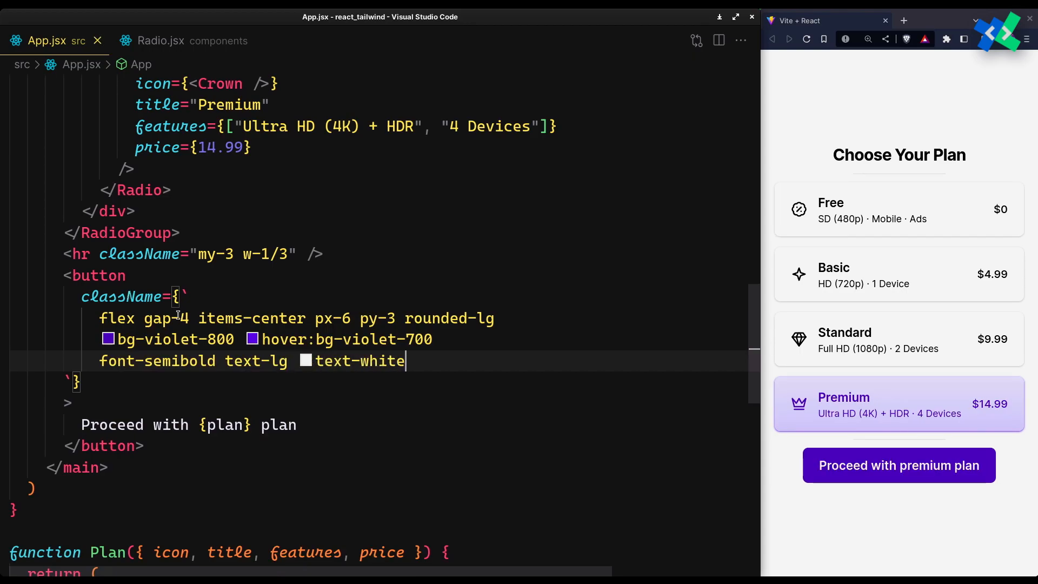
{"action": "type", "text": "<Arro"}
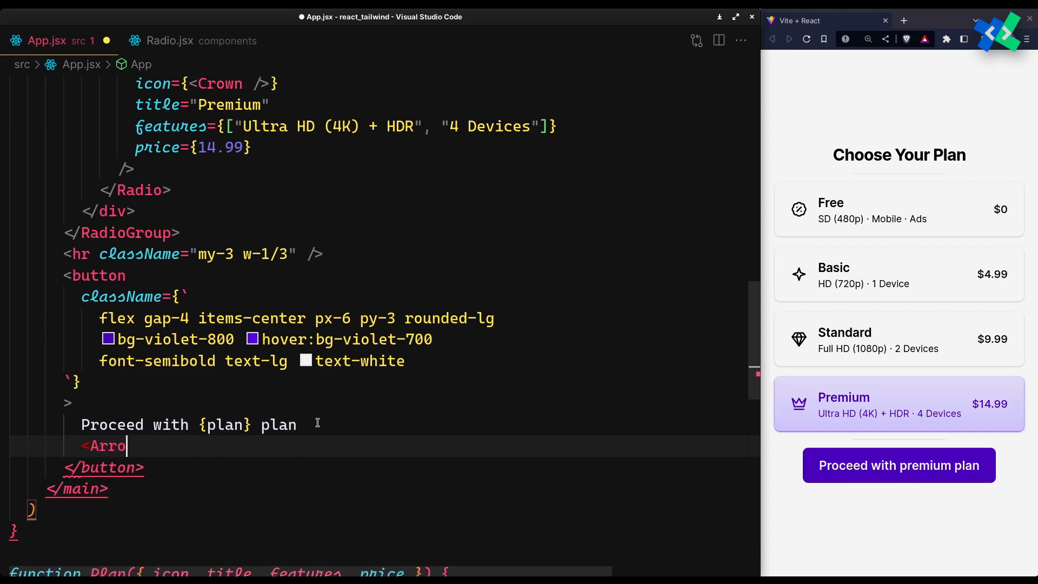
{"action": "type", "text": "wRight />"}
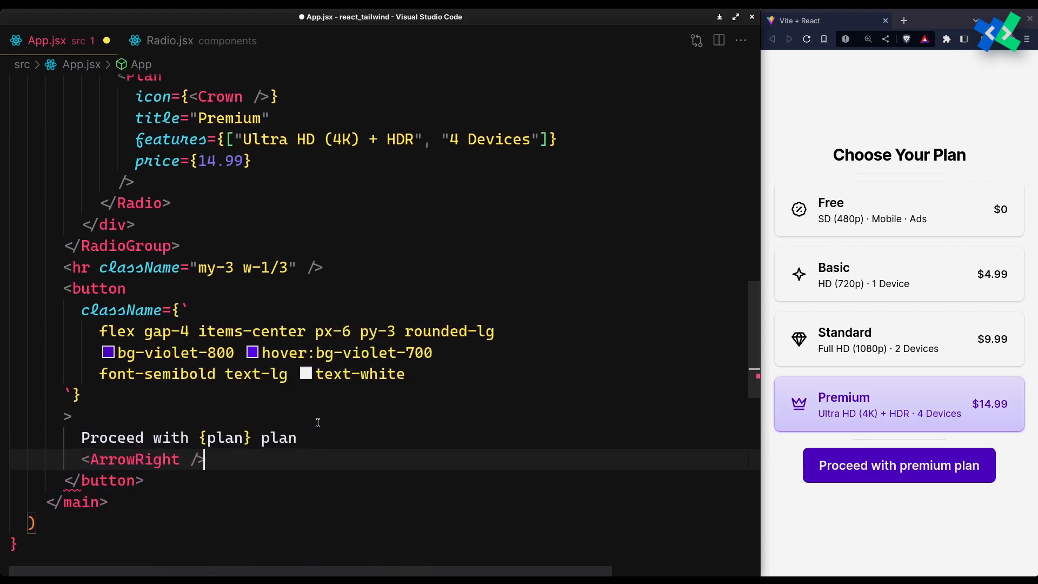
{"action": "key", "text": "ctrl+s"}
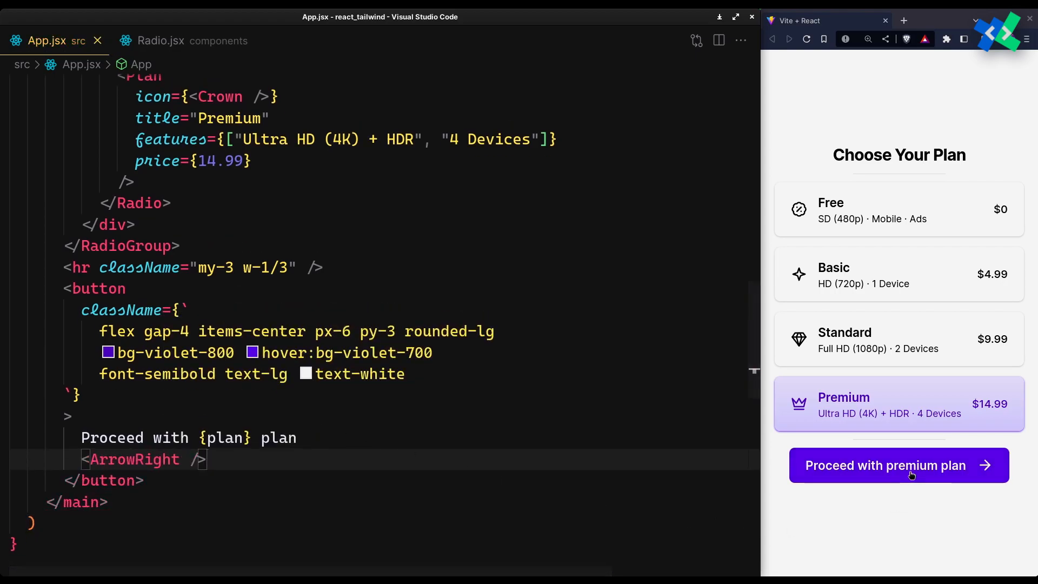
{"action": "mouse_move", "coordinate": [910, 342]}
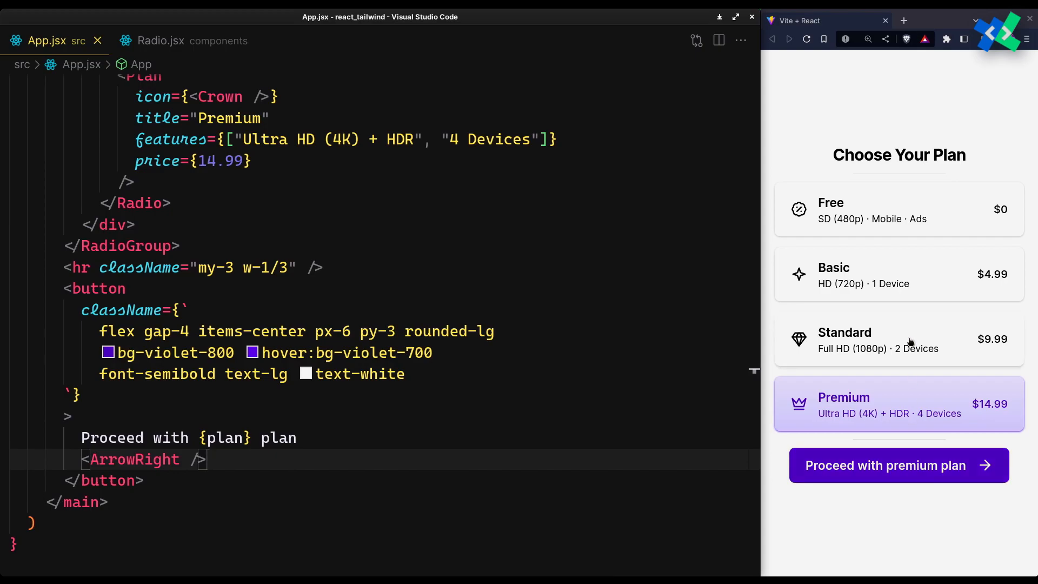
{"action": "left_click", "coordinate": [898, 275]}
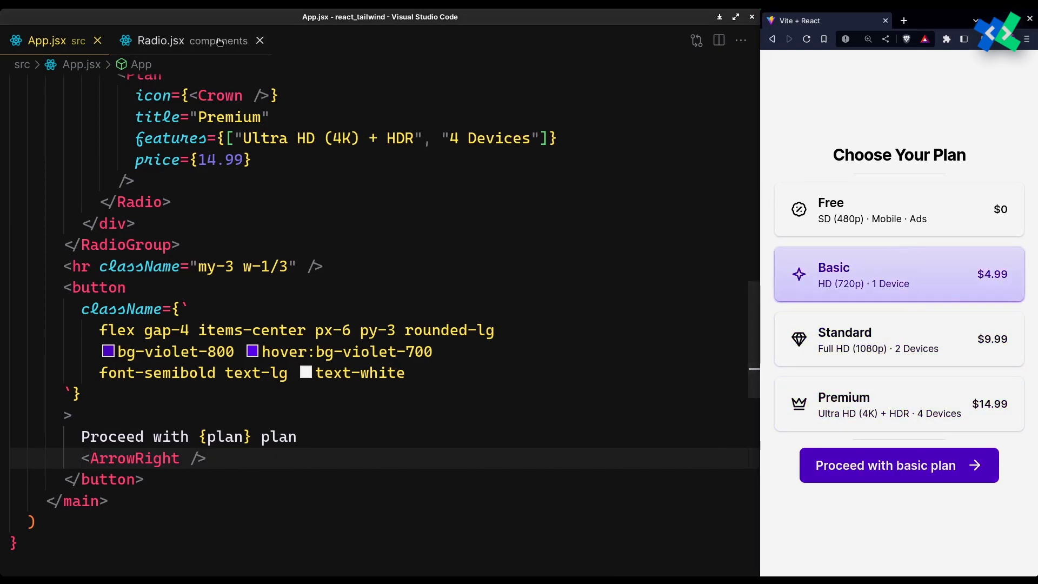
Add scale-105 to the checked-card classes in Radio.jsx and check it on Standard and Premium.
{"action": "left_click", "coordinate": [161, 40]}
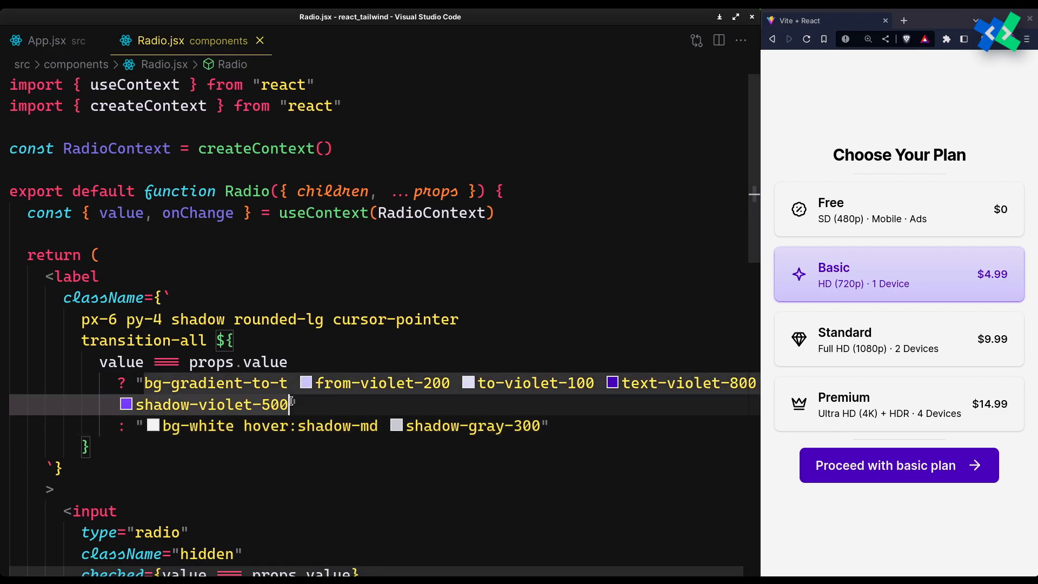
{"action": "type", "text": "scale-105"}
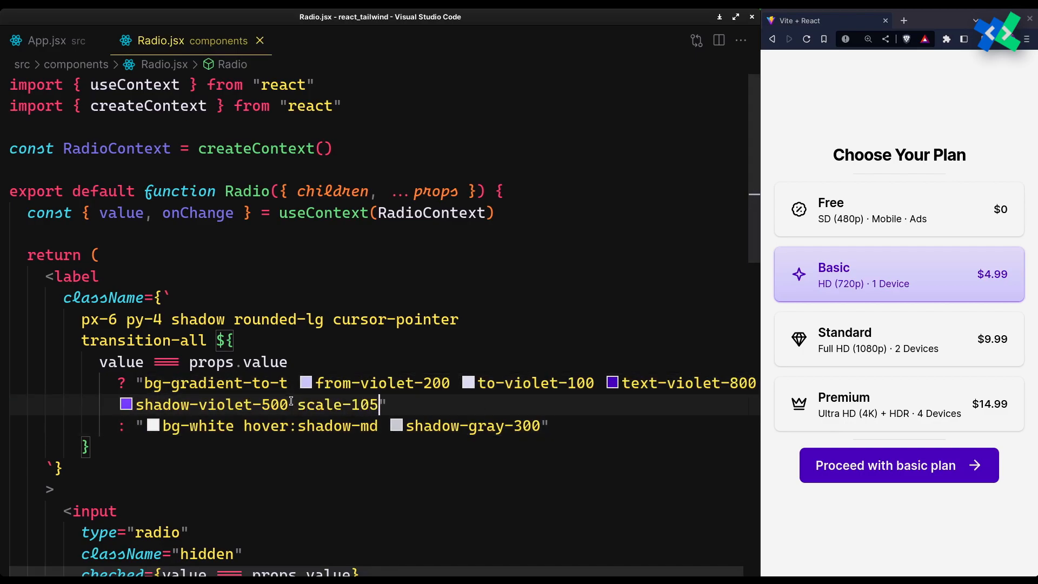
{"action": "left_click", "coordinate": [899, 339]}
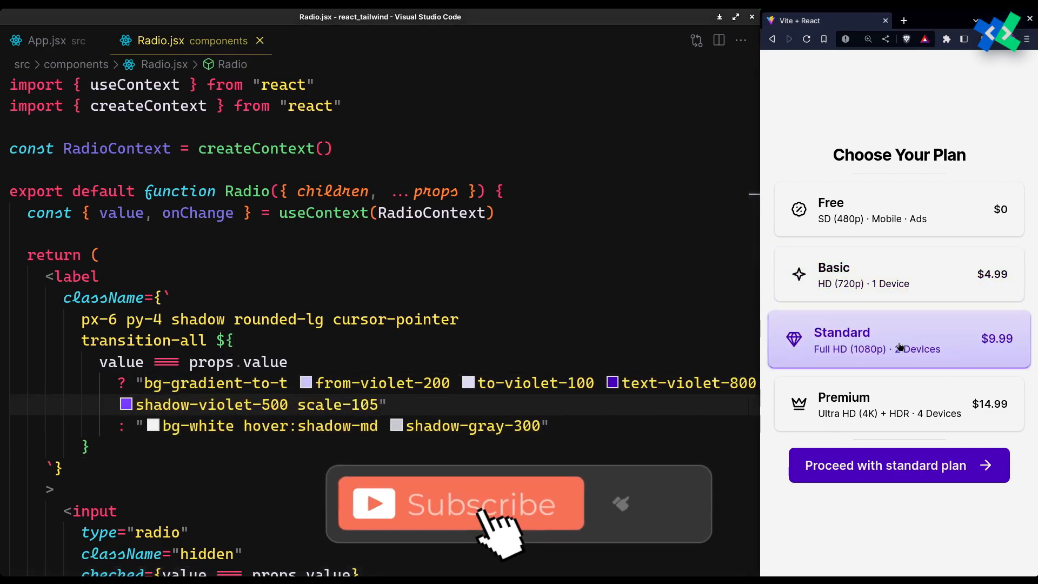
{"action": "left_click", "coordinate": [899, 404]}
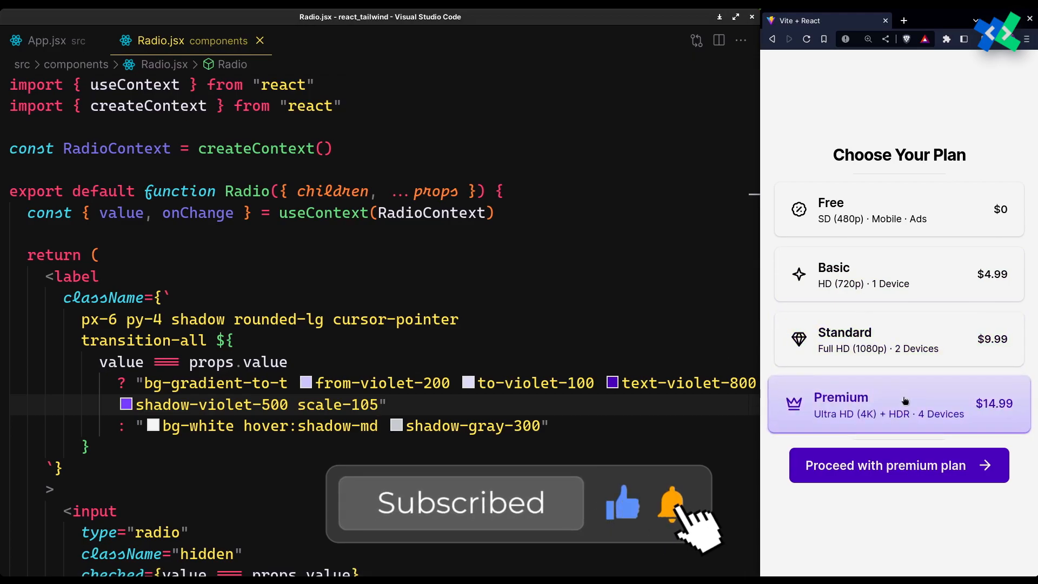